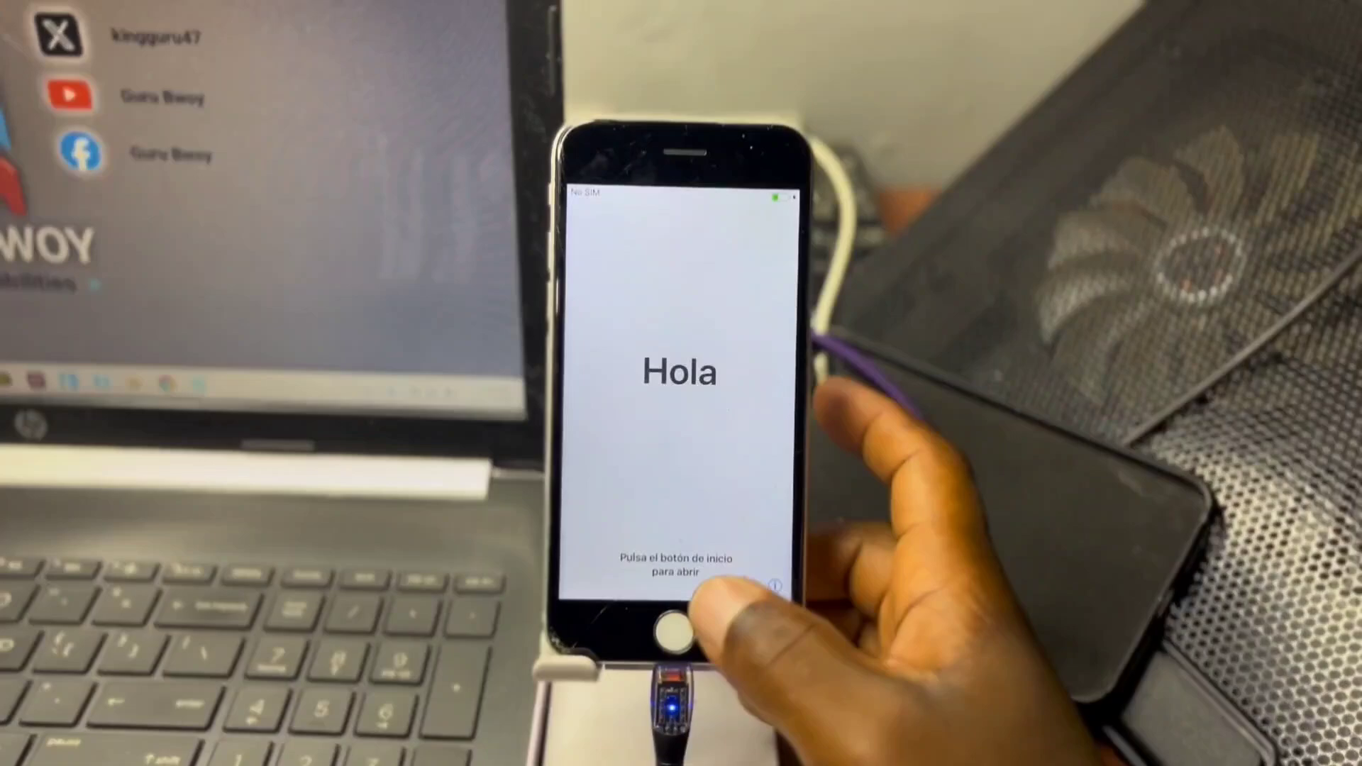
Start iPhone setup in English, choose Set Up Manually, and reach the Wi-Fi network list without joining
click(682, 630)
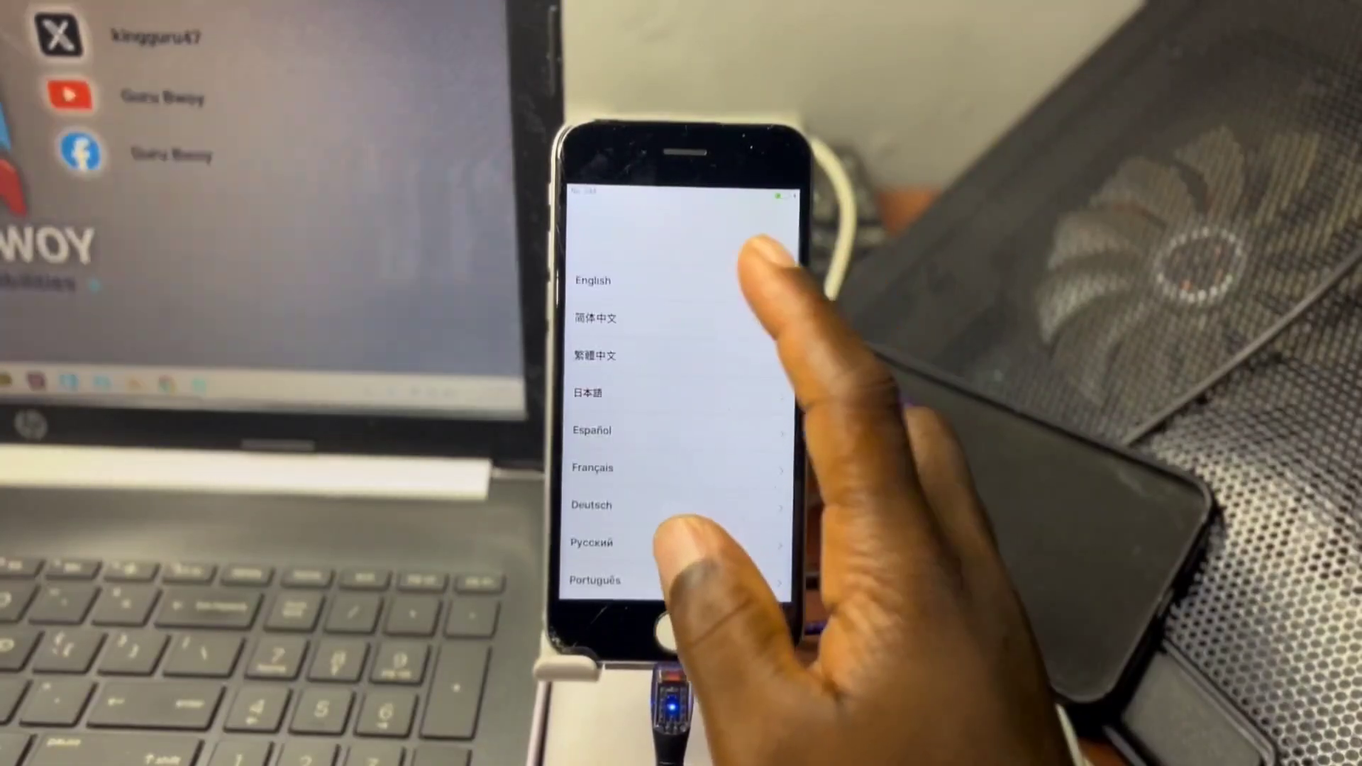
click(592, 279)
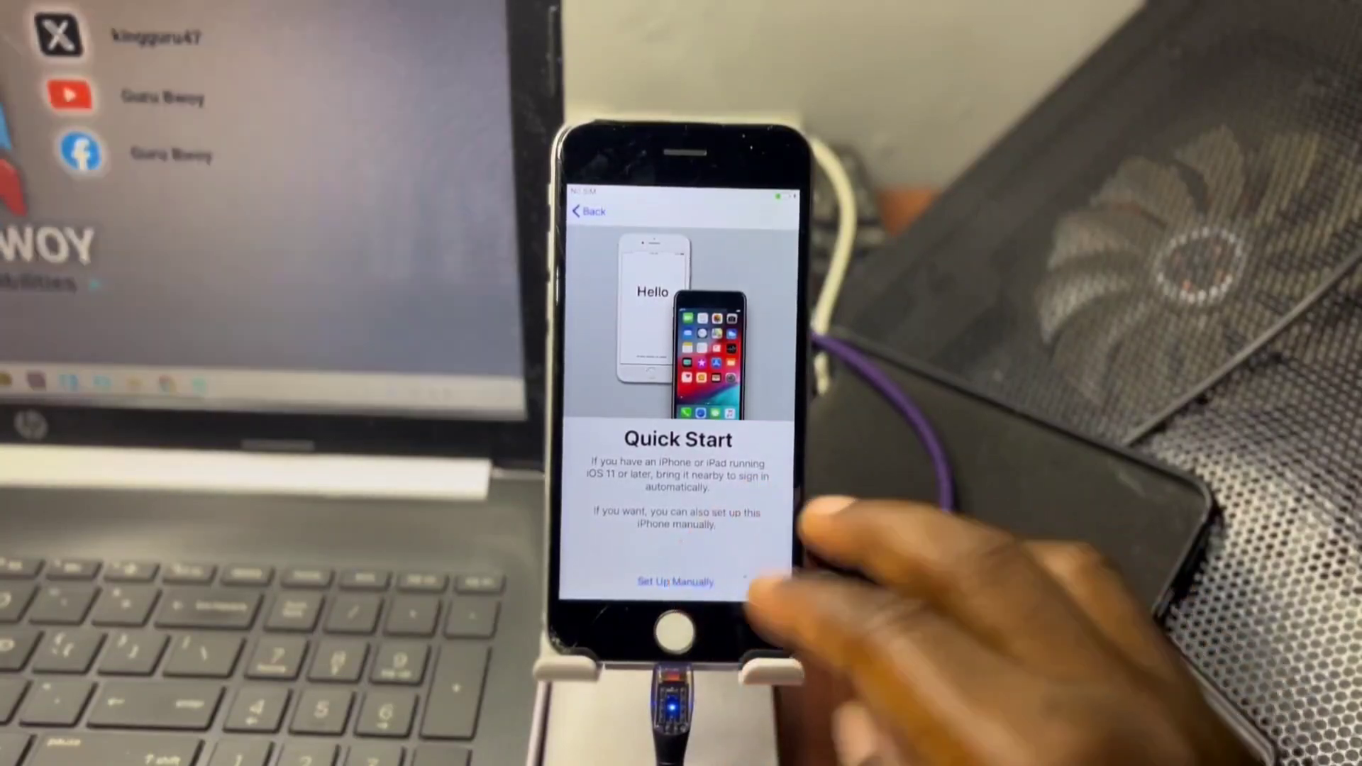
click(675, 582)
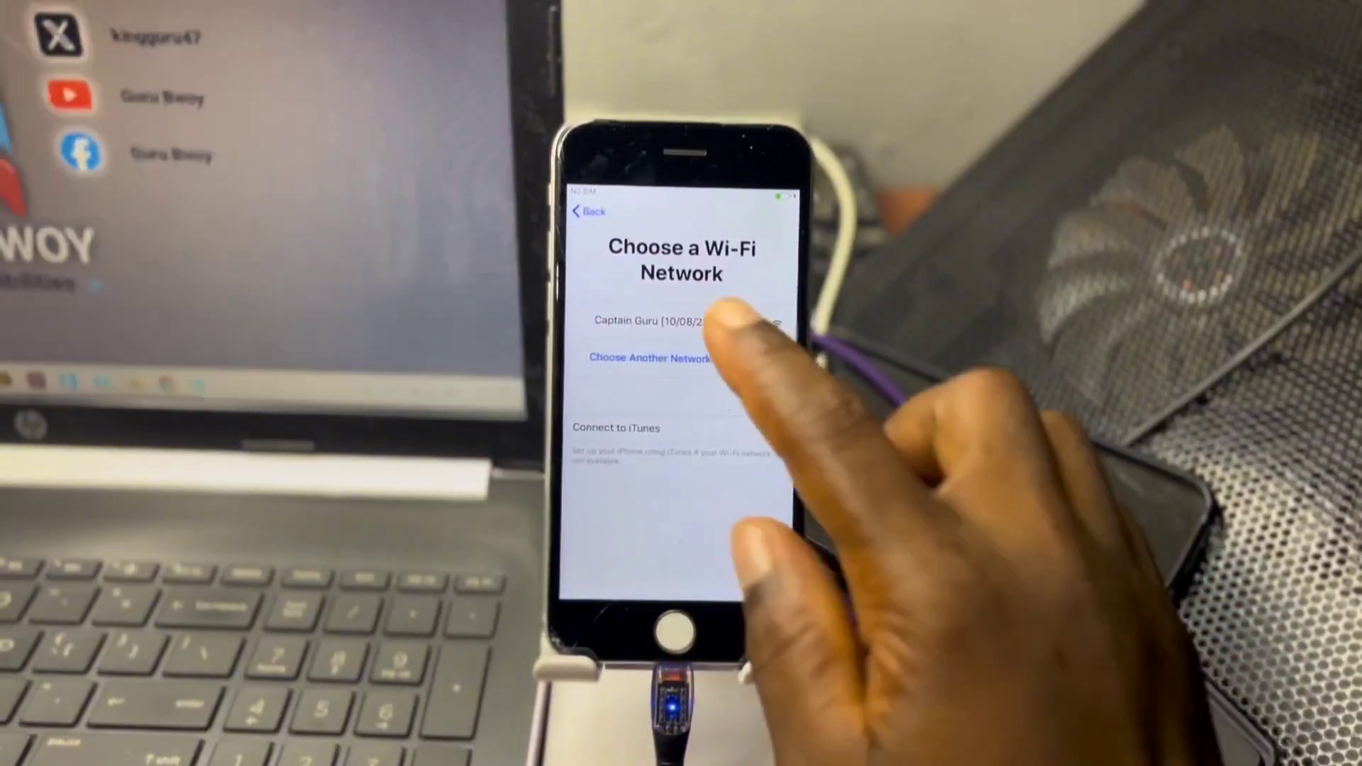
click(660, 319)
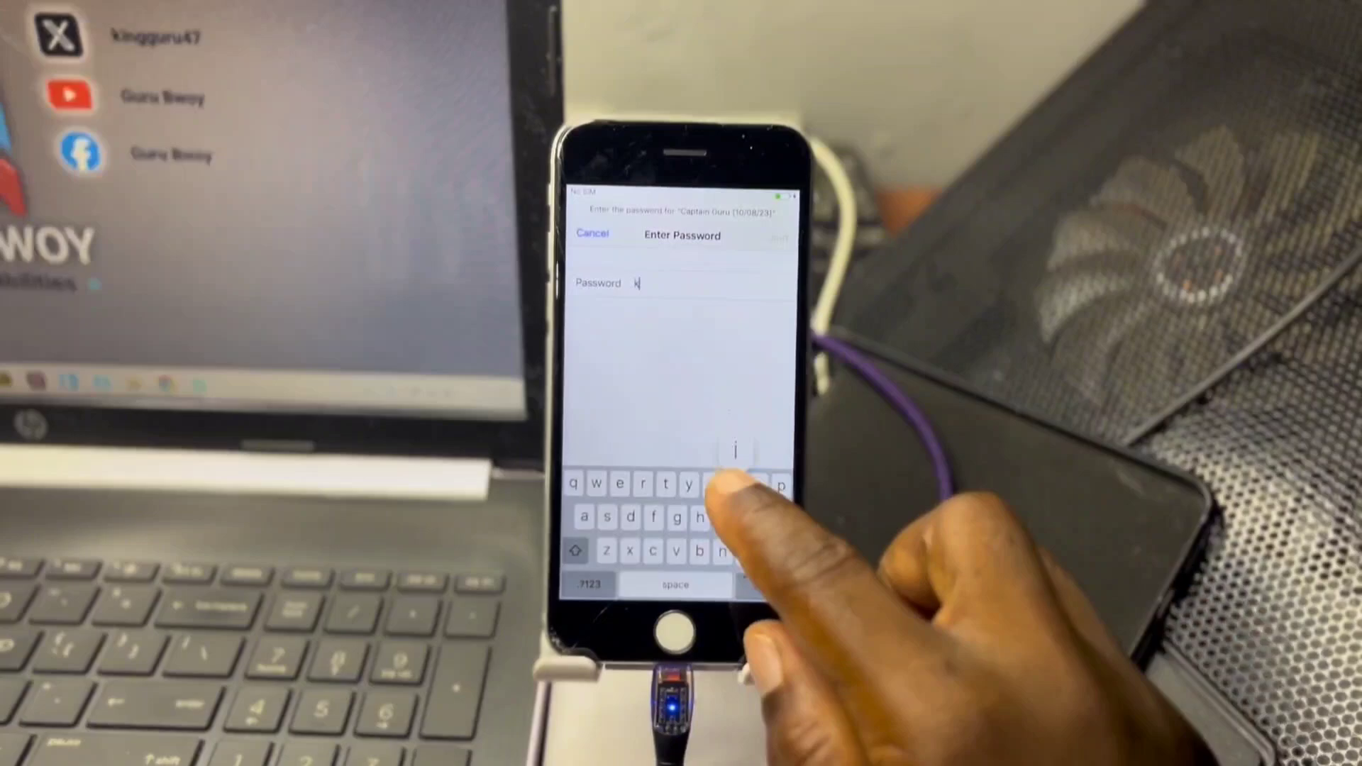
click(590, 234)
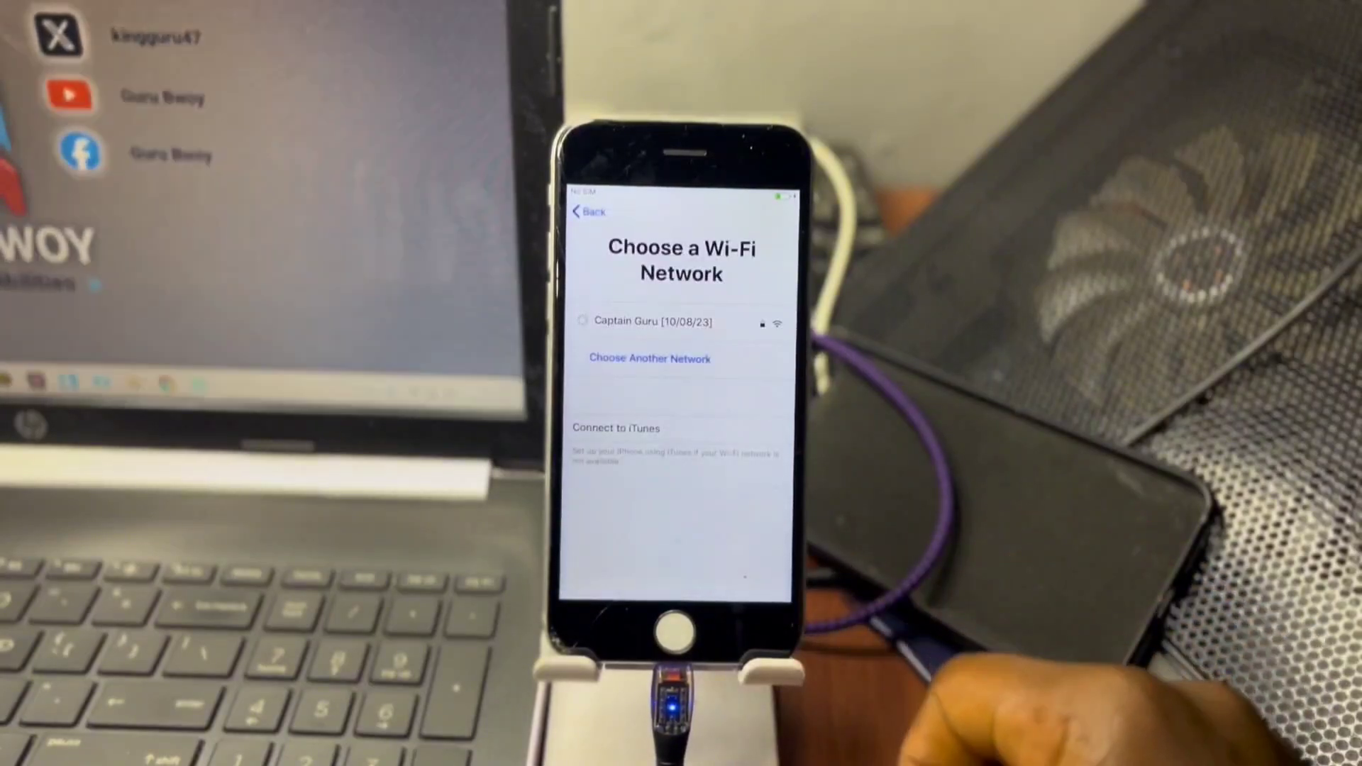
click(653, 320)
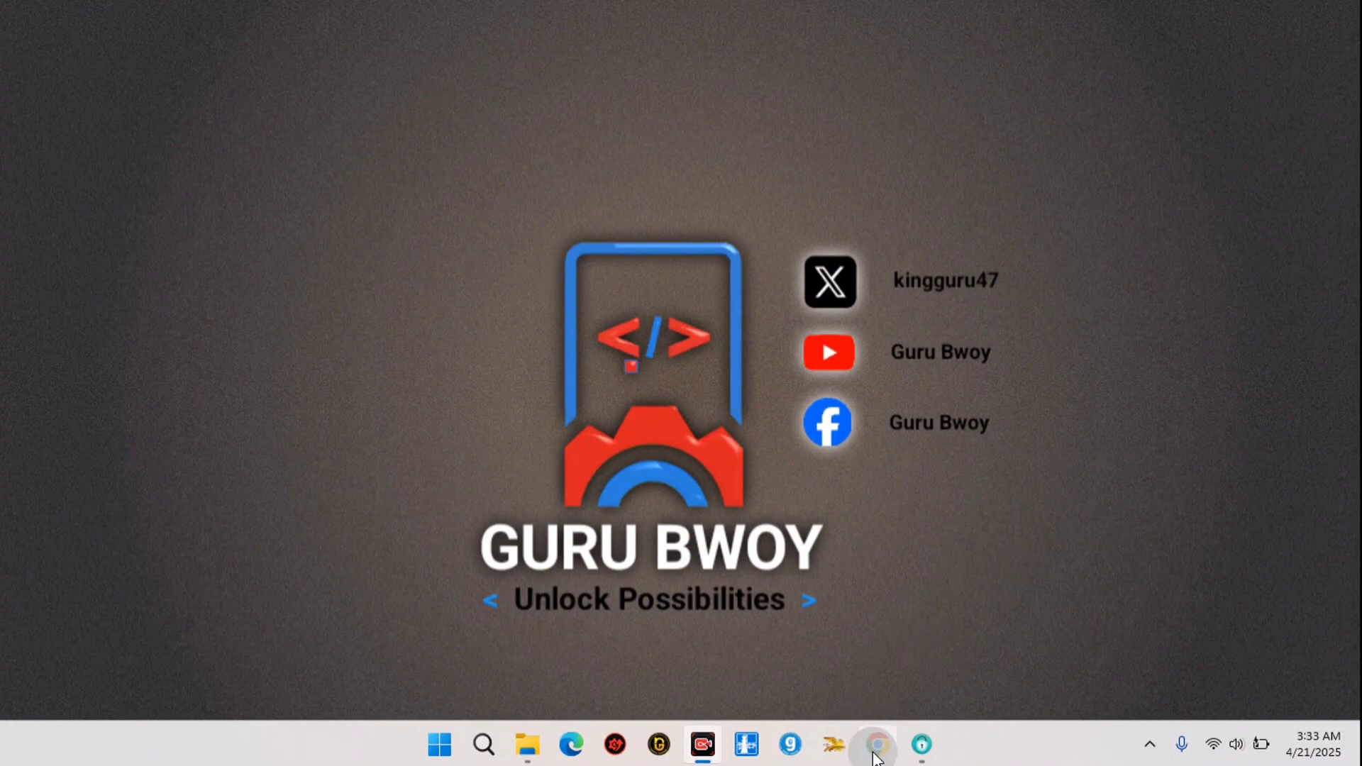
Bring up the iMobie AnyUnlock page in Chrome and start the Free Download for Windows
click(875, 745)
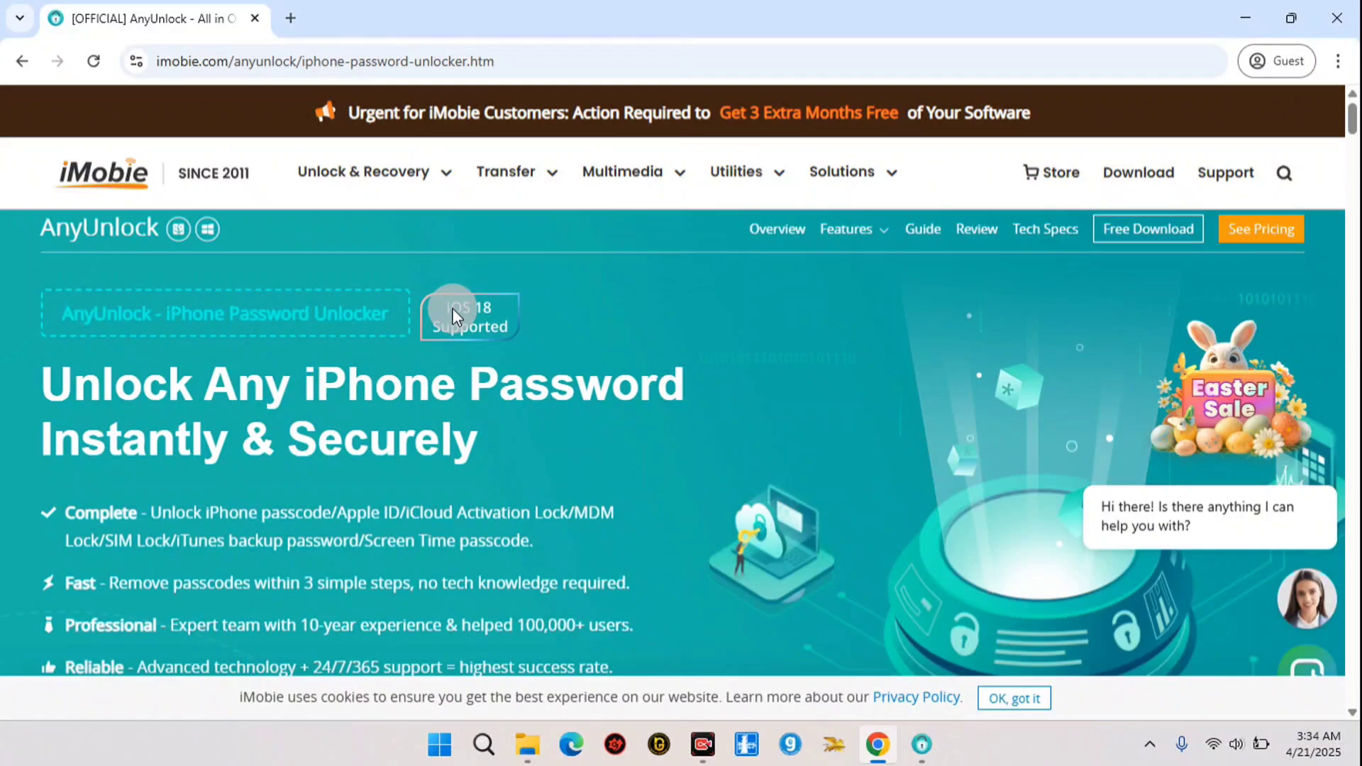
scroll(down, 3)
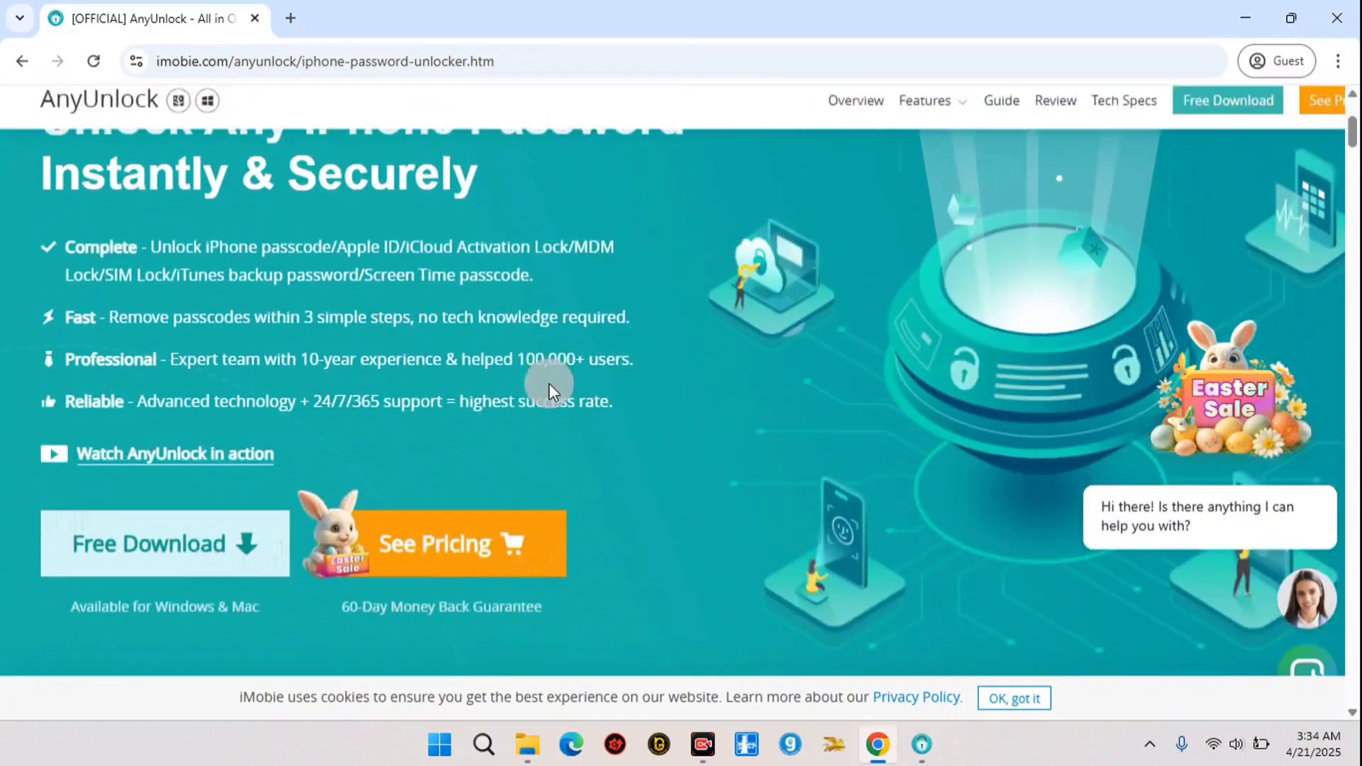
scroll(down, 3)
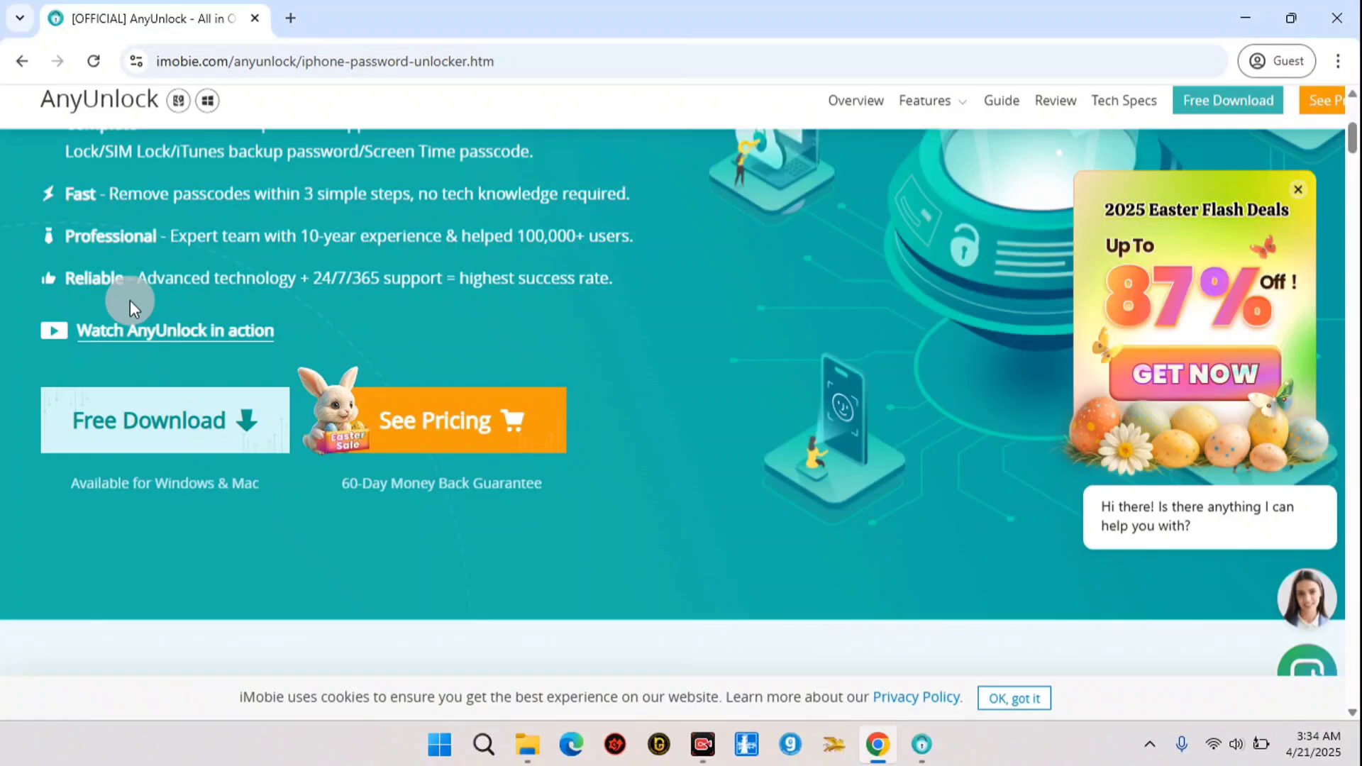
mouse_move(156, 420)
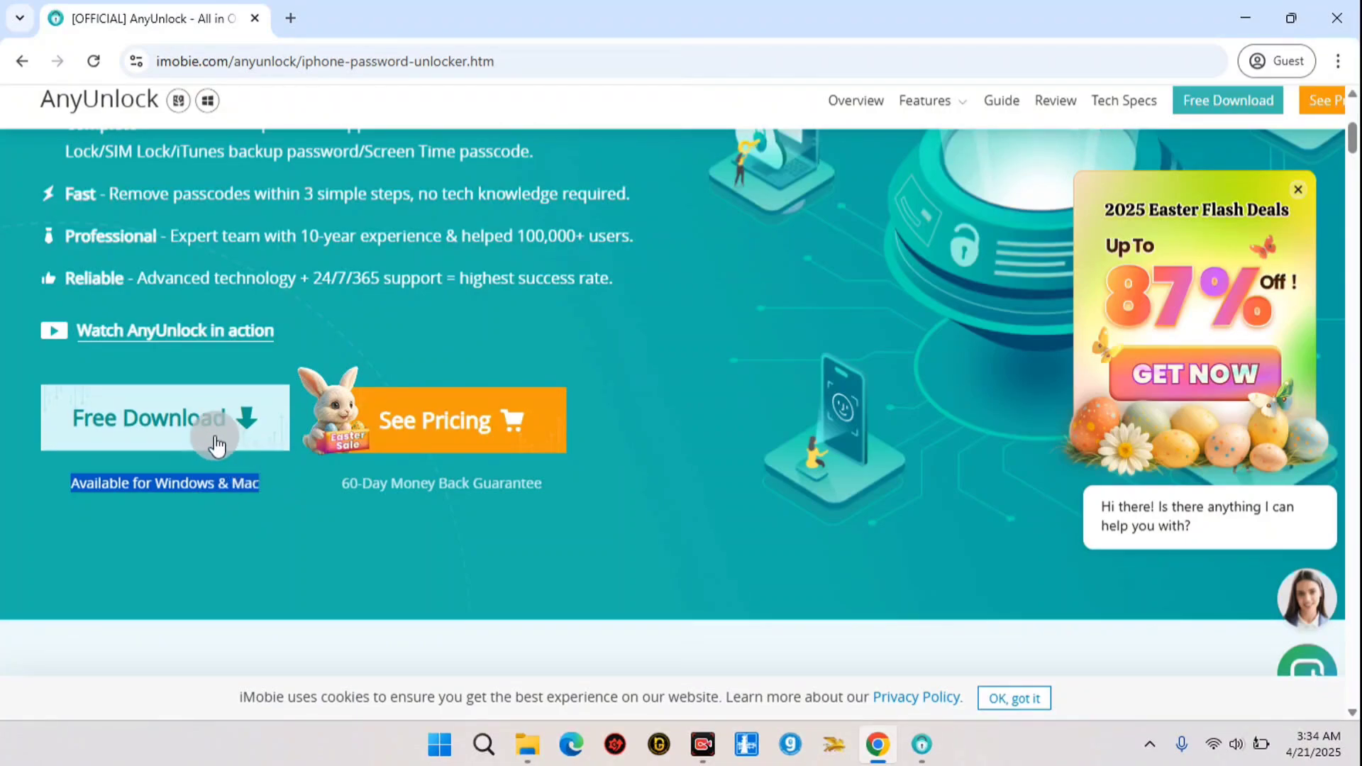
click(147, 417)
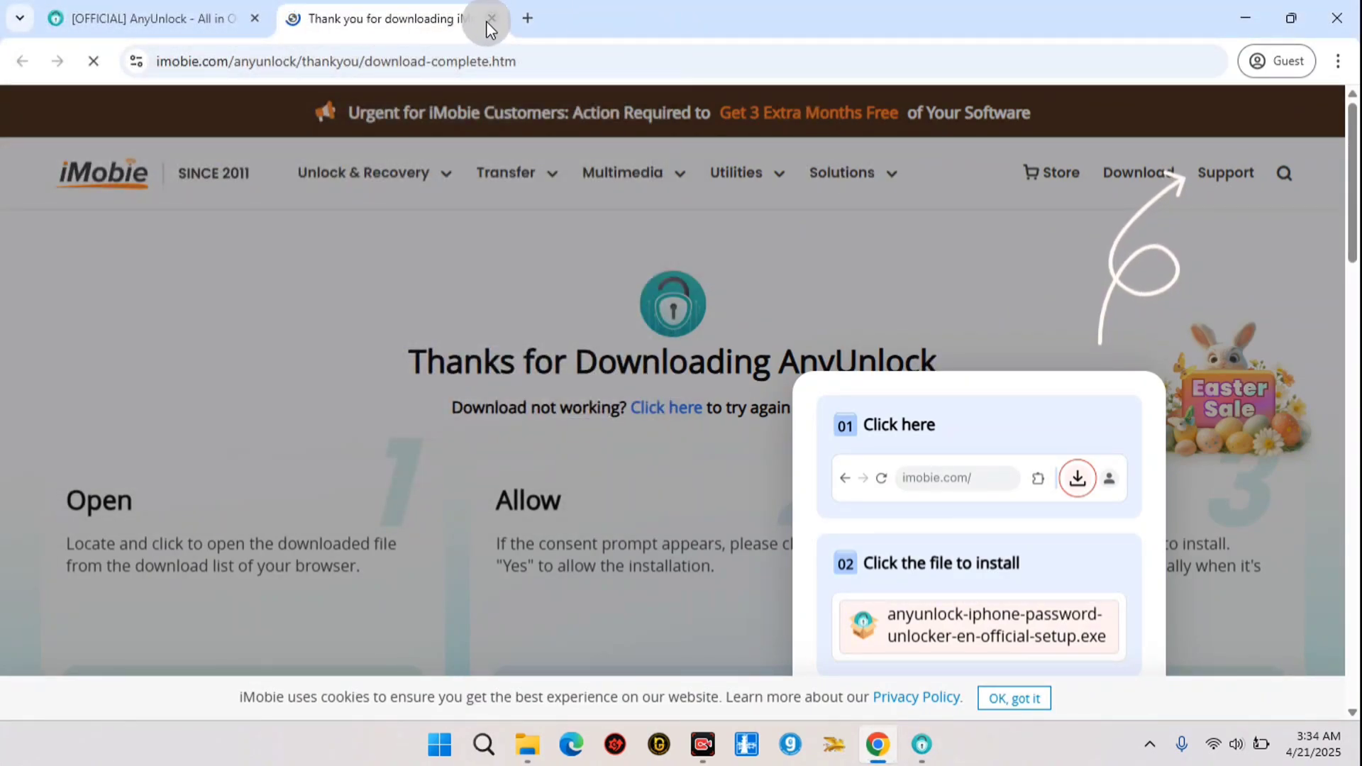
Close the thank-you tab and run the downloaded anyunlock setup .exe from Today's downloads
click(143, 19)
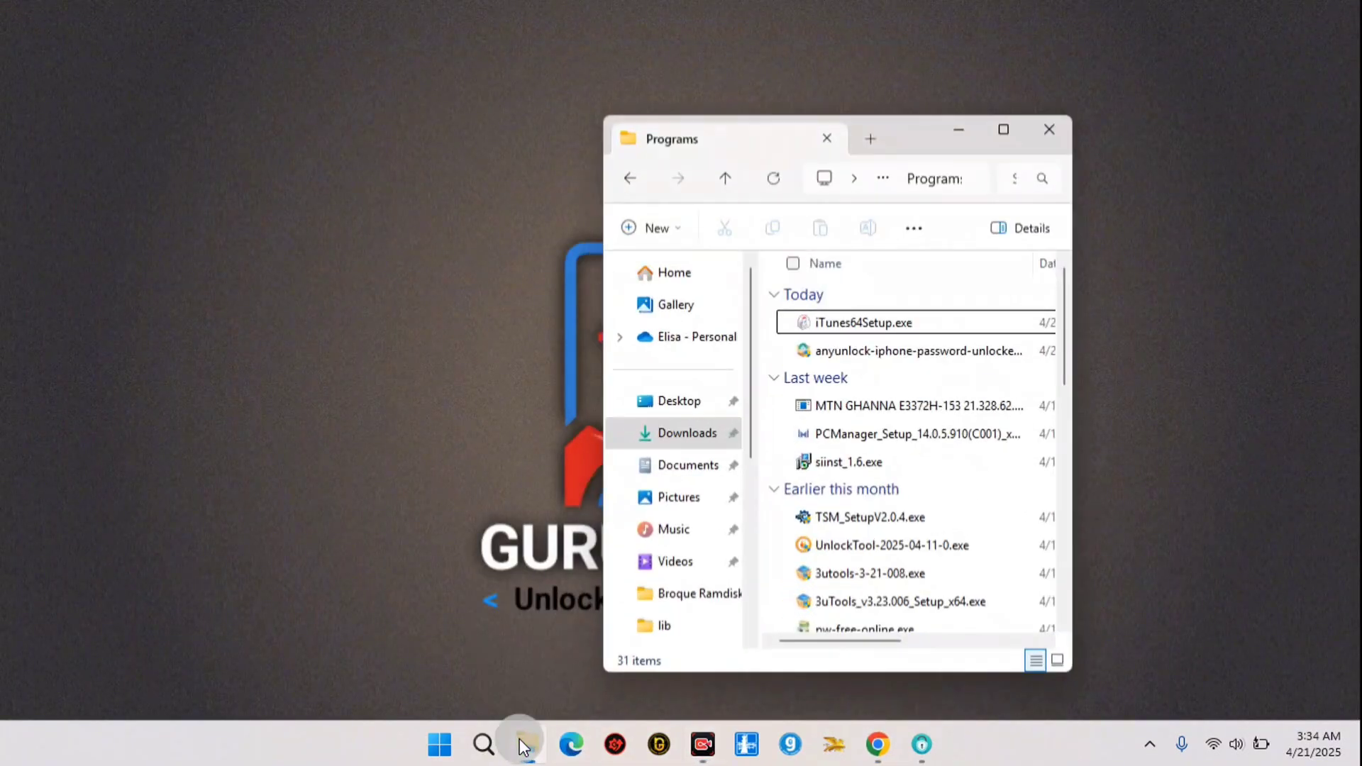
mouse_move(891, 351)
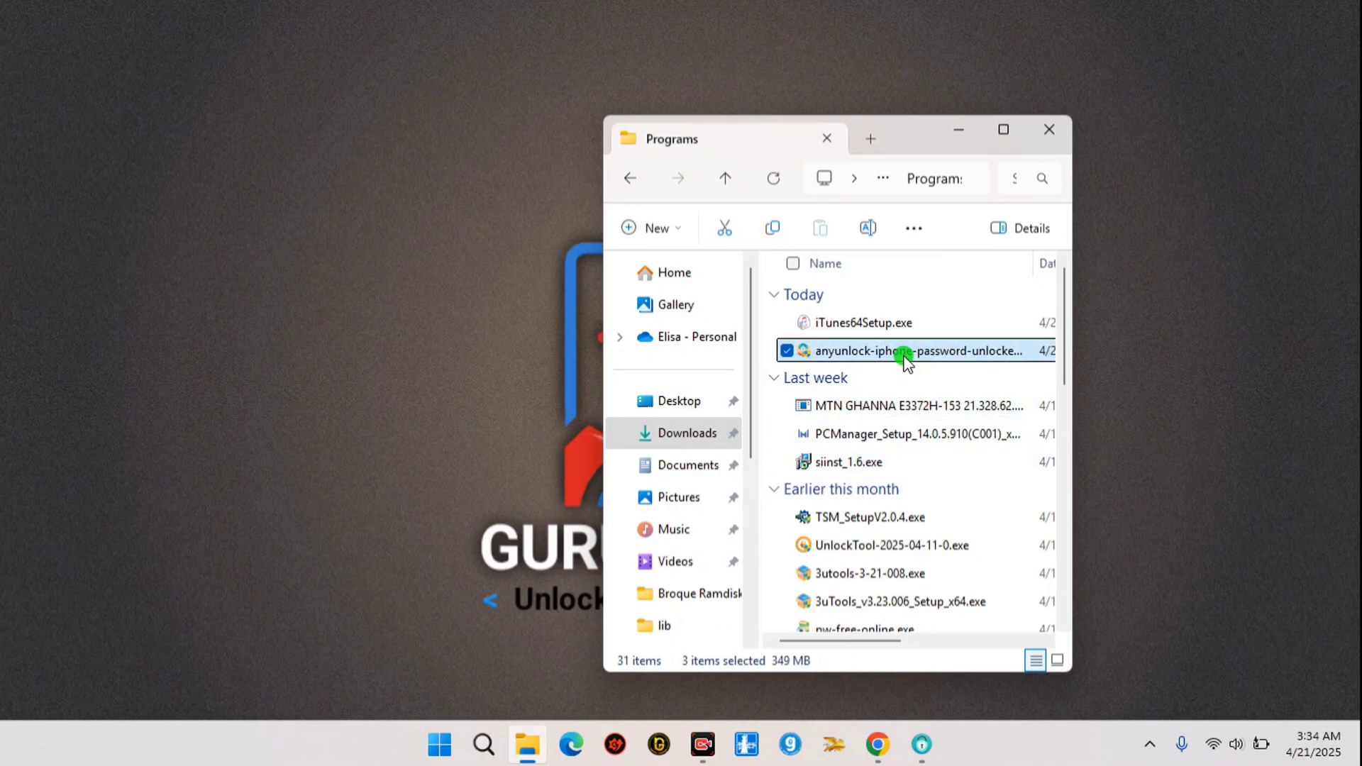
double_click(904, 350)
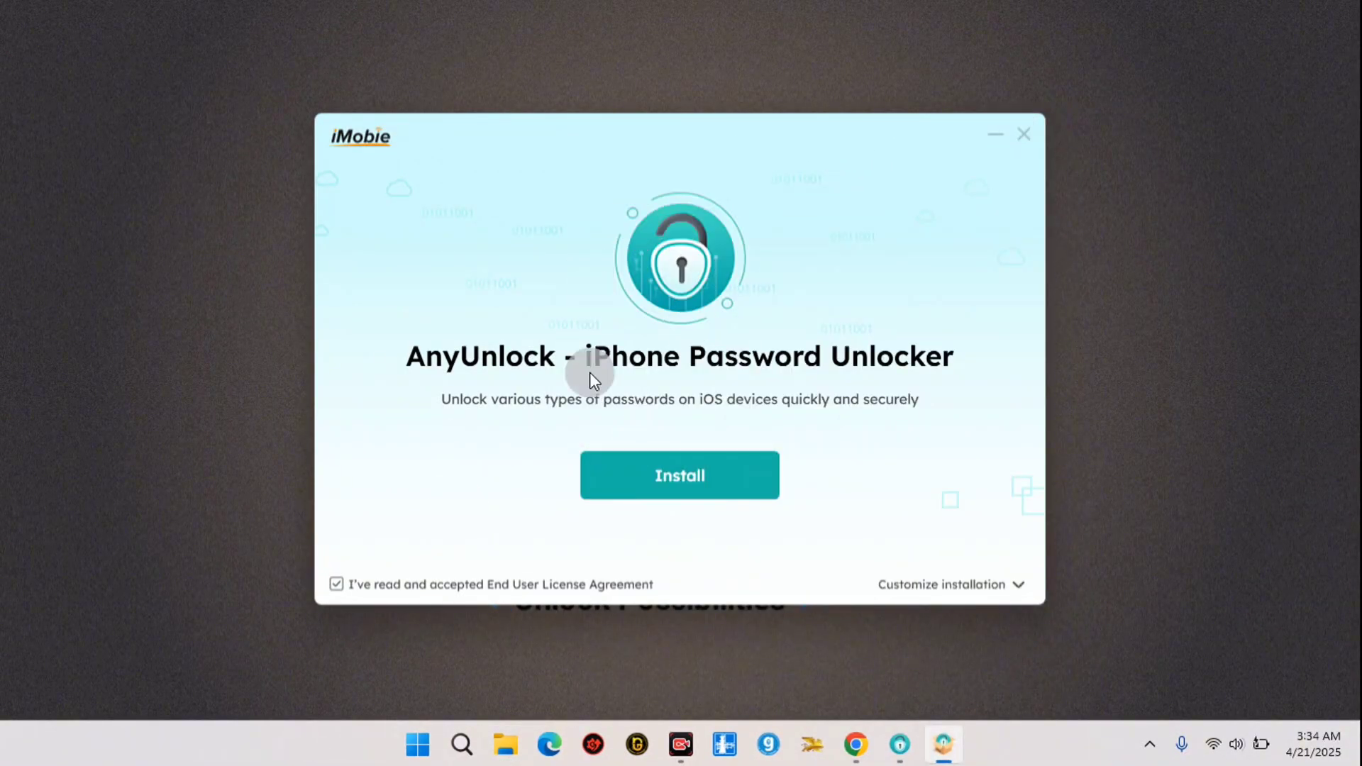
mouse_move(745, 373)
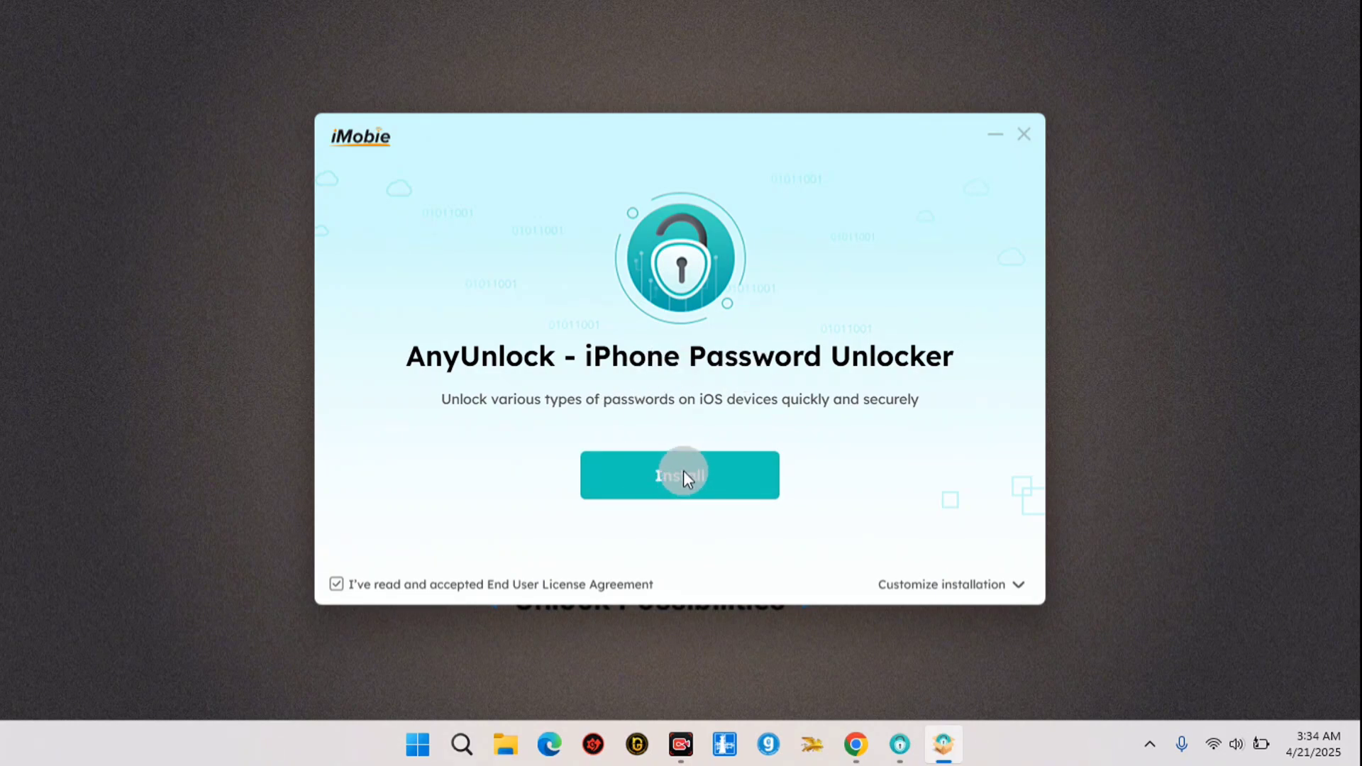
mouse_move(577, 583)
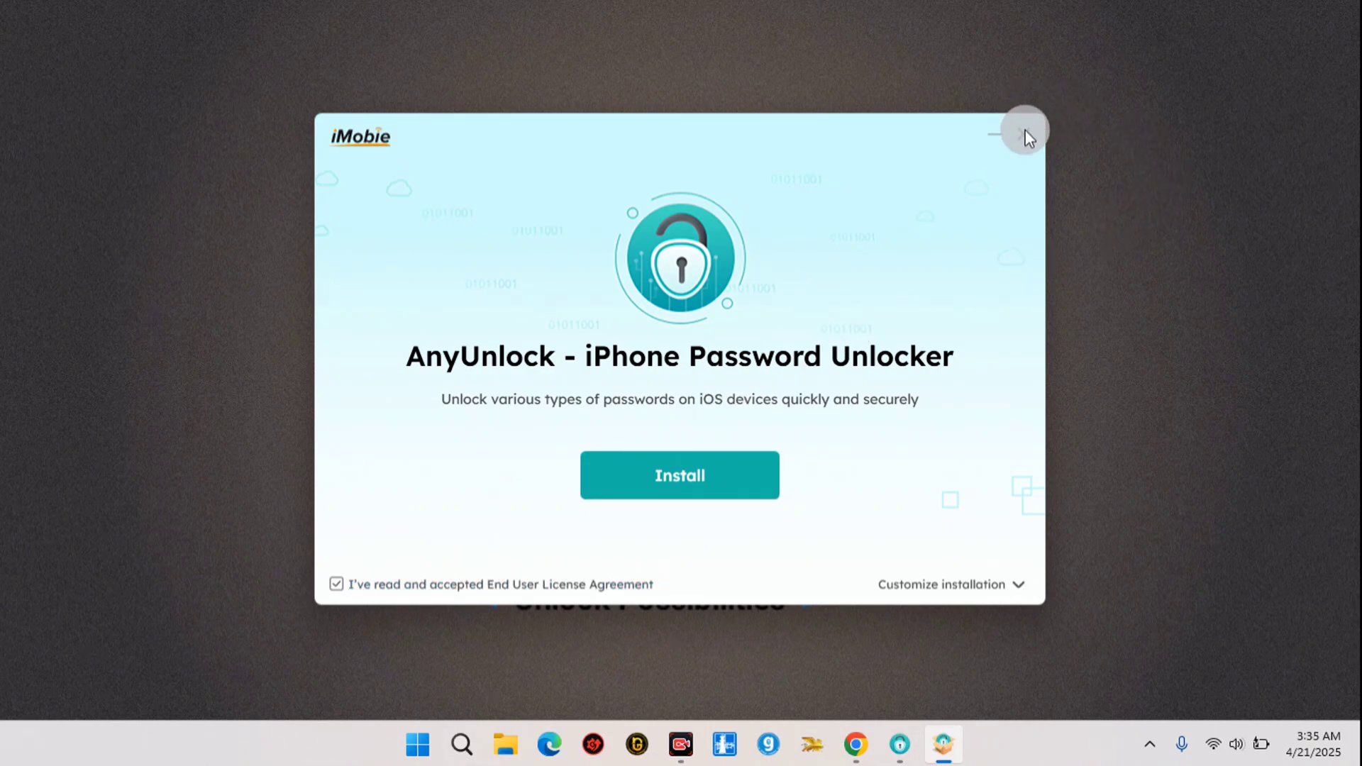
Quit the AnyUnlock installer window and confirm with OK
click(1023, 135)
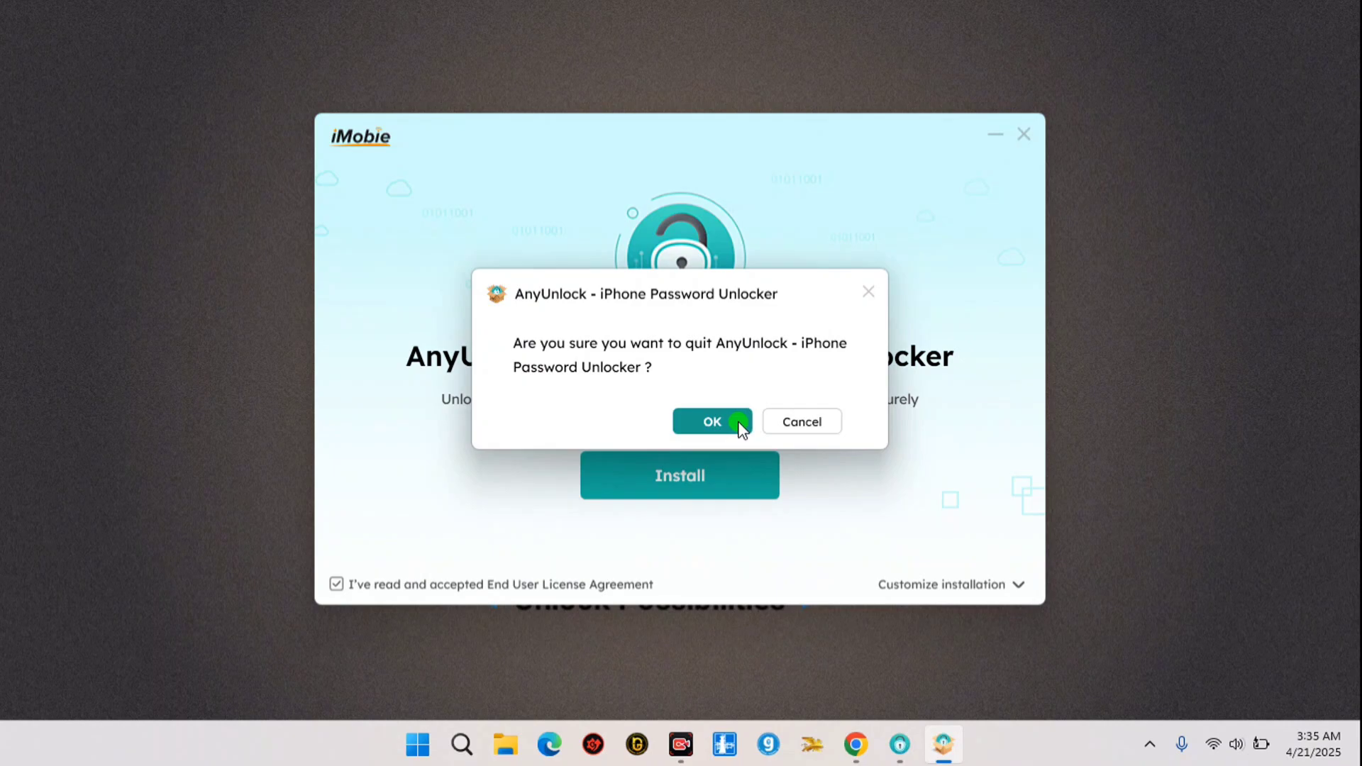
click(711, 421)
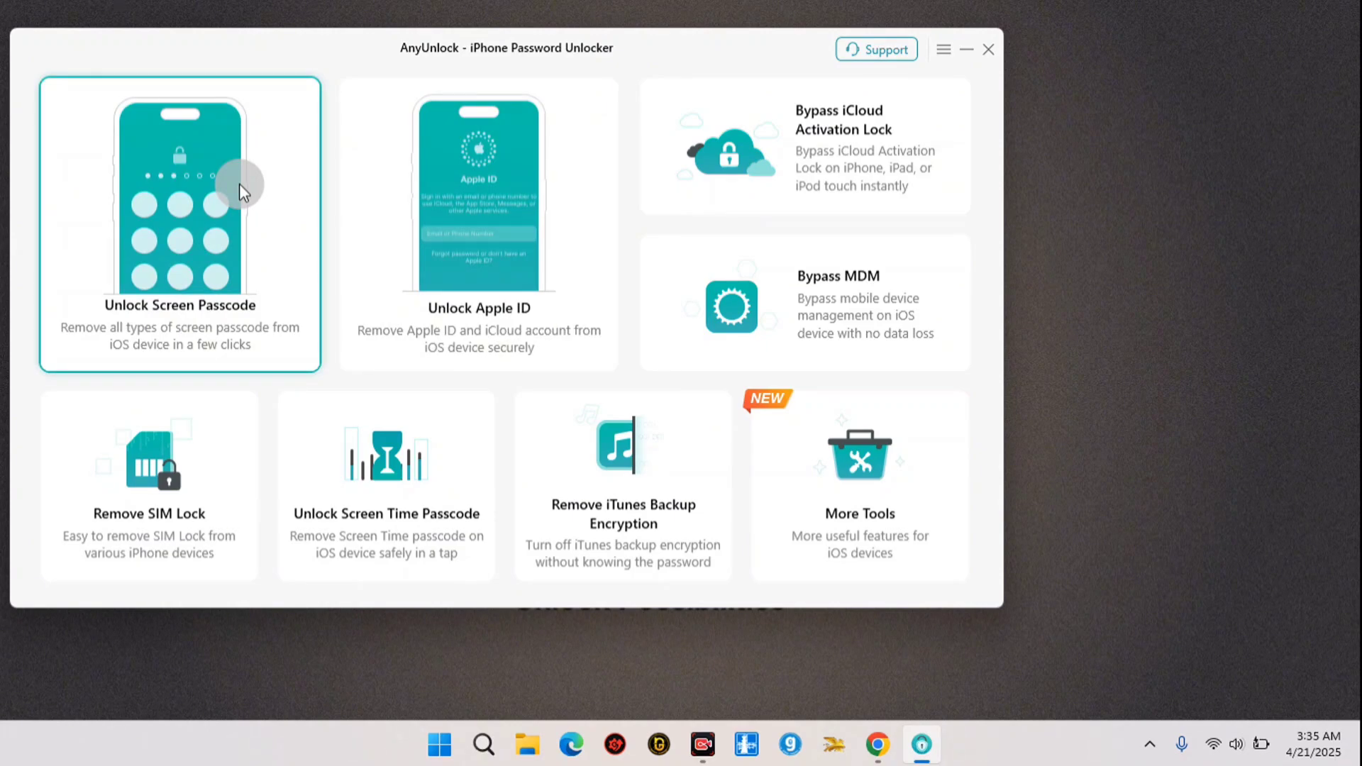
mouse_move(213, 332)
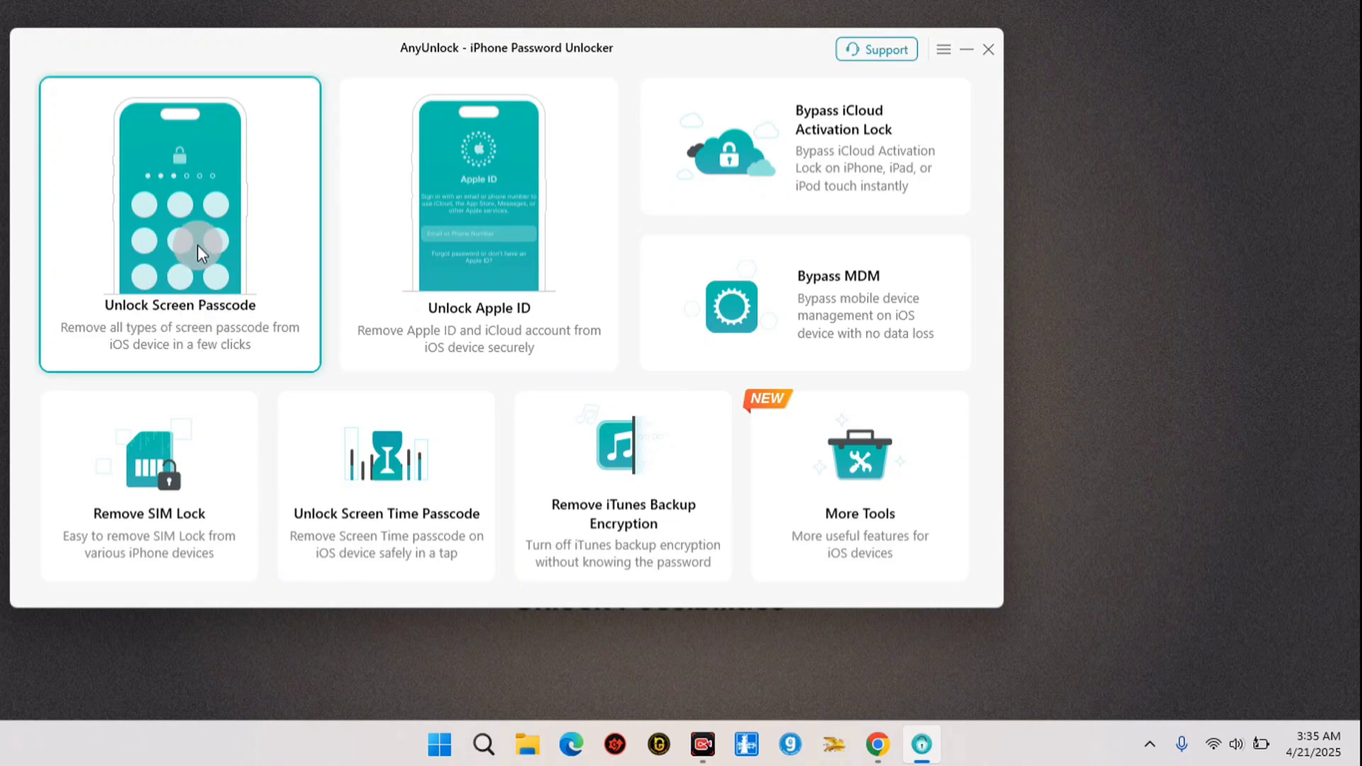
Browse the extra iOS tools, return to the home list and choose Bypass iCloud Activation Lock
click(478, 222)
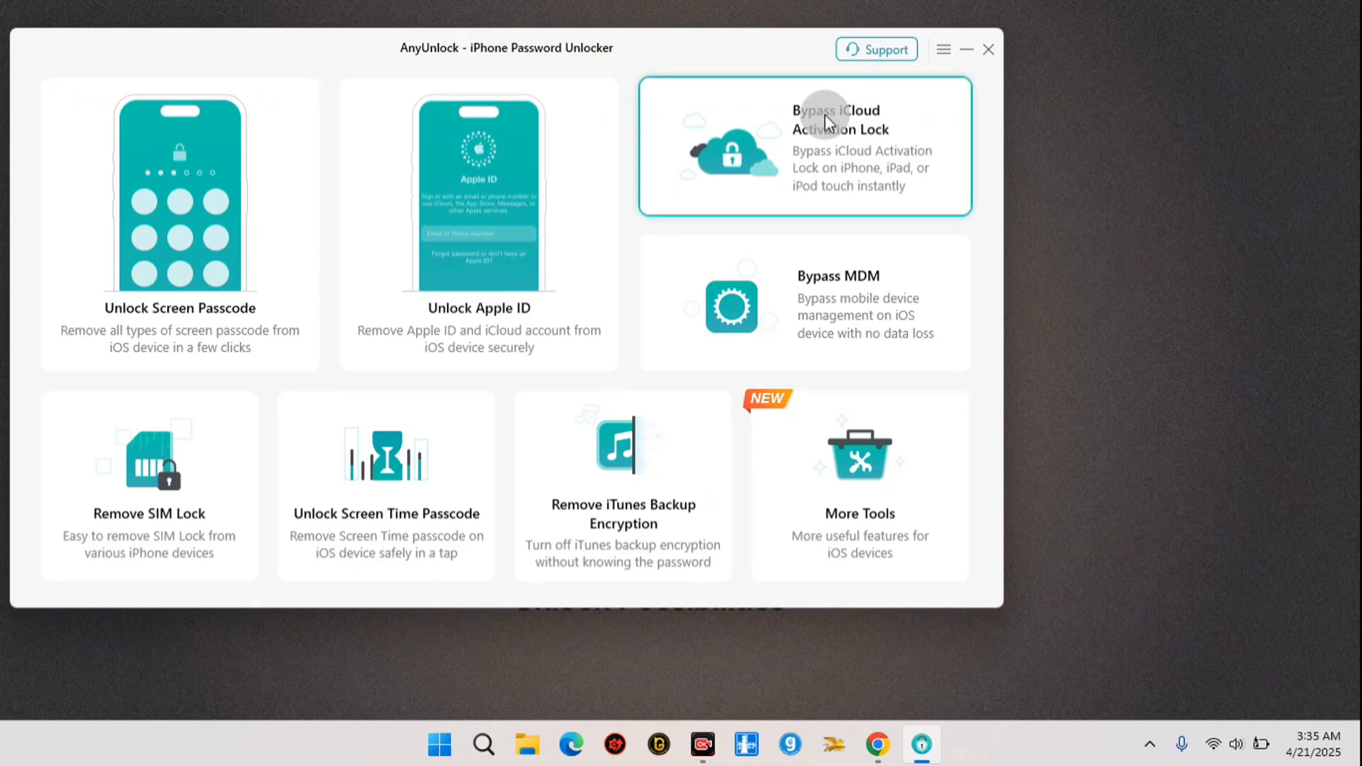
mouse_move(838, 282)
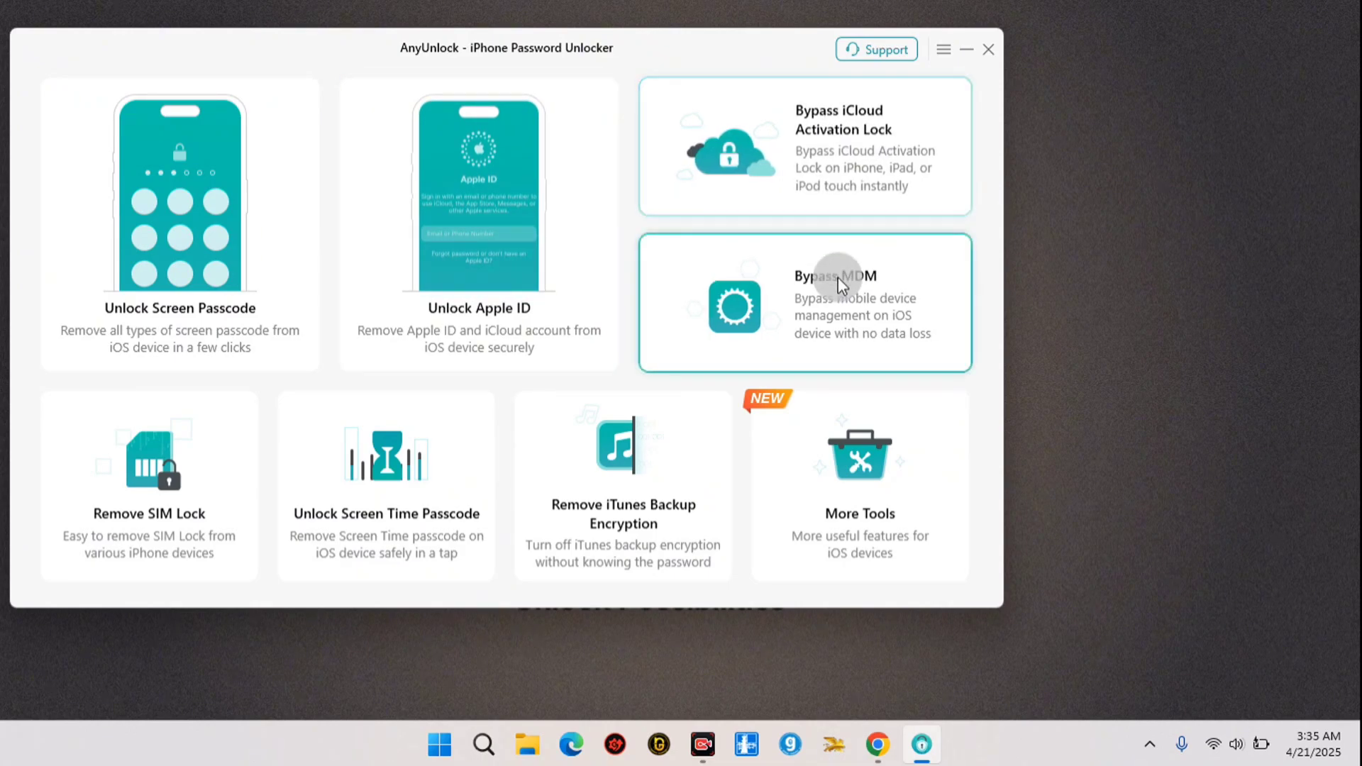
mouse_move(623, 498)
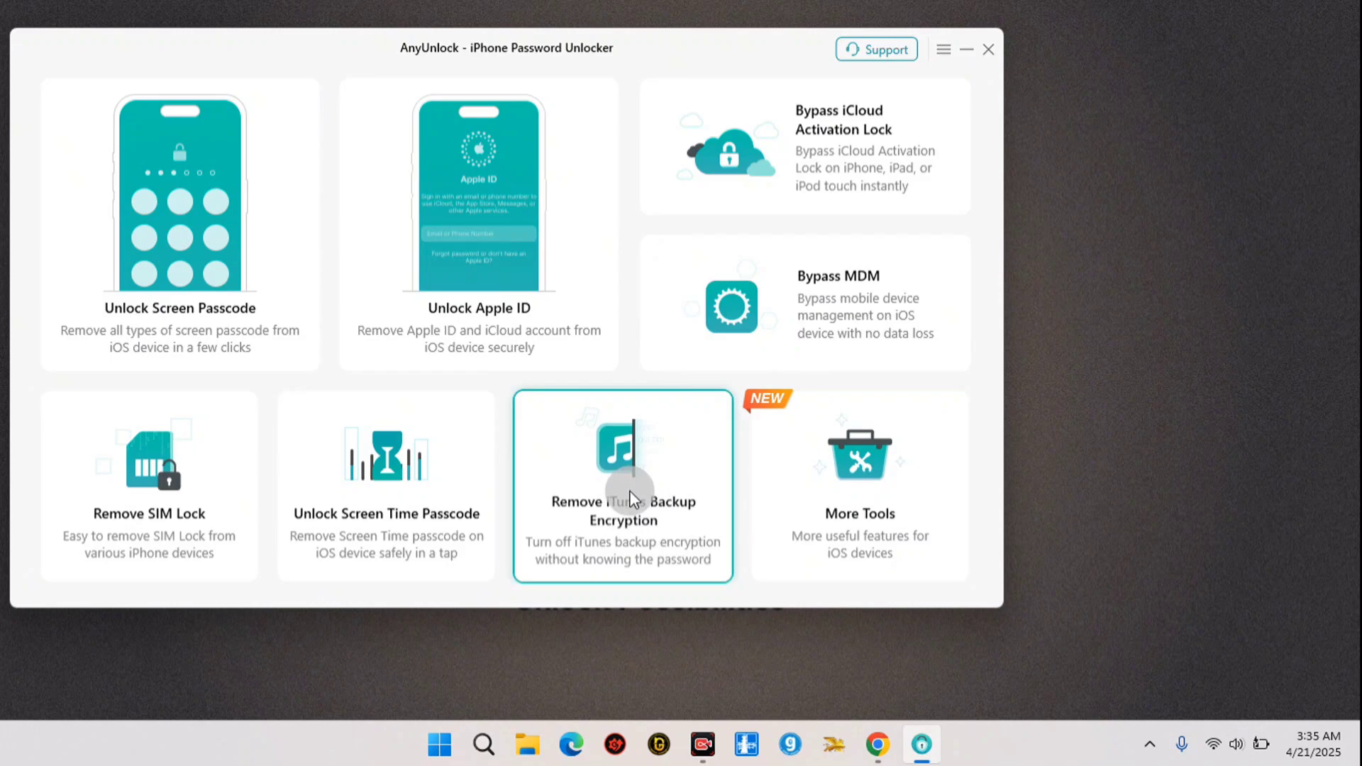
mouse_move(329, 529)
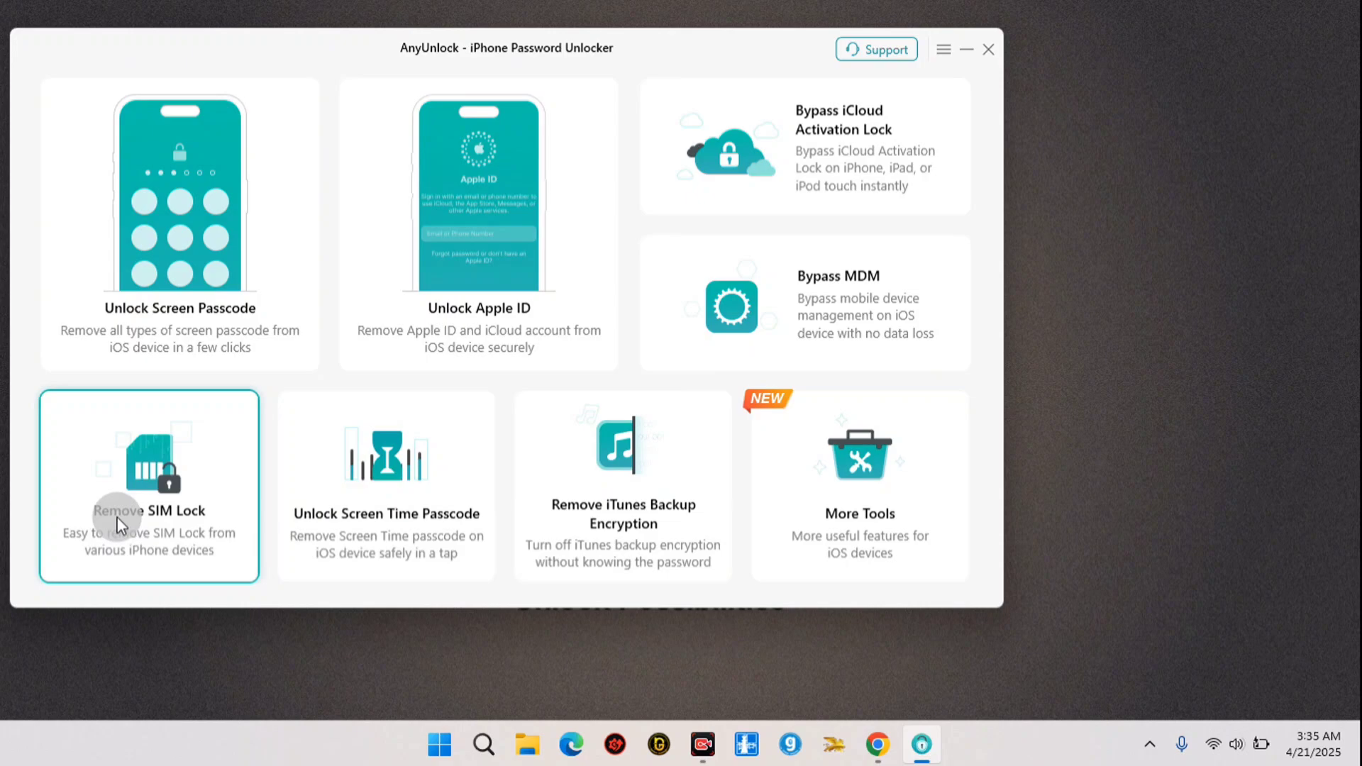
mouse_move(860, 456)
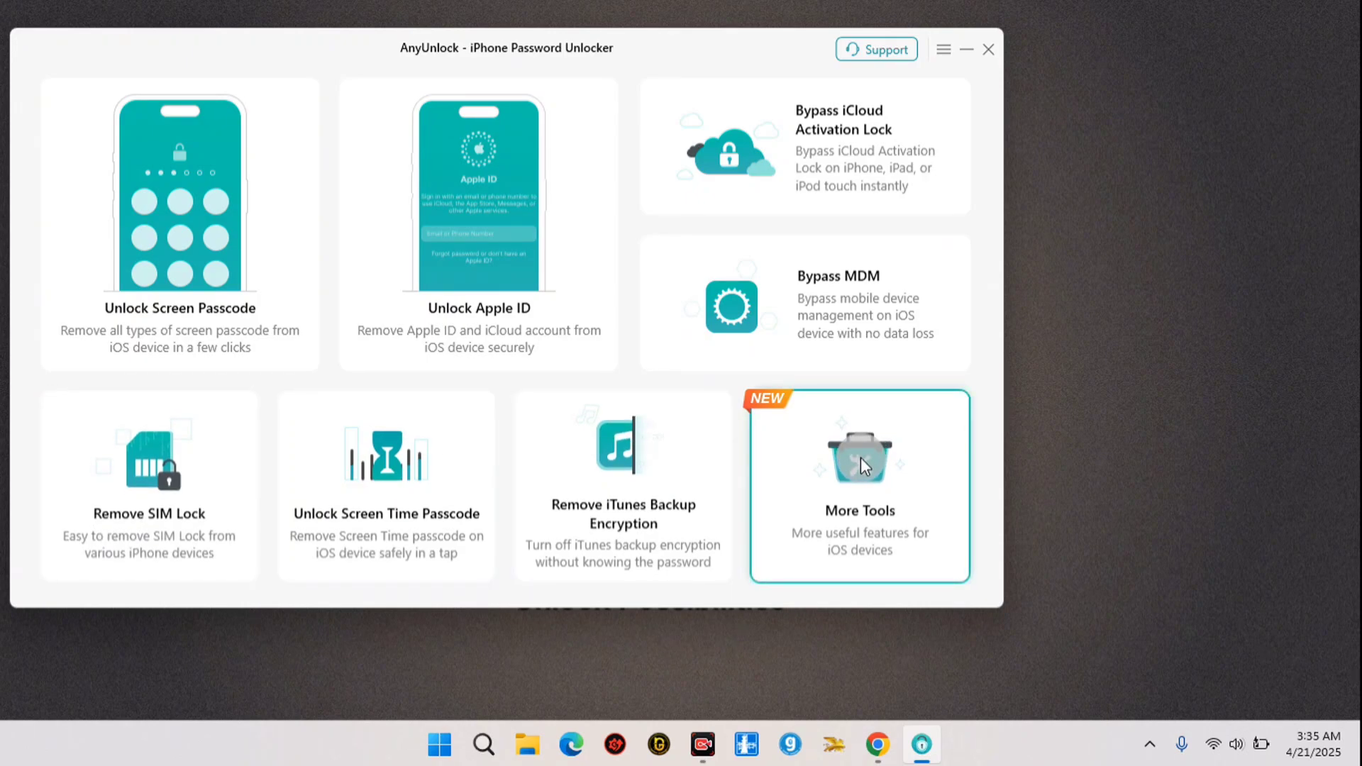
click(858, 485)
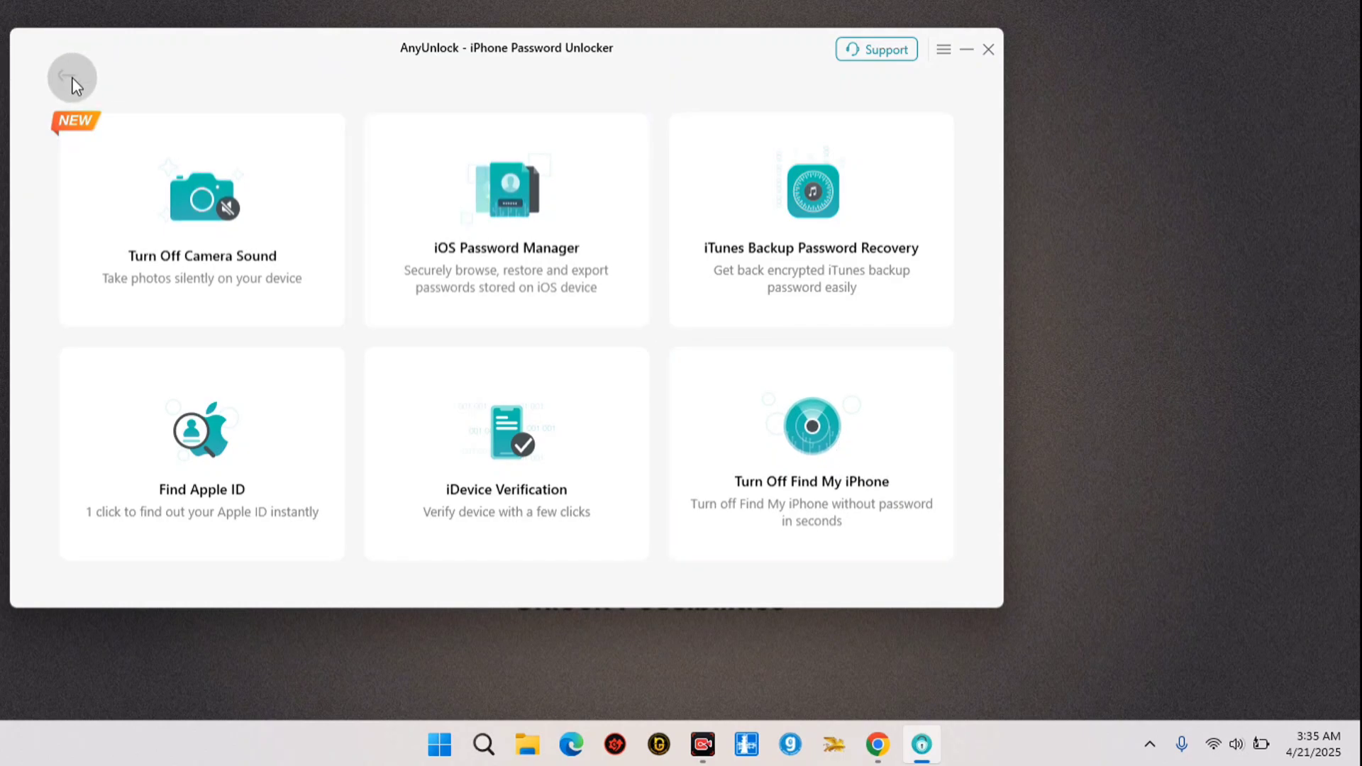
click(72, 76)
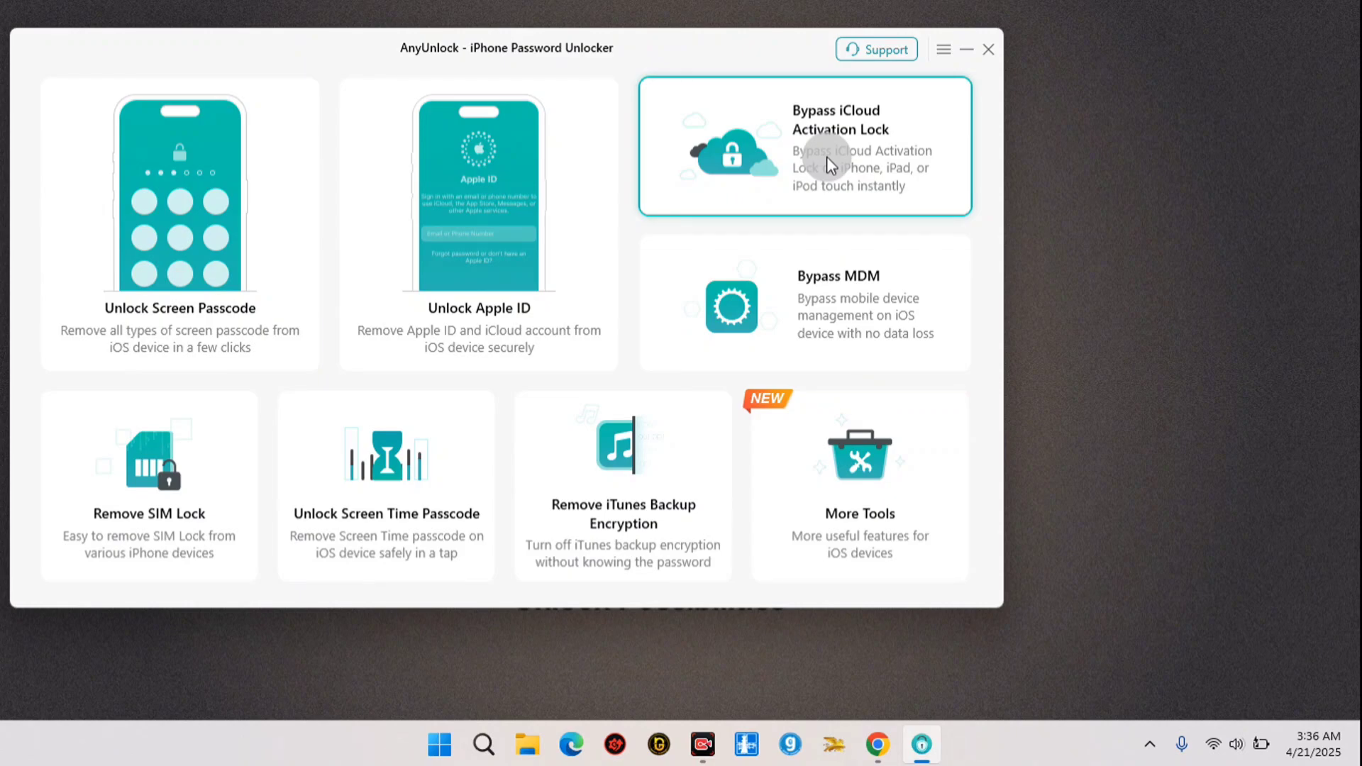
click(803, 146)
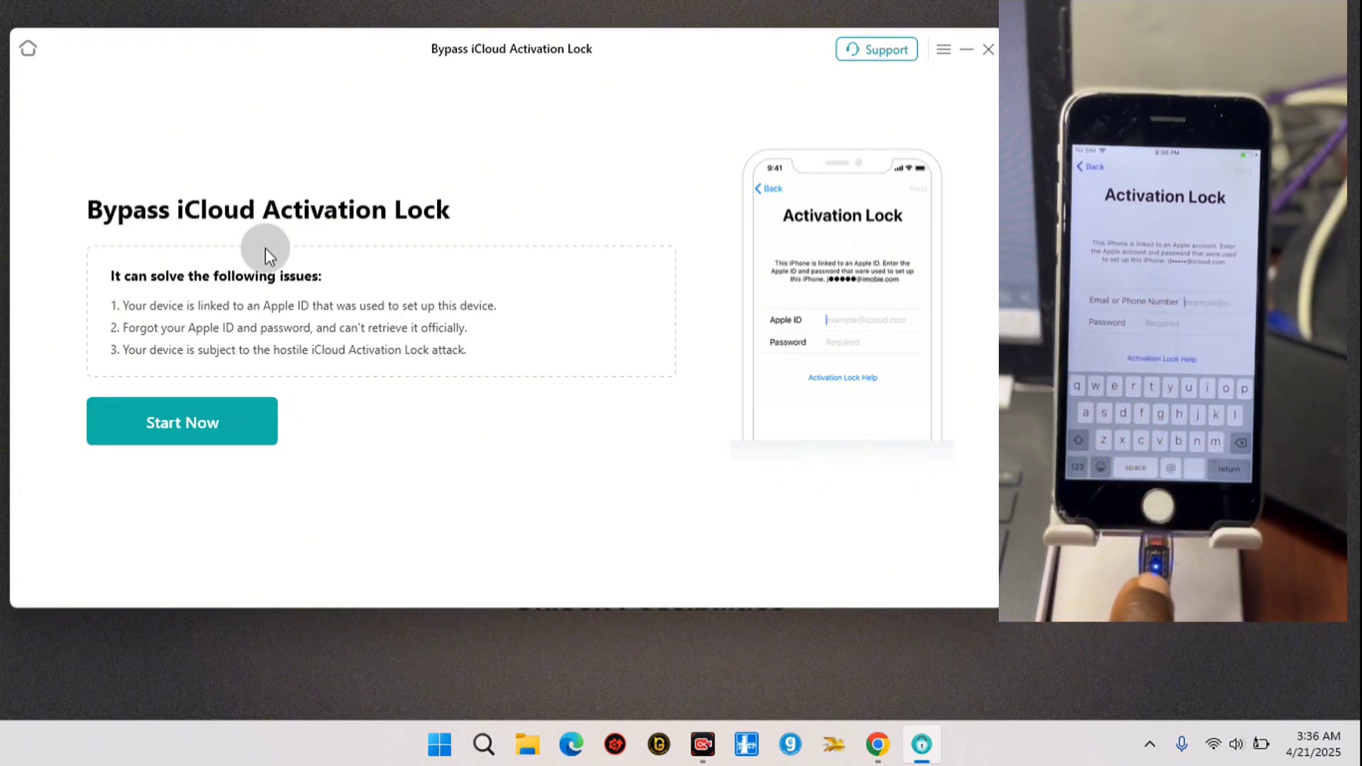
Start the bypass with Start Now, detect the iPhone 6, and choose Jailbreak Now
click(183, 423)
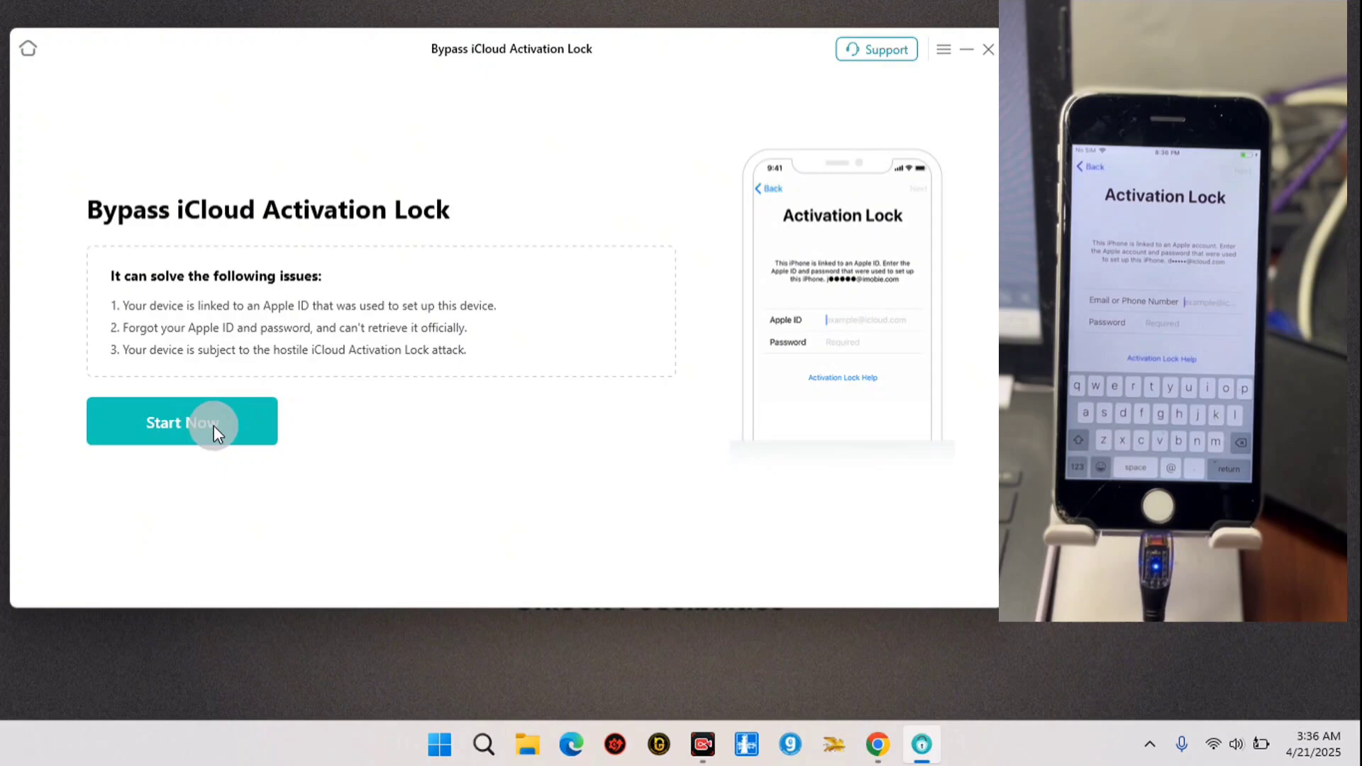
click(181, 421)
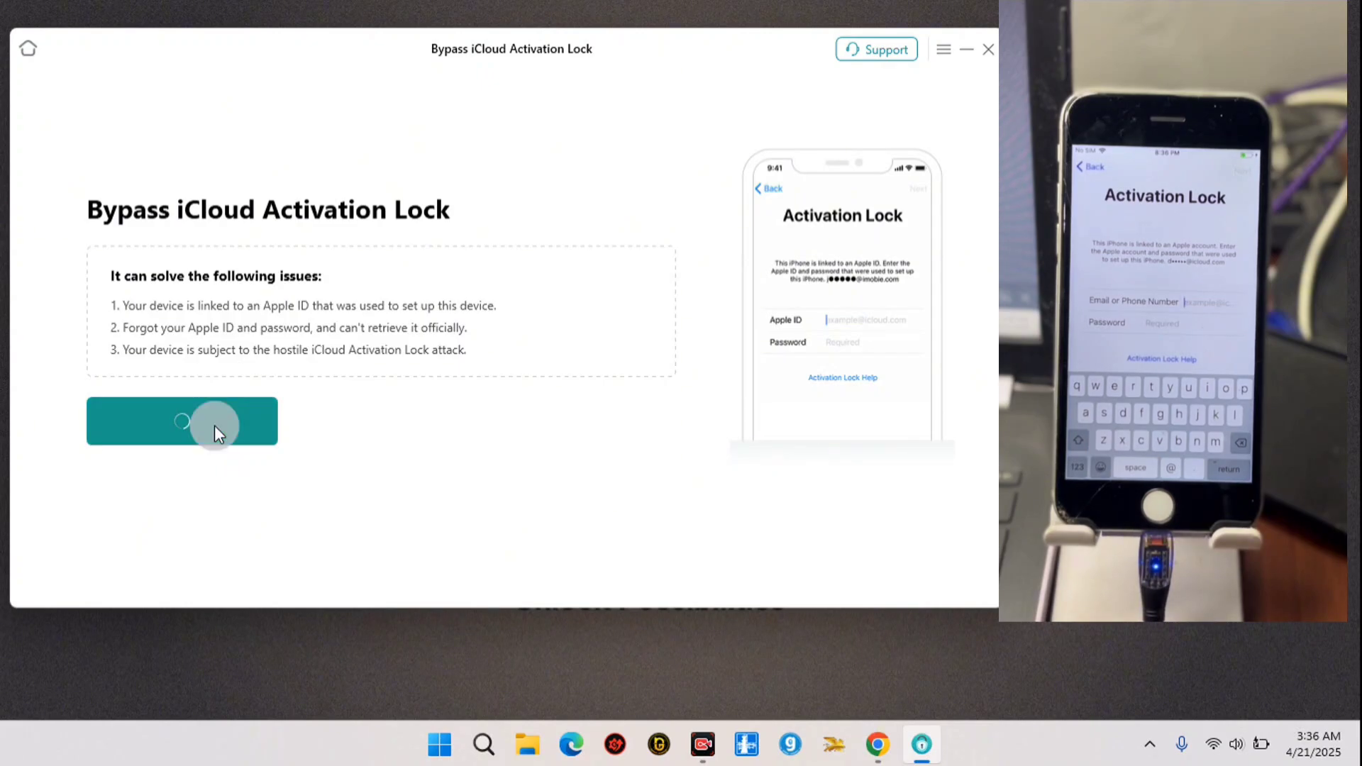
click(181, 420)
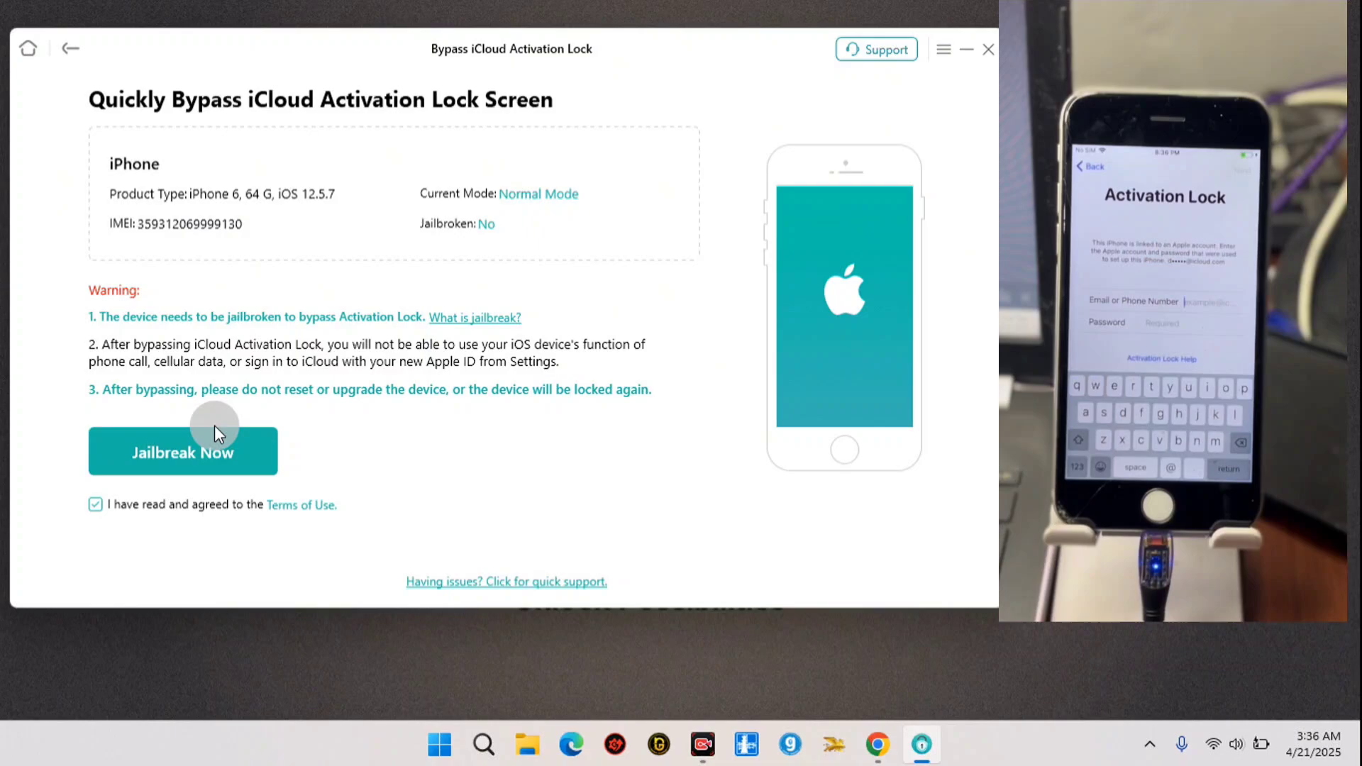
mouse_move(206, 237)
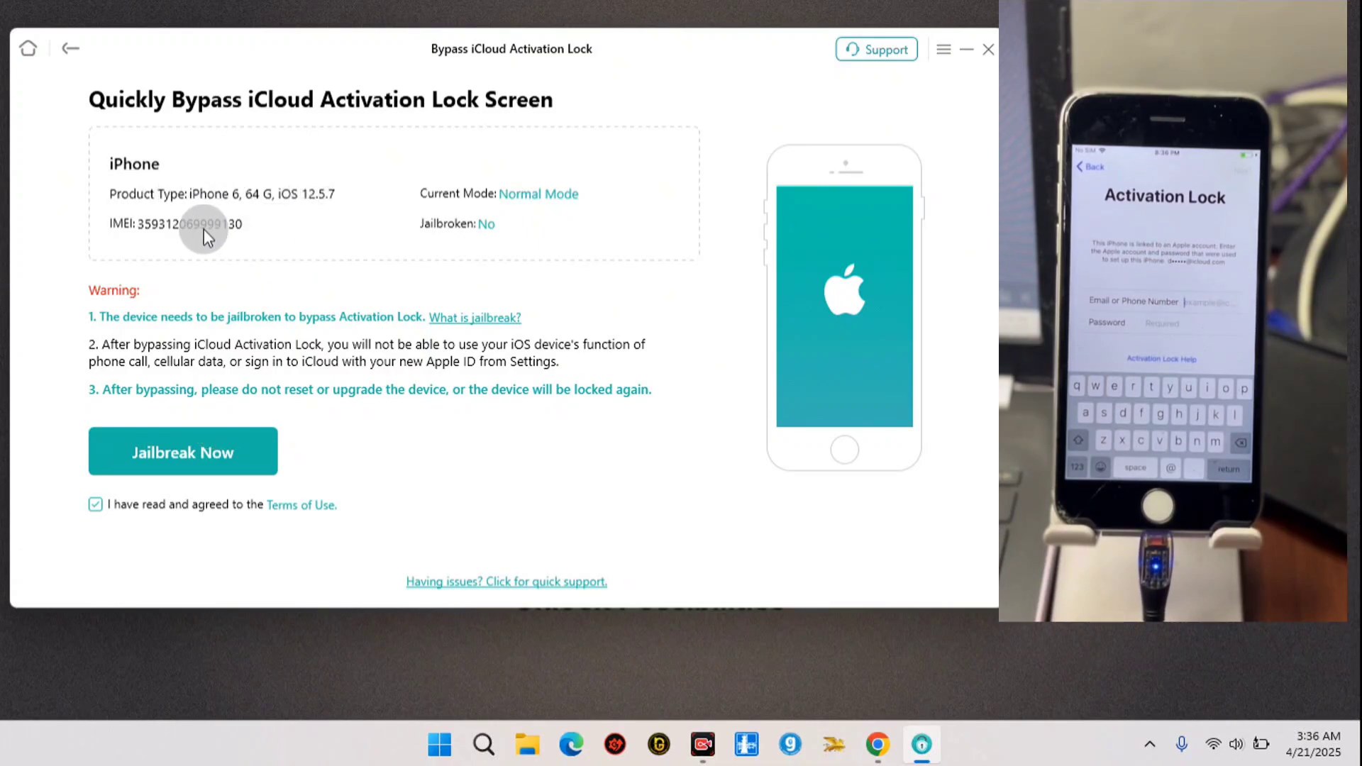
mouse_move(451, 237)
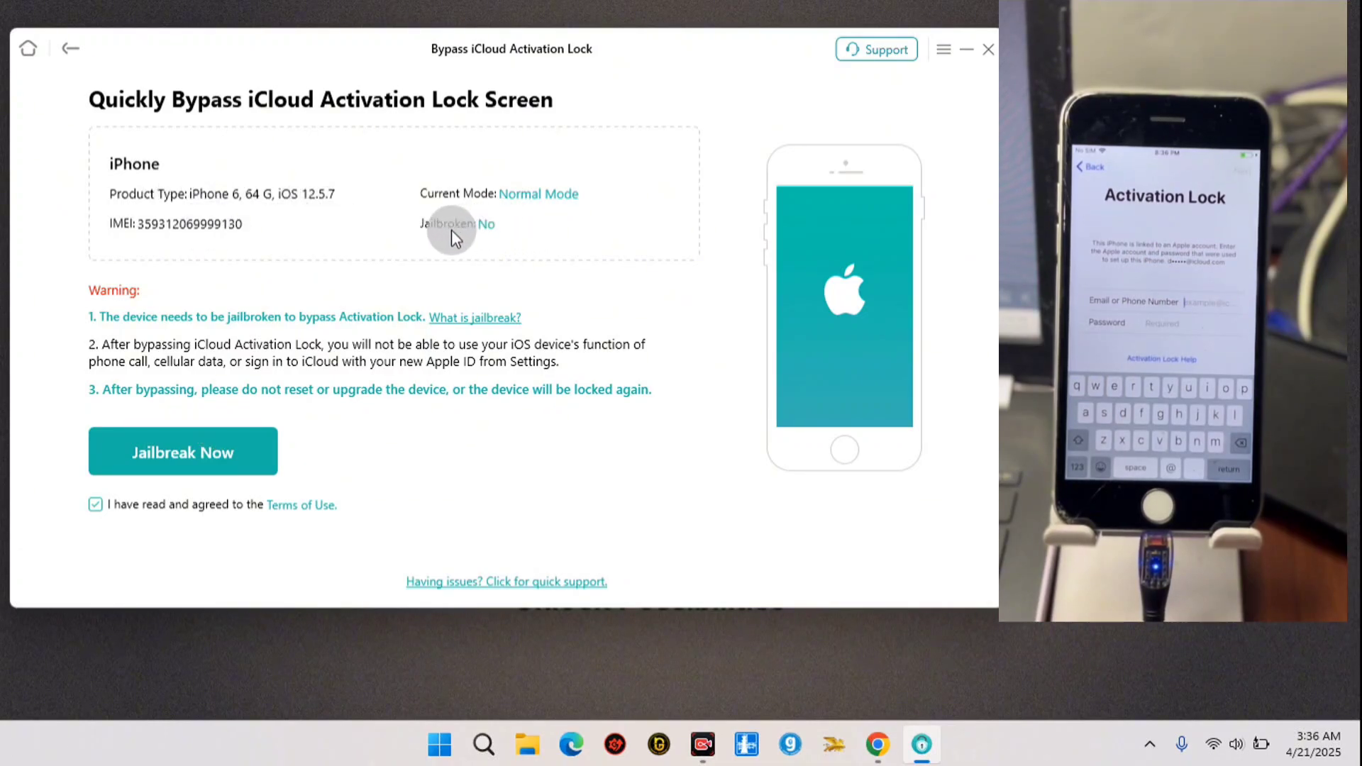
mouse_move(238, 423)
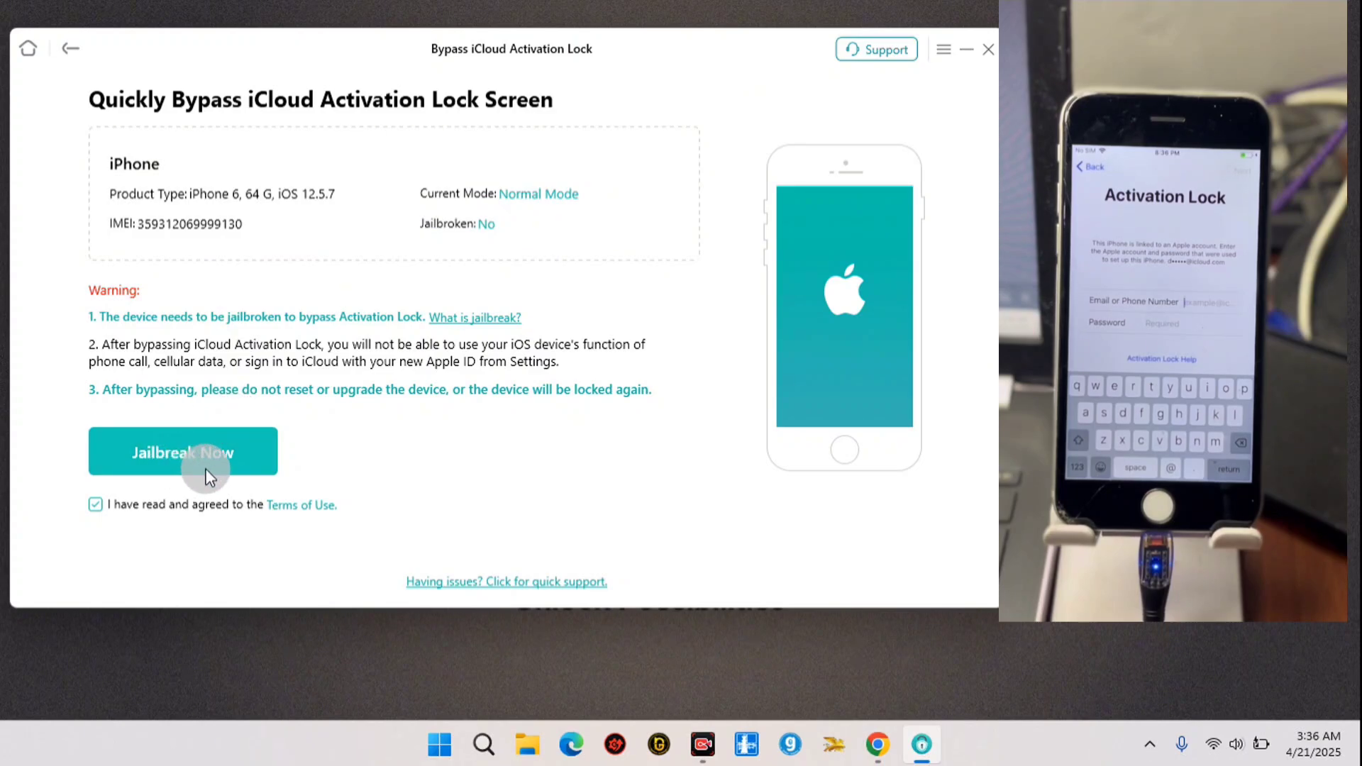
click(183, 451)
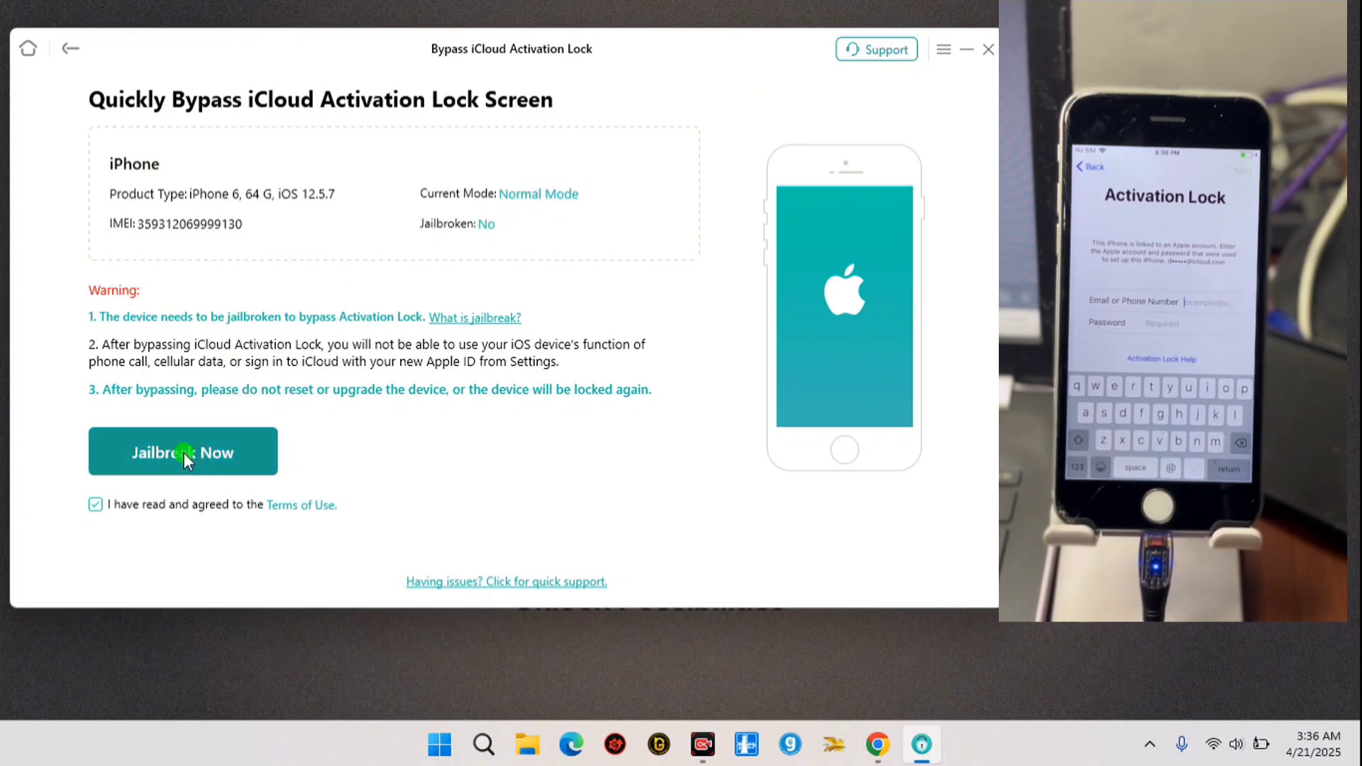
click(183, 451)
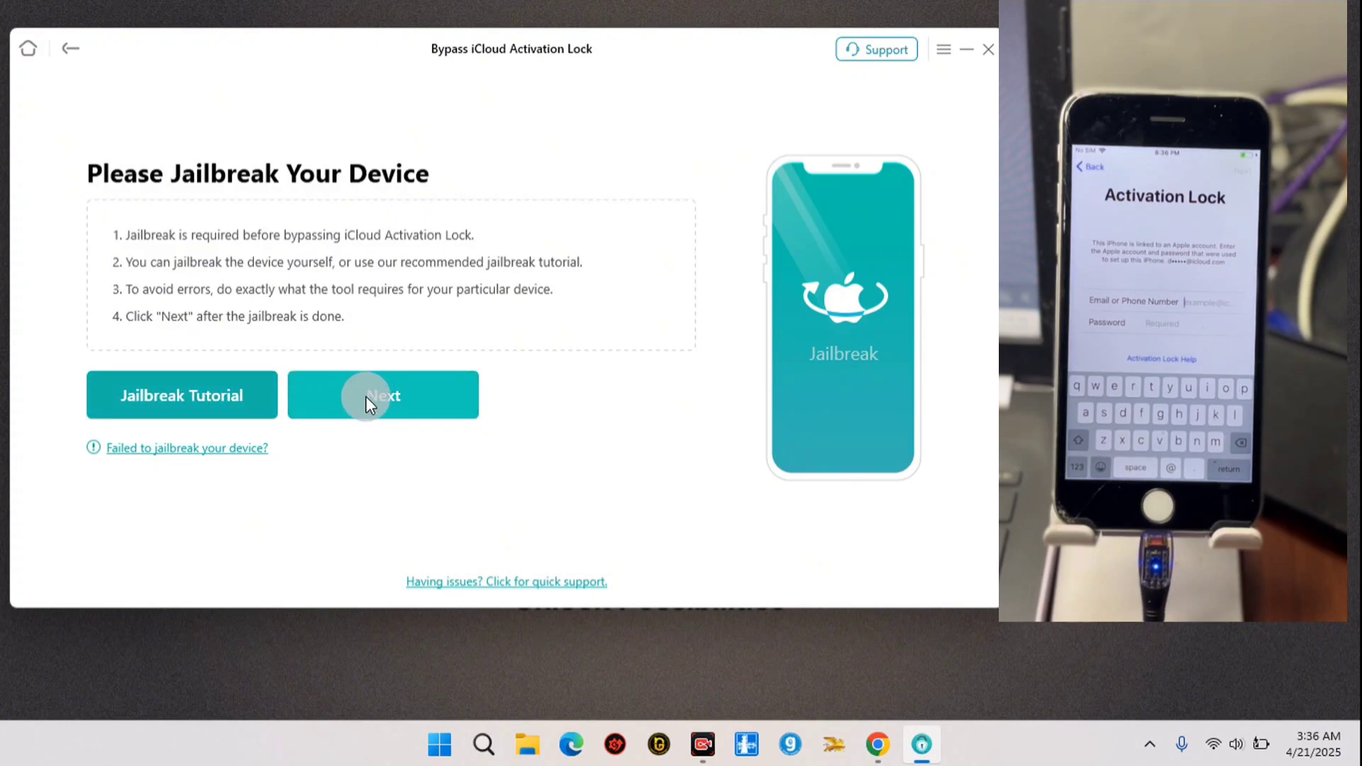
click(382, 396)
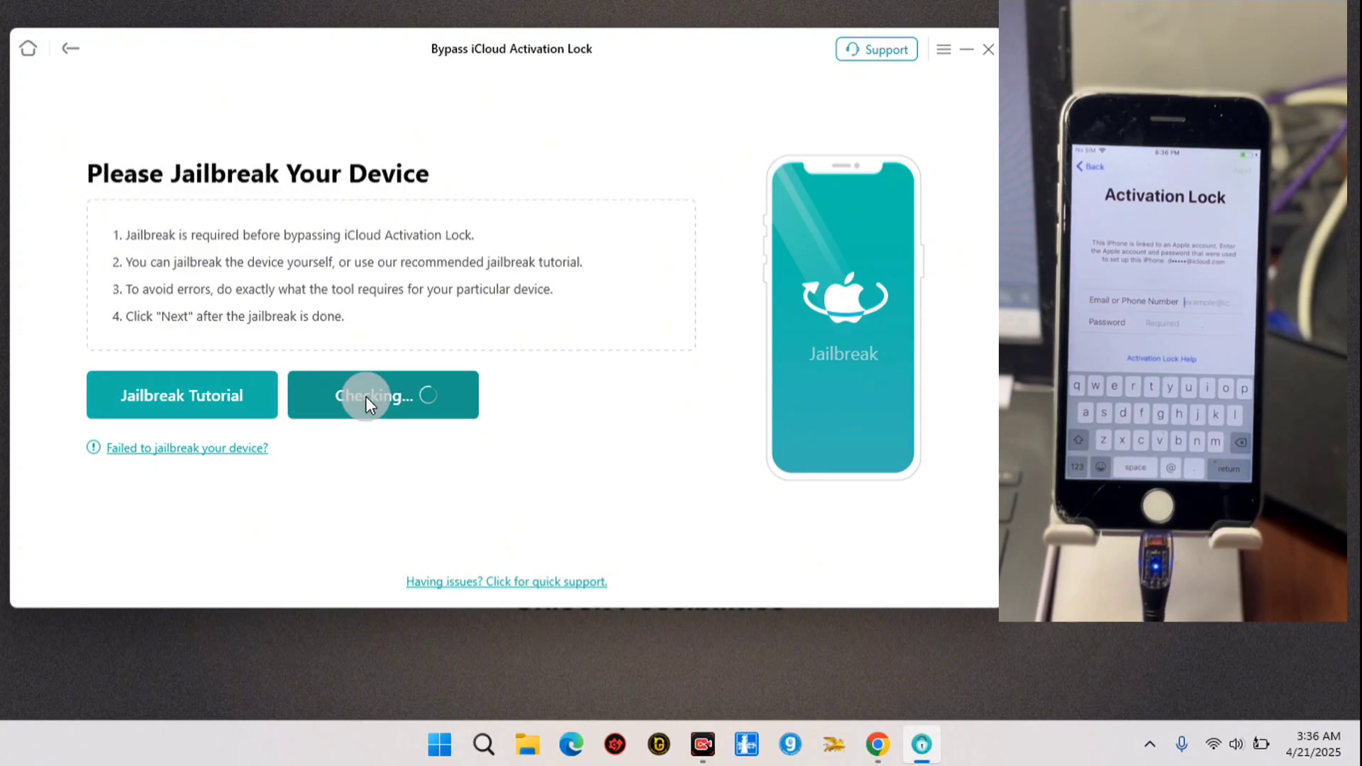
click(381, 394)
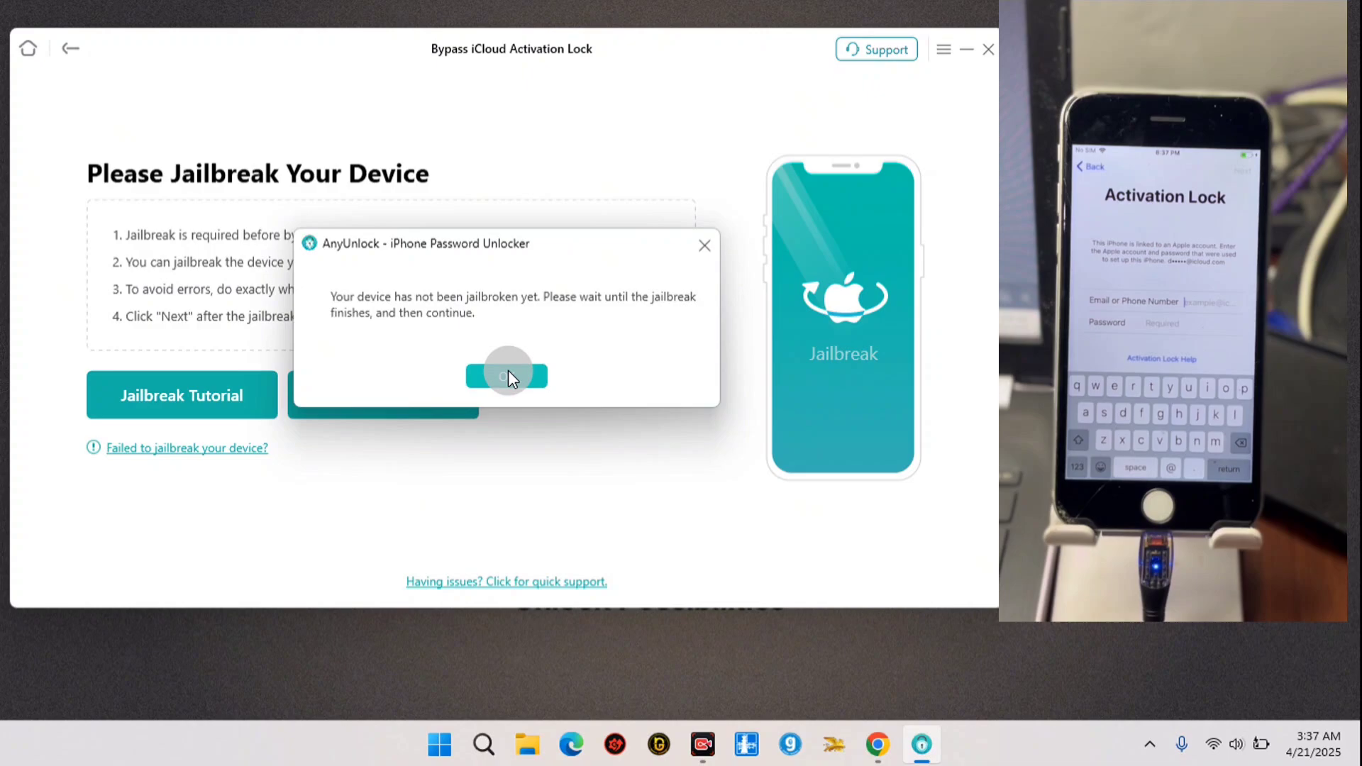
click(506, 375)
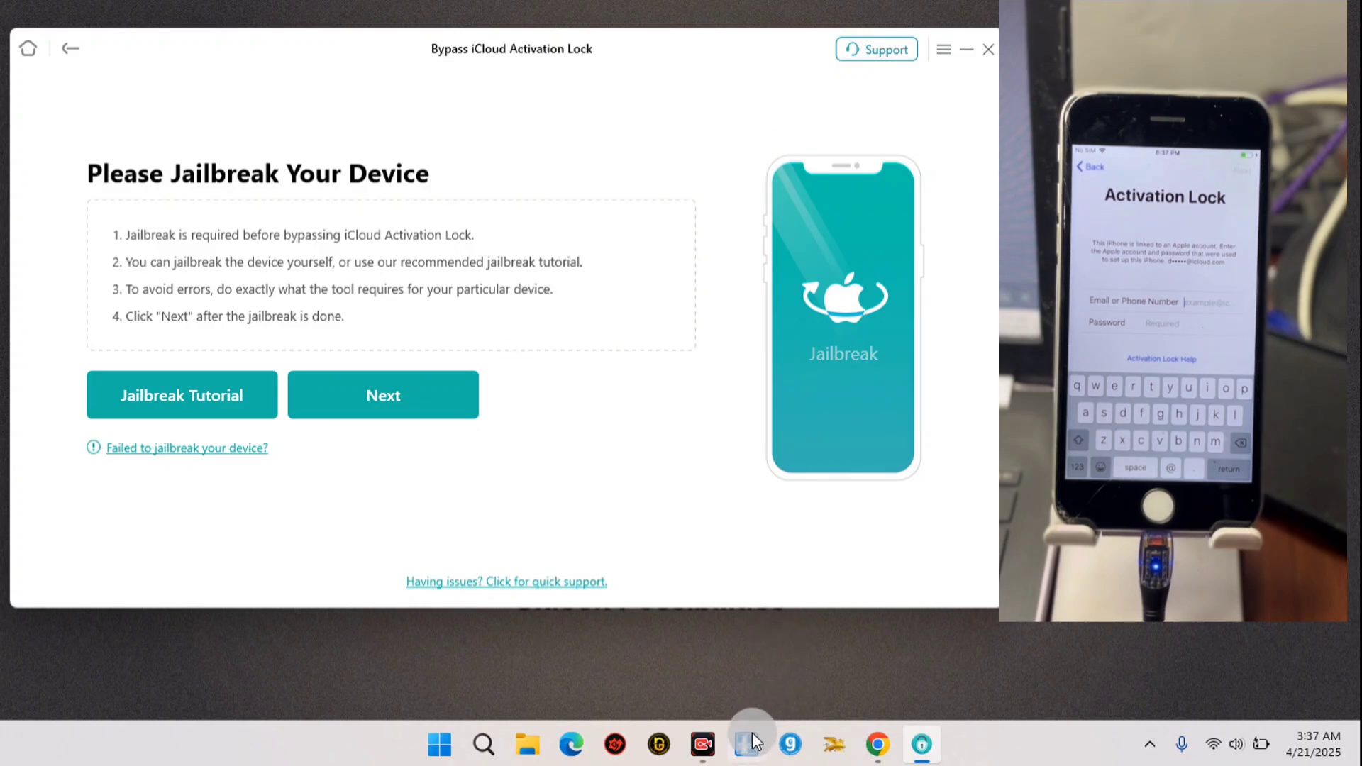
mouse_move(748, 744)
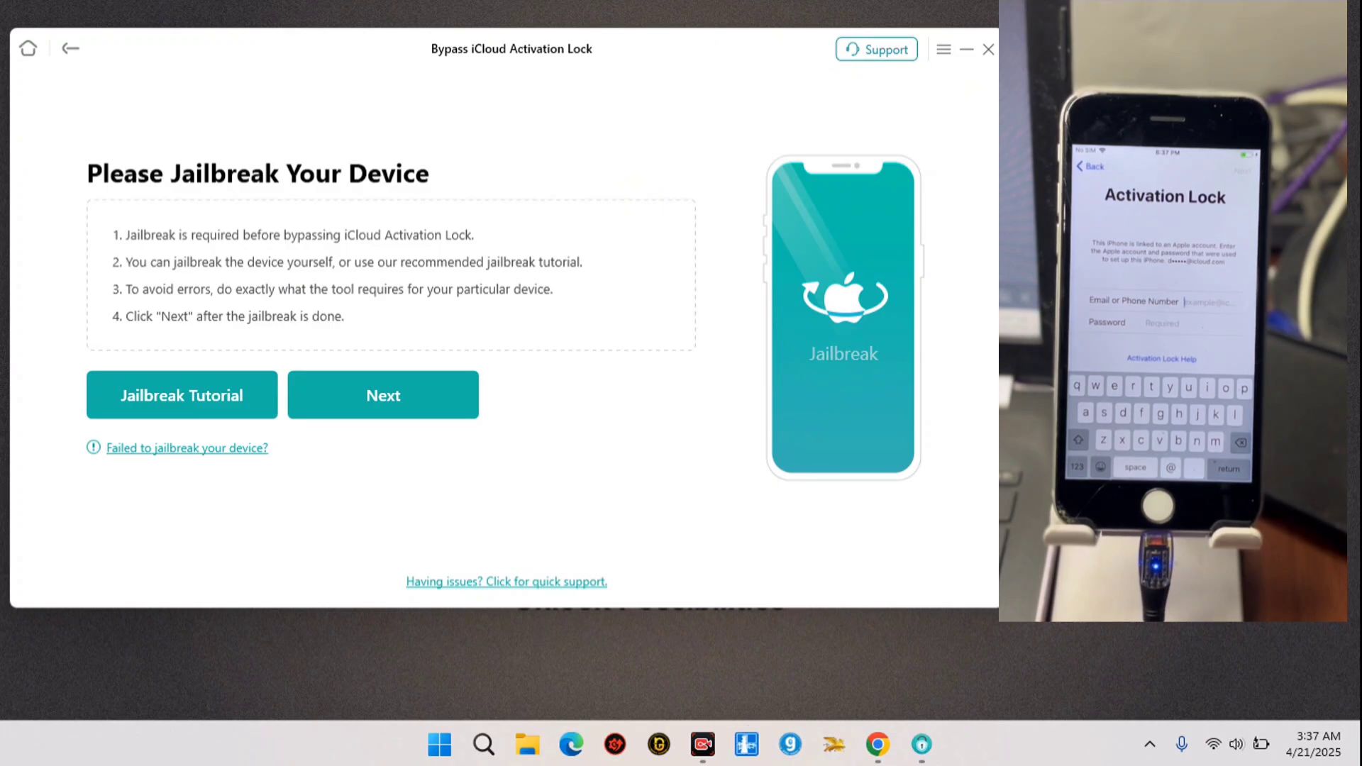
Launch WinRa1n, select the Checkra1n 0.12.4 method for the iPhone 6 and continue with Next
click(588, 552)
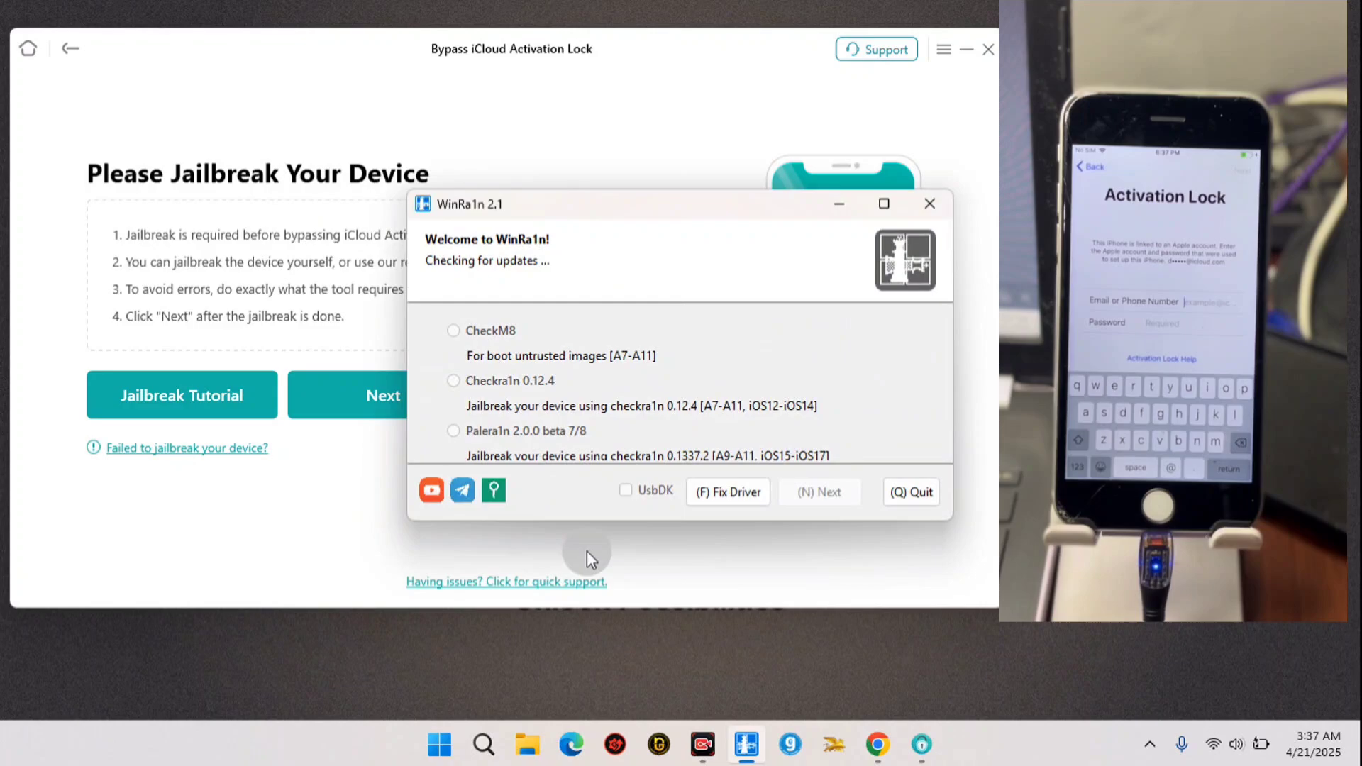
drag(586, 203, 408, 138)
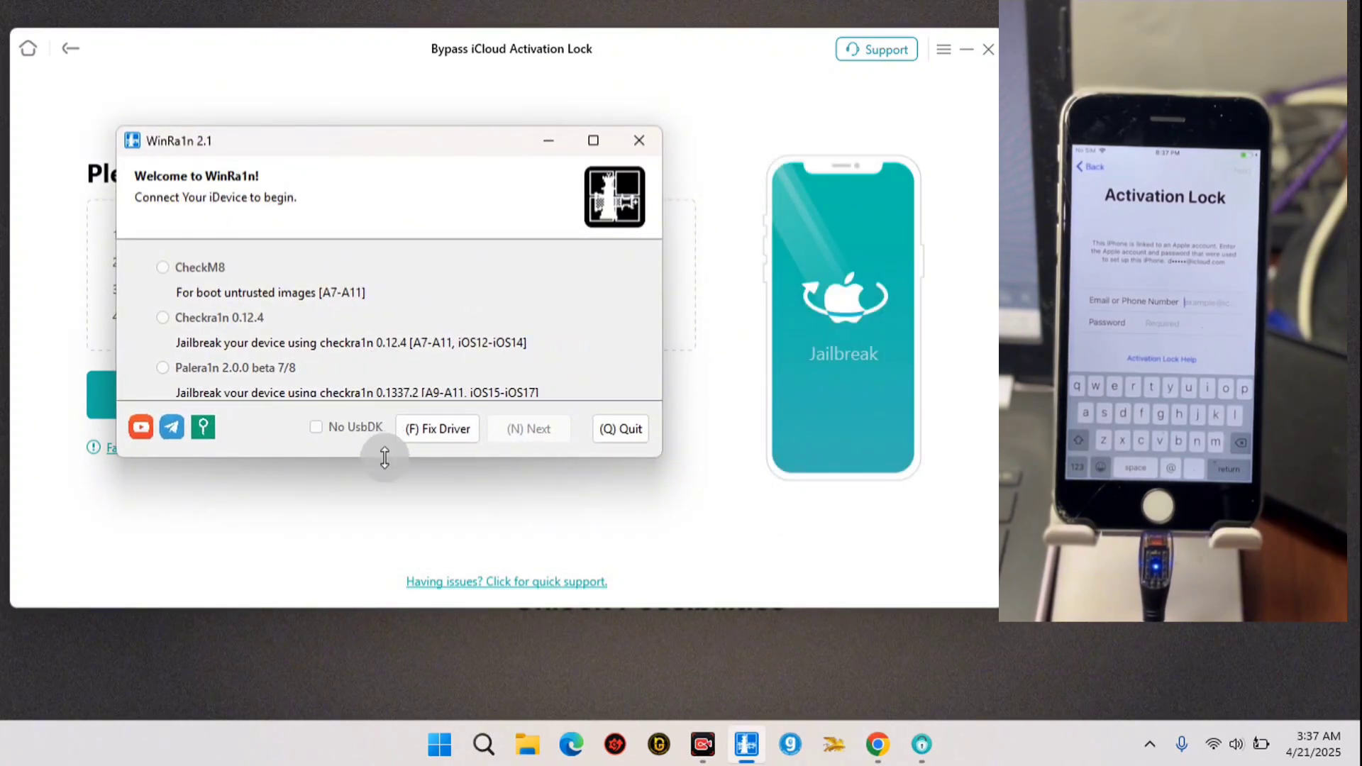
click(162, 319)
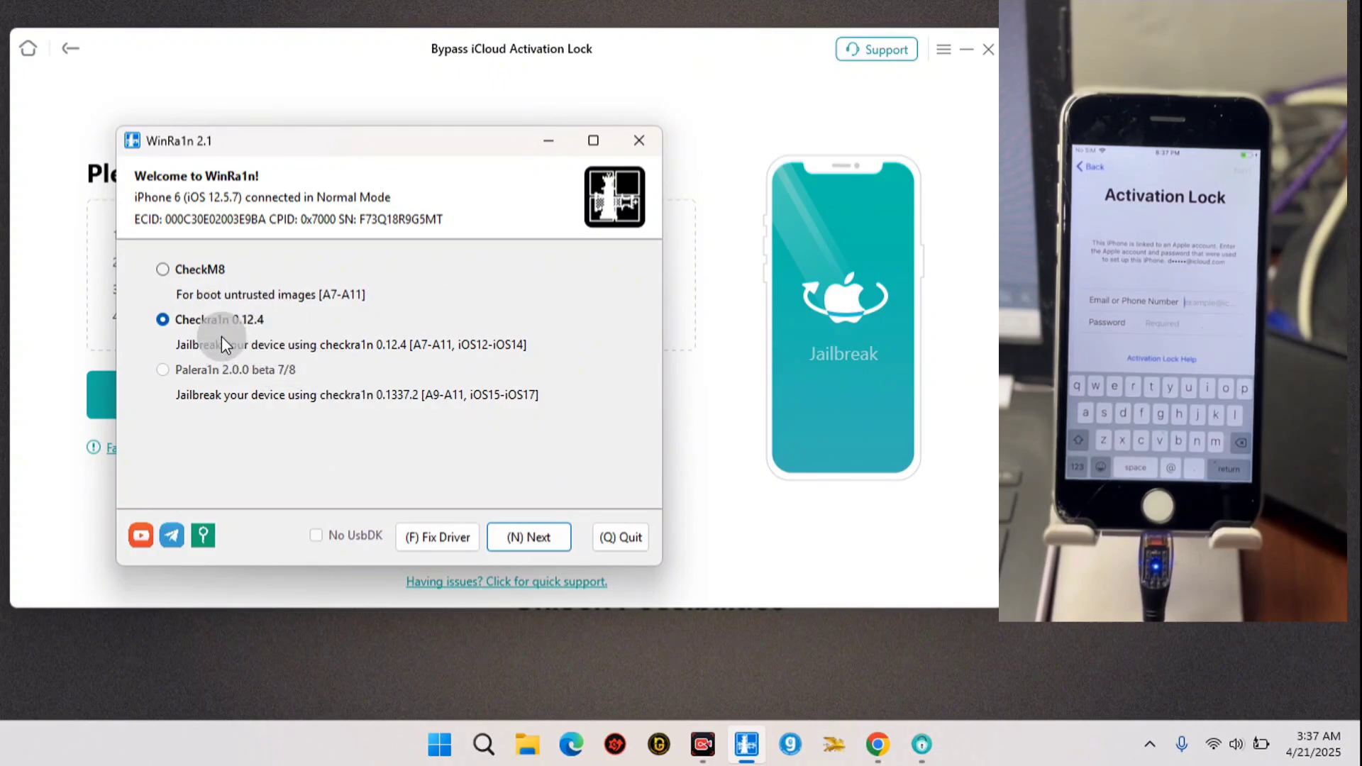
mouse_move(283, 393)
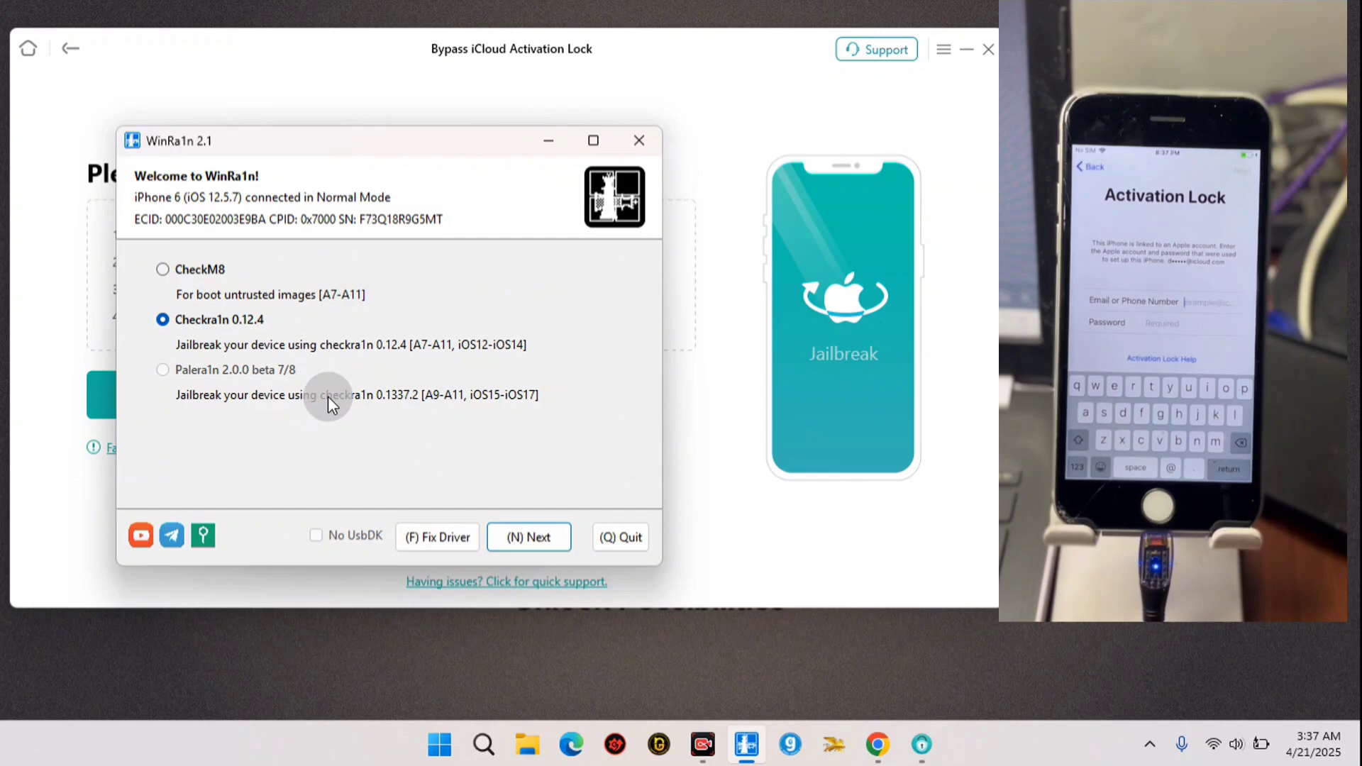
mouse_move(443, 397)
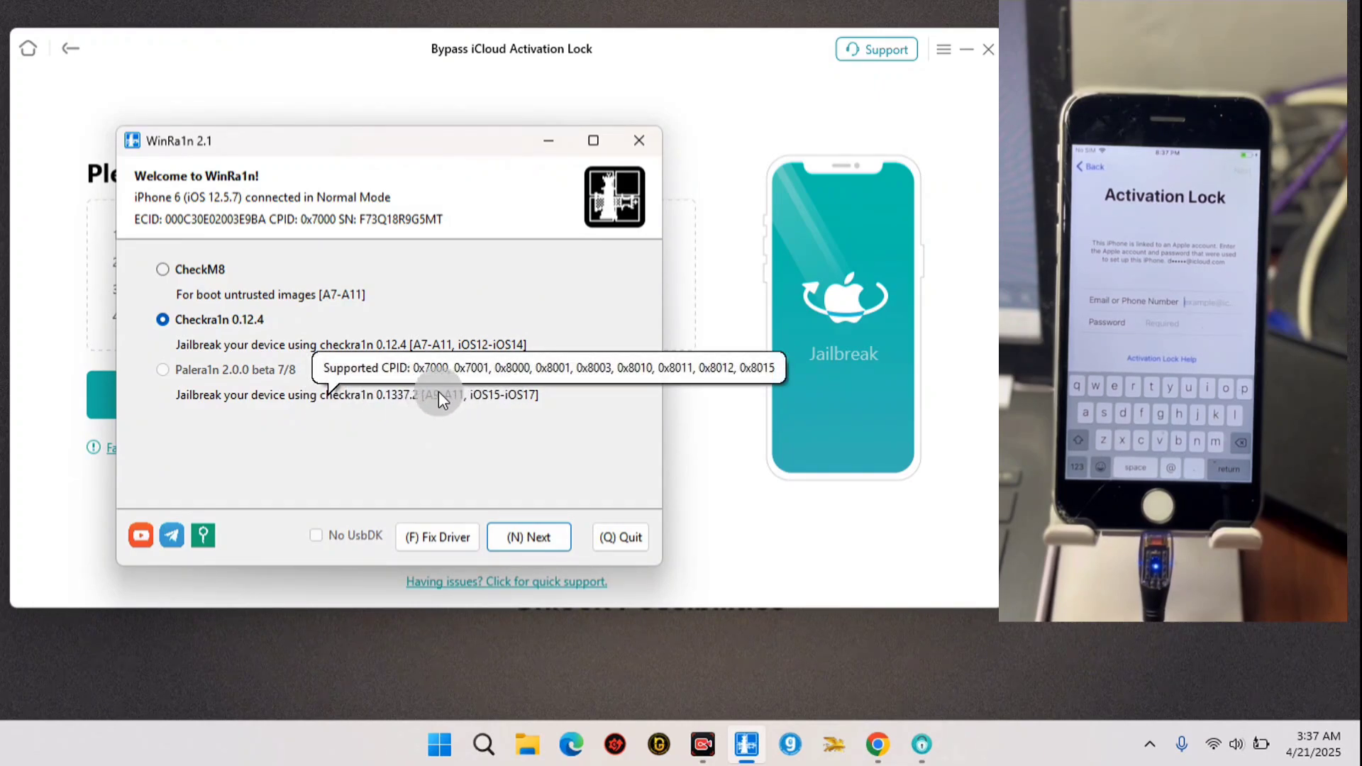
mouse_move(274, 343)
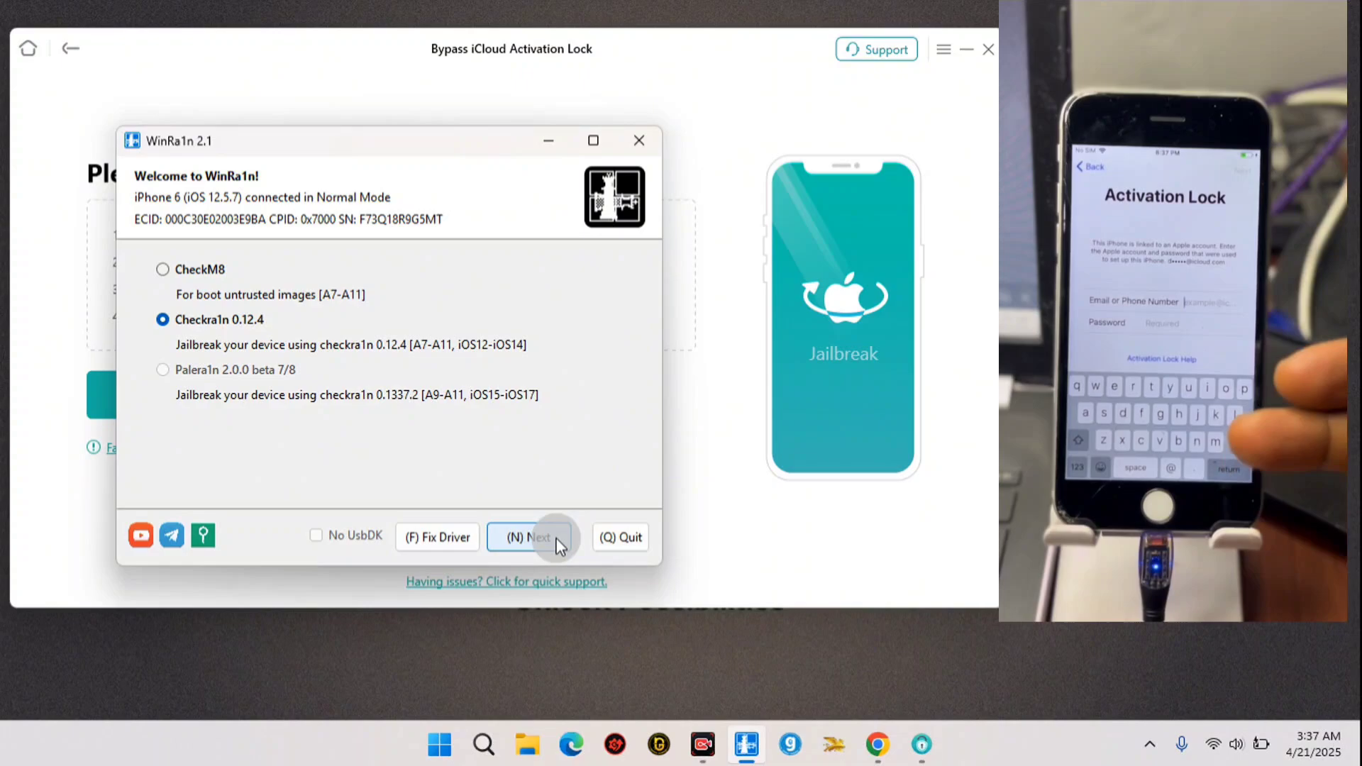
click(529, 537)
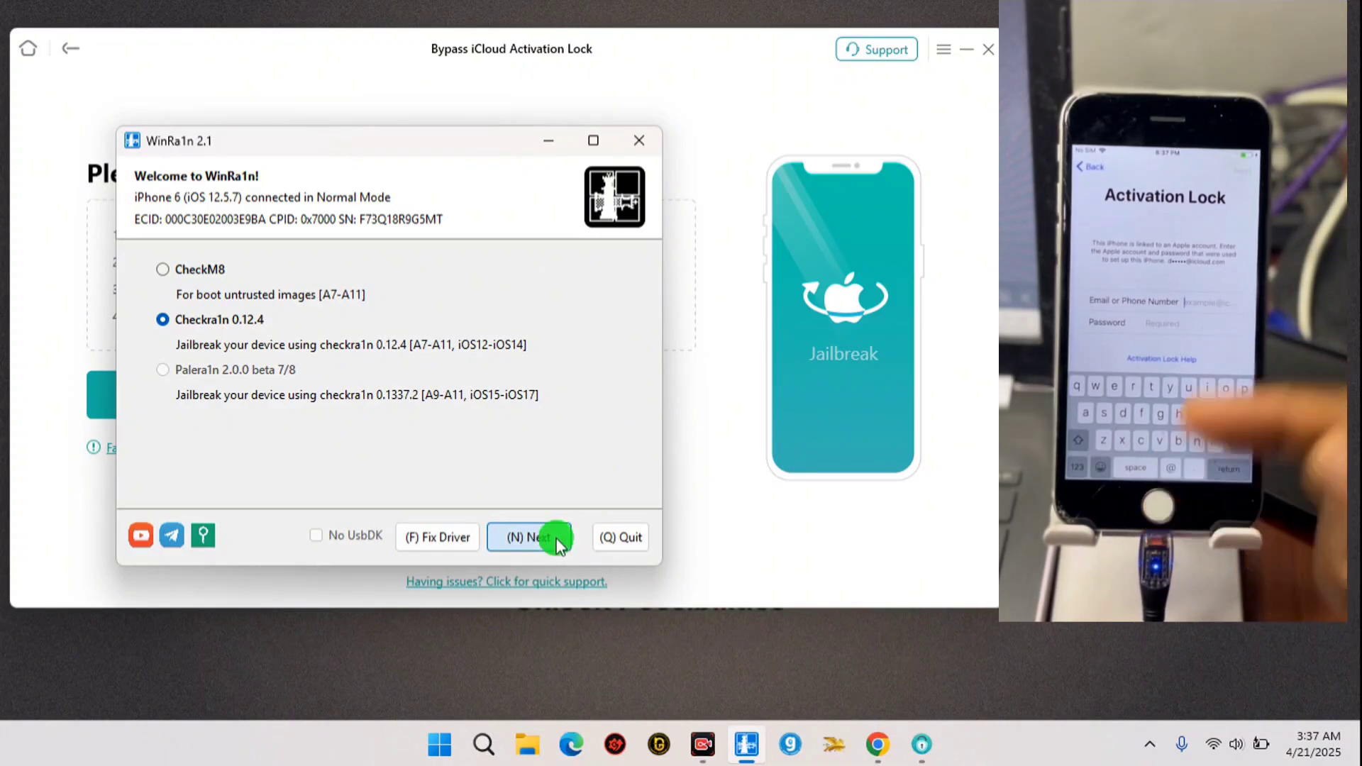
Run the Checkra1n jailbreak through the DFU button steps until WinRa1n reports All Done
click(531, 537)
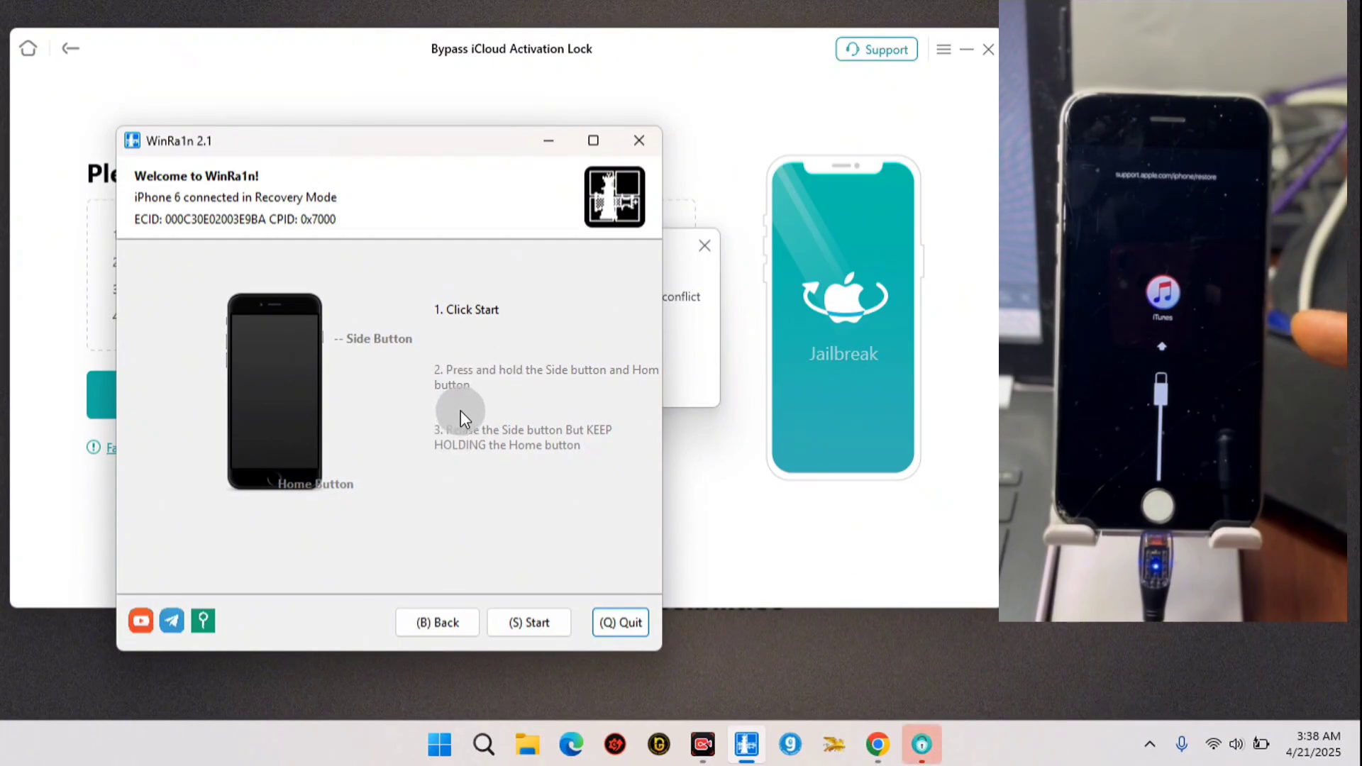
mouse_move(447, 582)
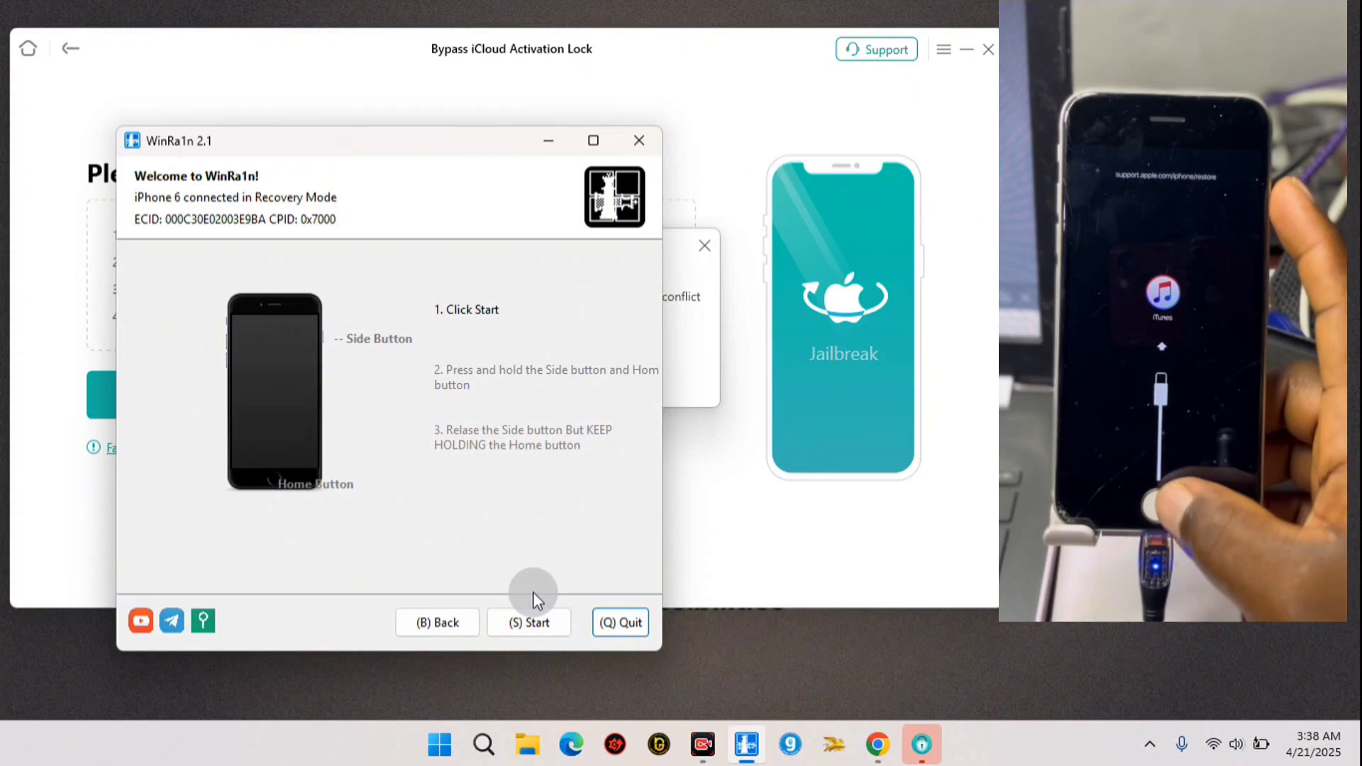
click(528, 621)
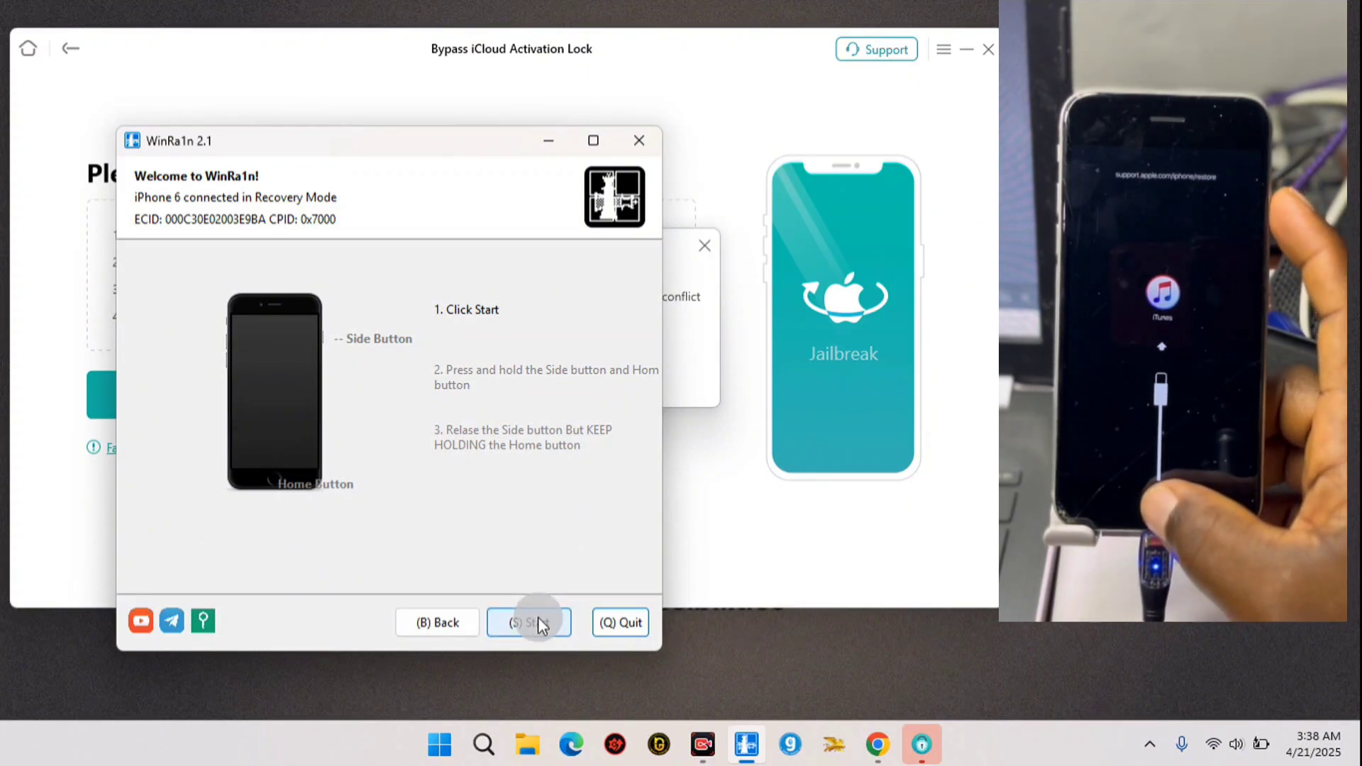
click(529, 622)
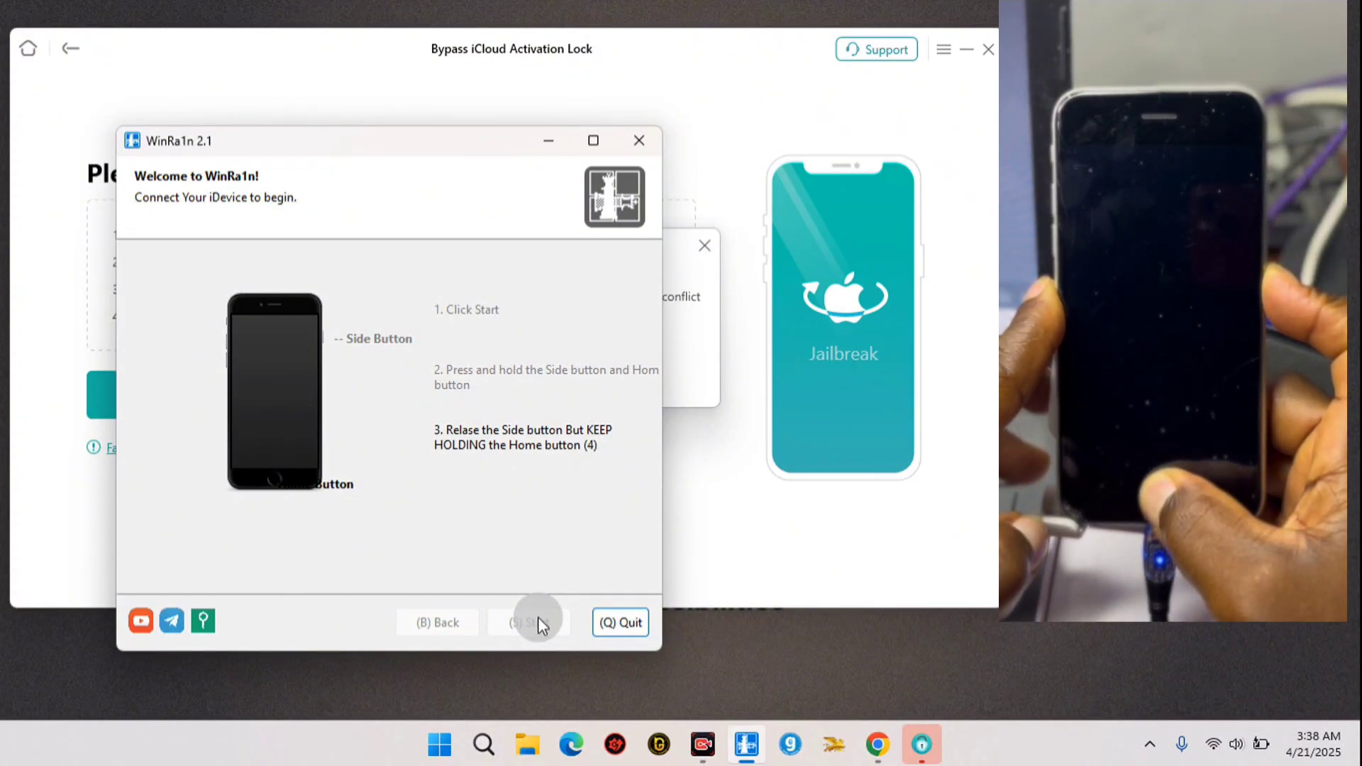
click(528, 621)
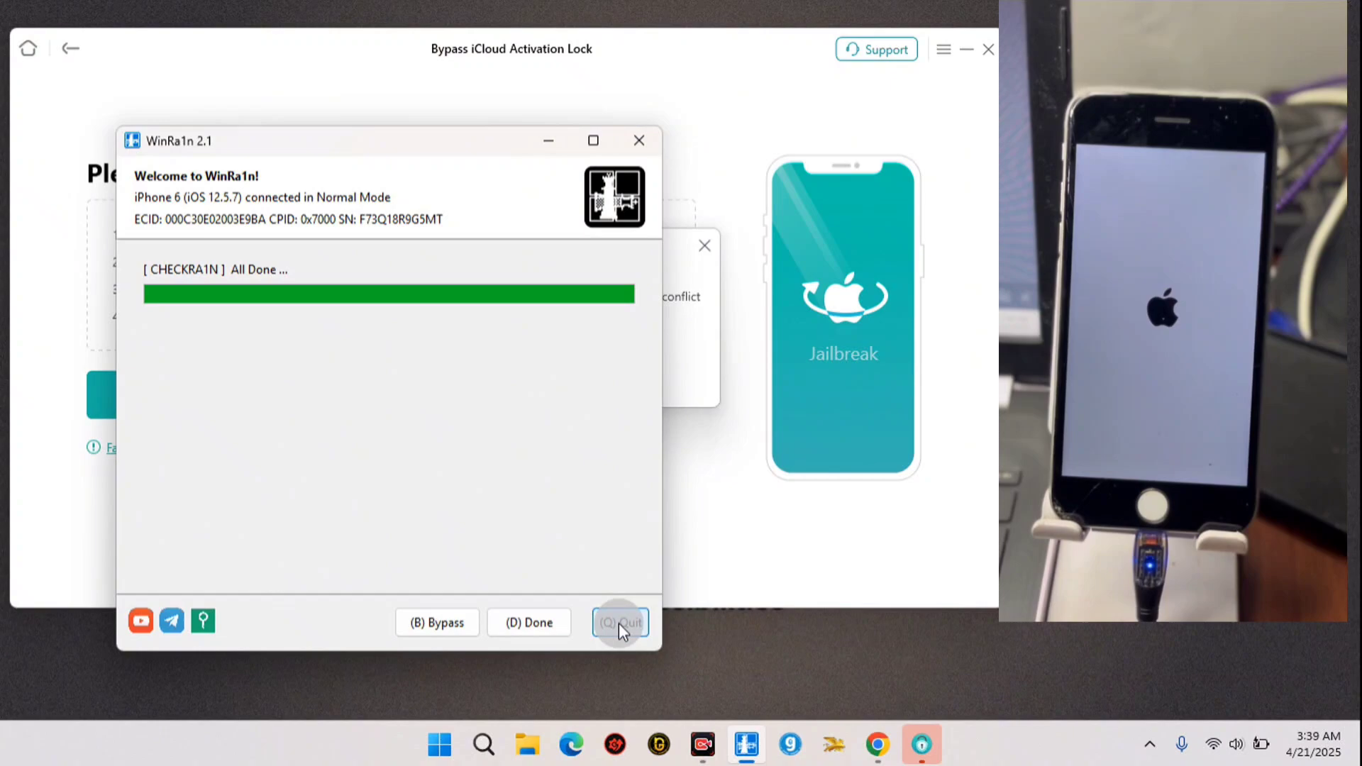
Close WinRa1n, dismiss the iTunes warning, and continue past the Please Jailbreak Your Device page with Next
click(620, 621)
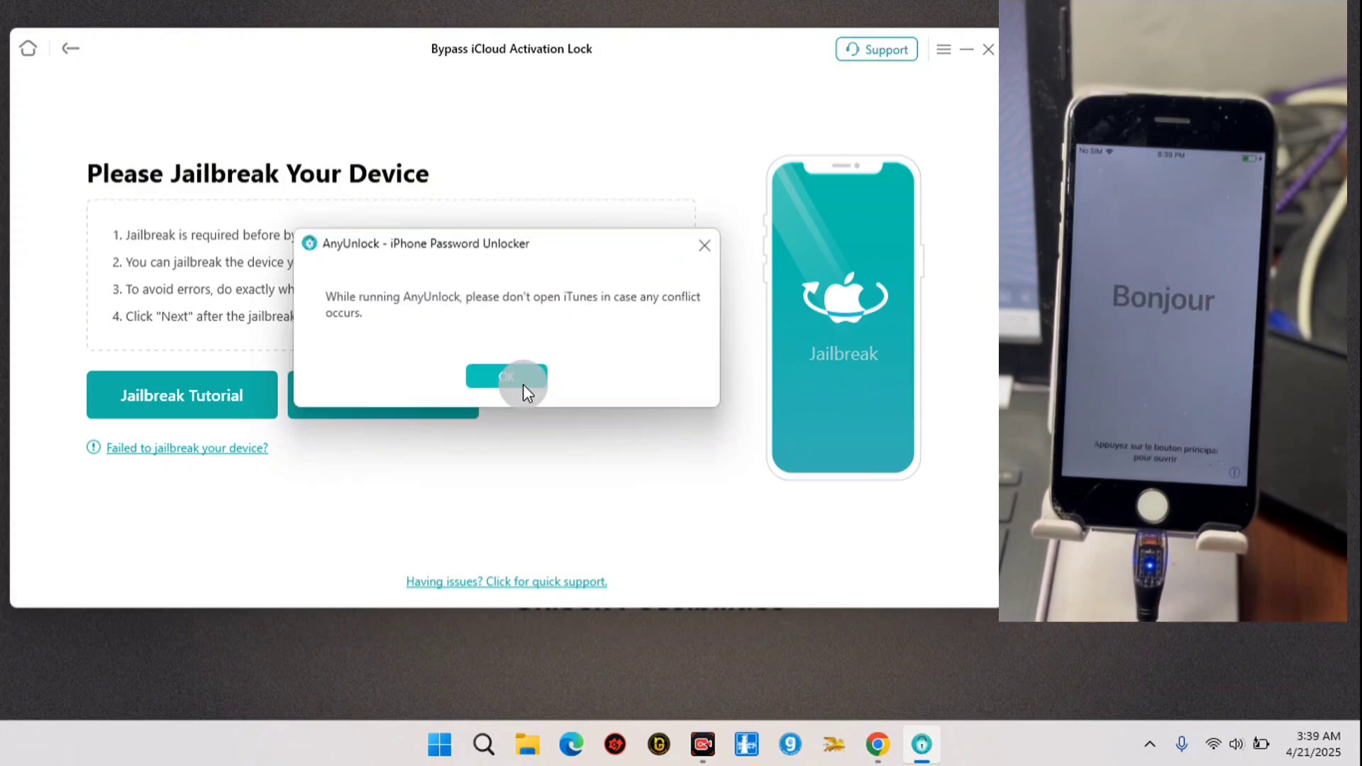
click(506, 376)
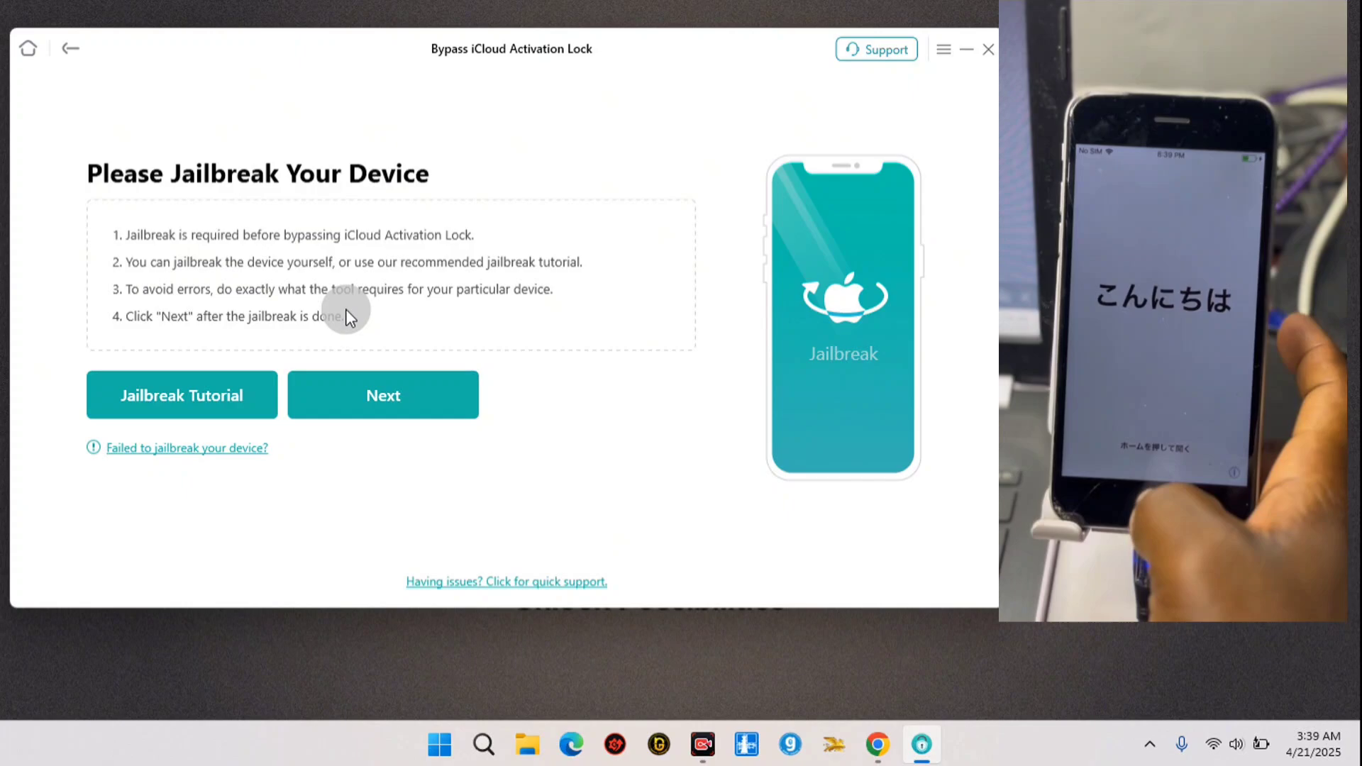
click(383, 396)
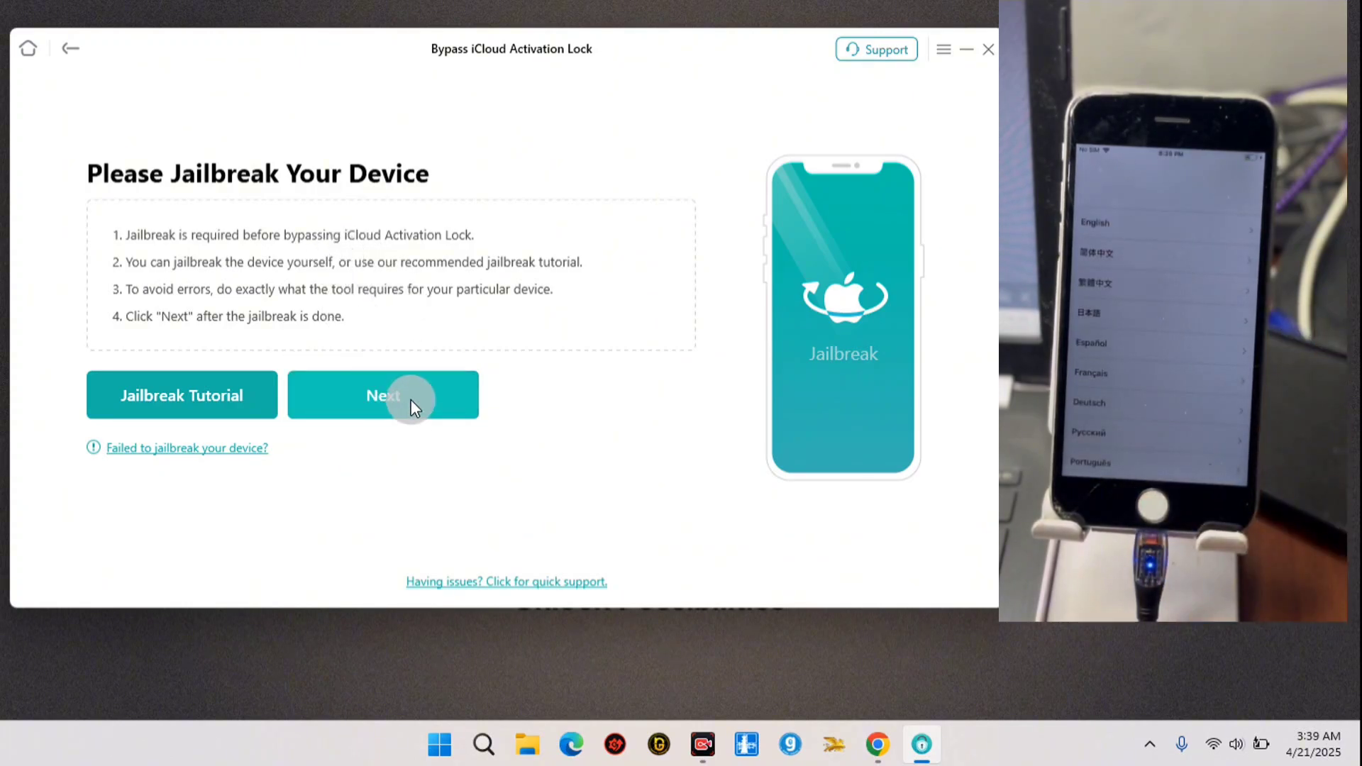
click(381, 396)
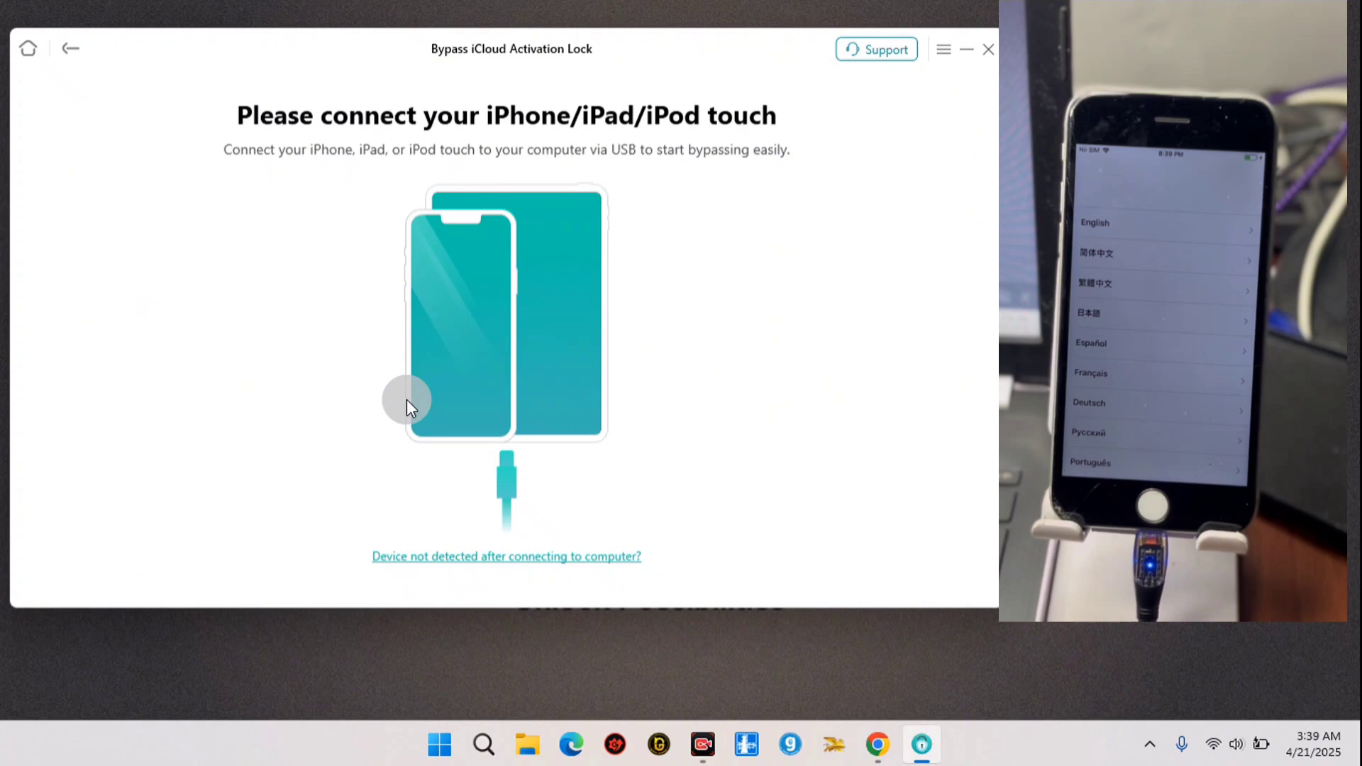
mouse_move(58, 94)
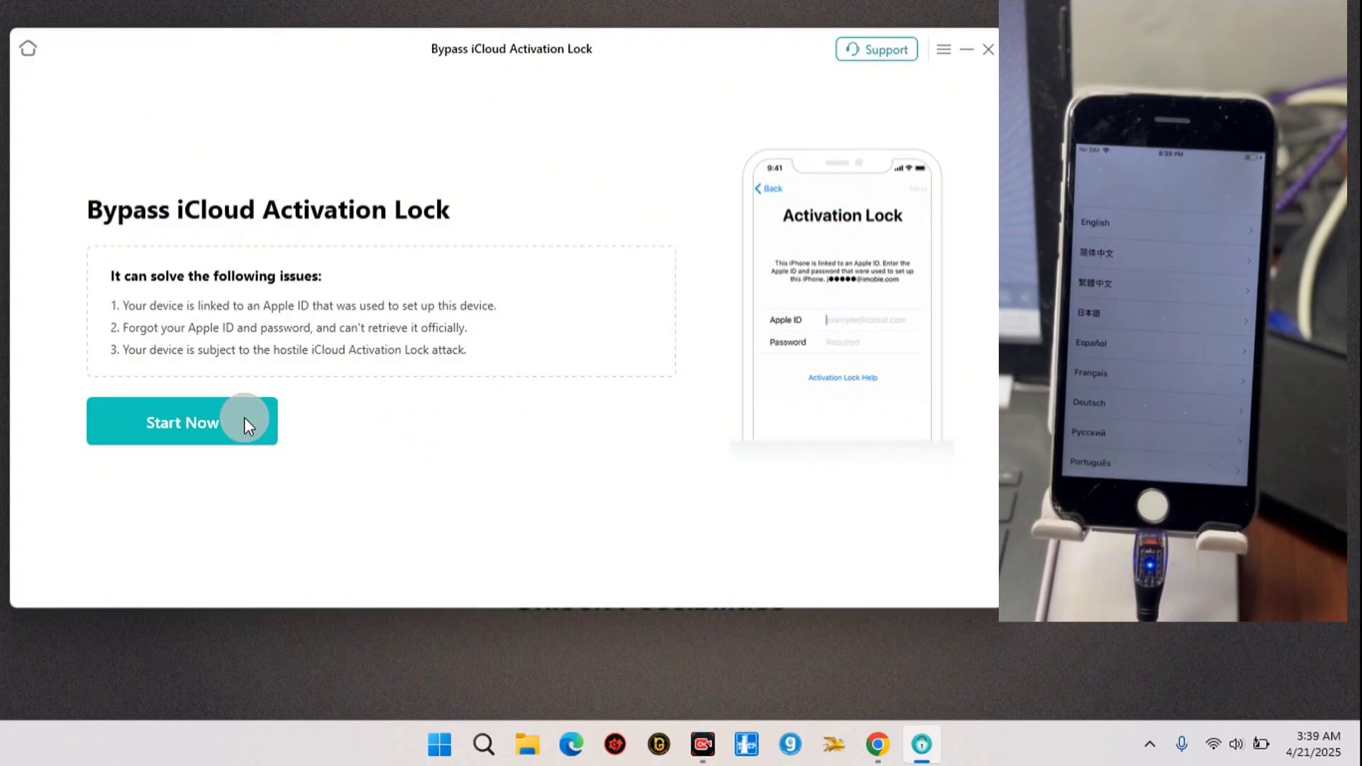
Confirm the jailbroken iPhone 6 on iOS 12.5.7 with Start Now and launch Bypass Now
click(182, 423)
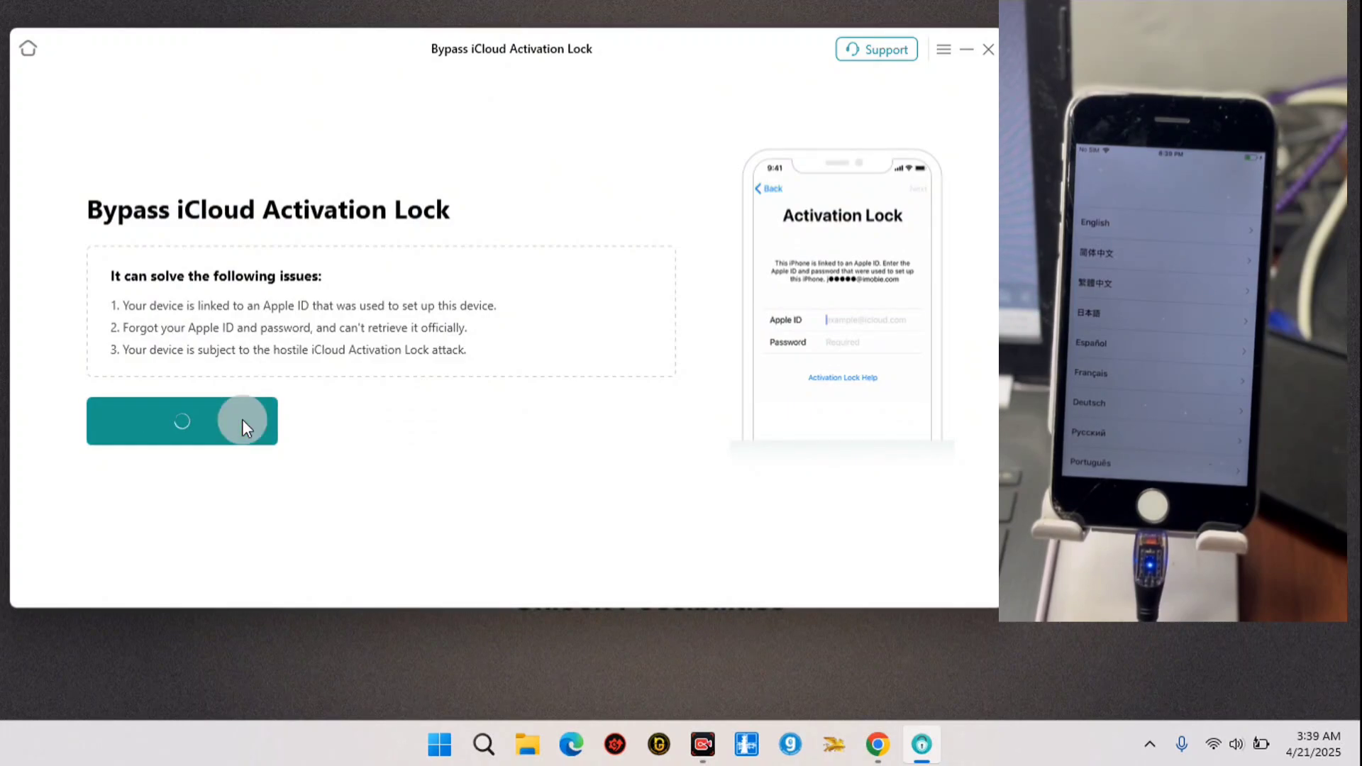
click(182, 421)
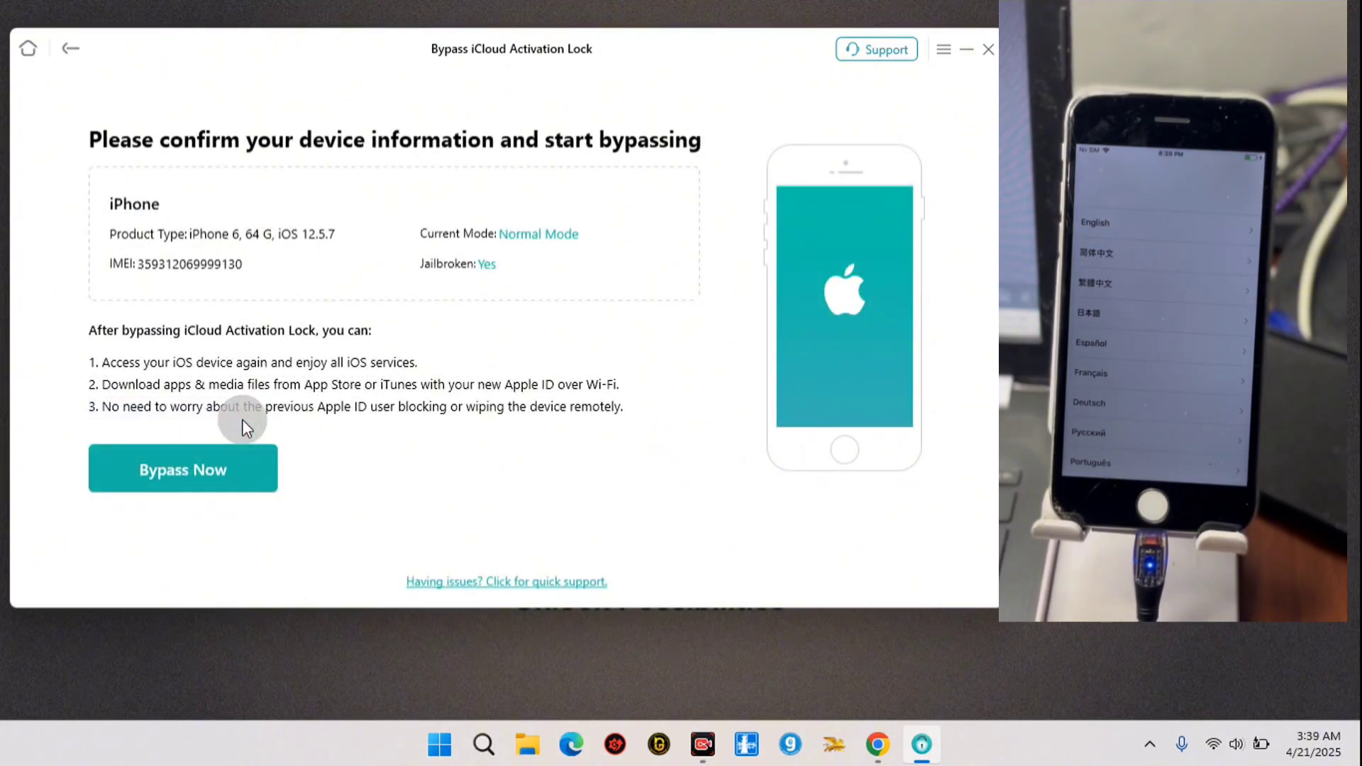
click(183, 470)
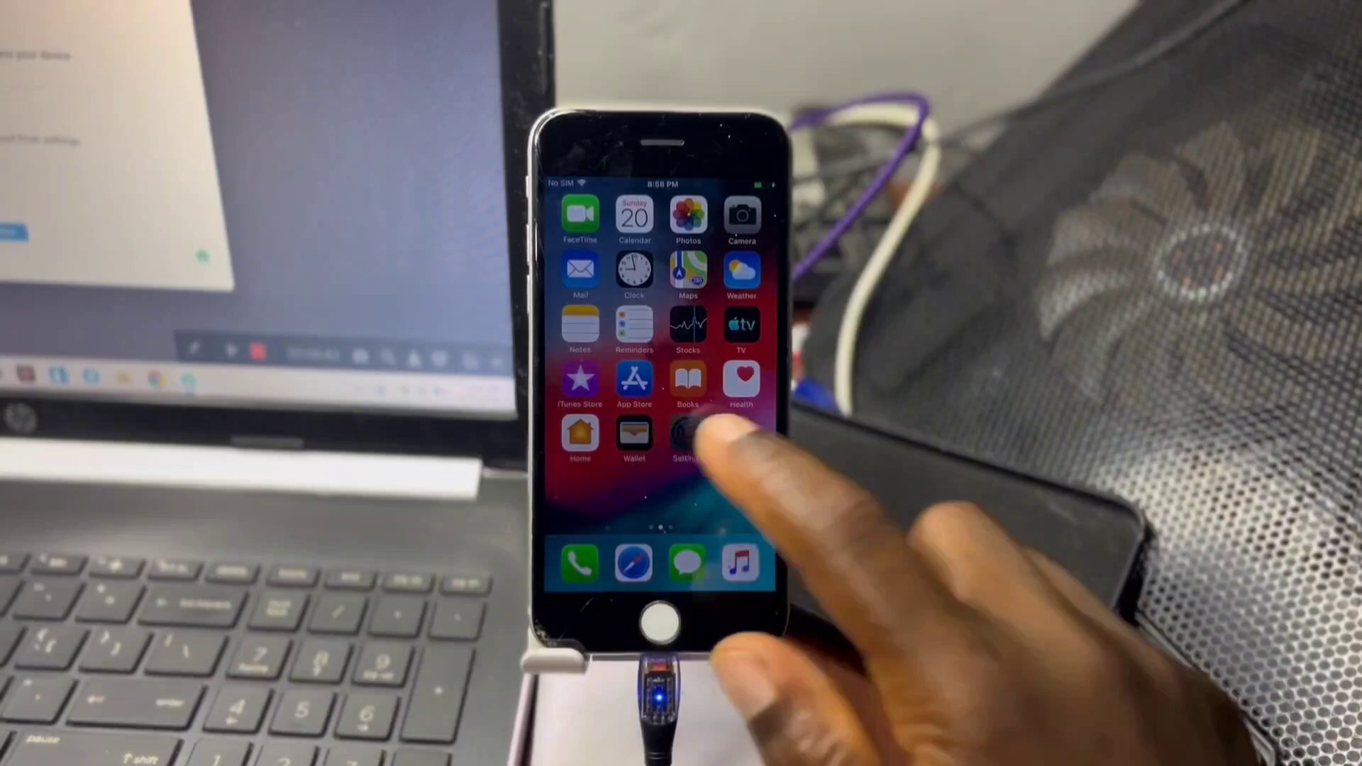
View Settings > General > About confirming an iPhone 6 on iOS 12.5.7, then back out
click(687, 438)
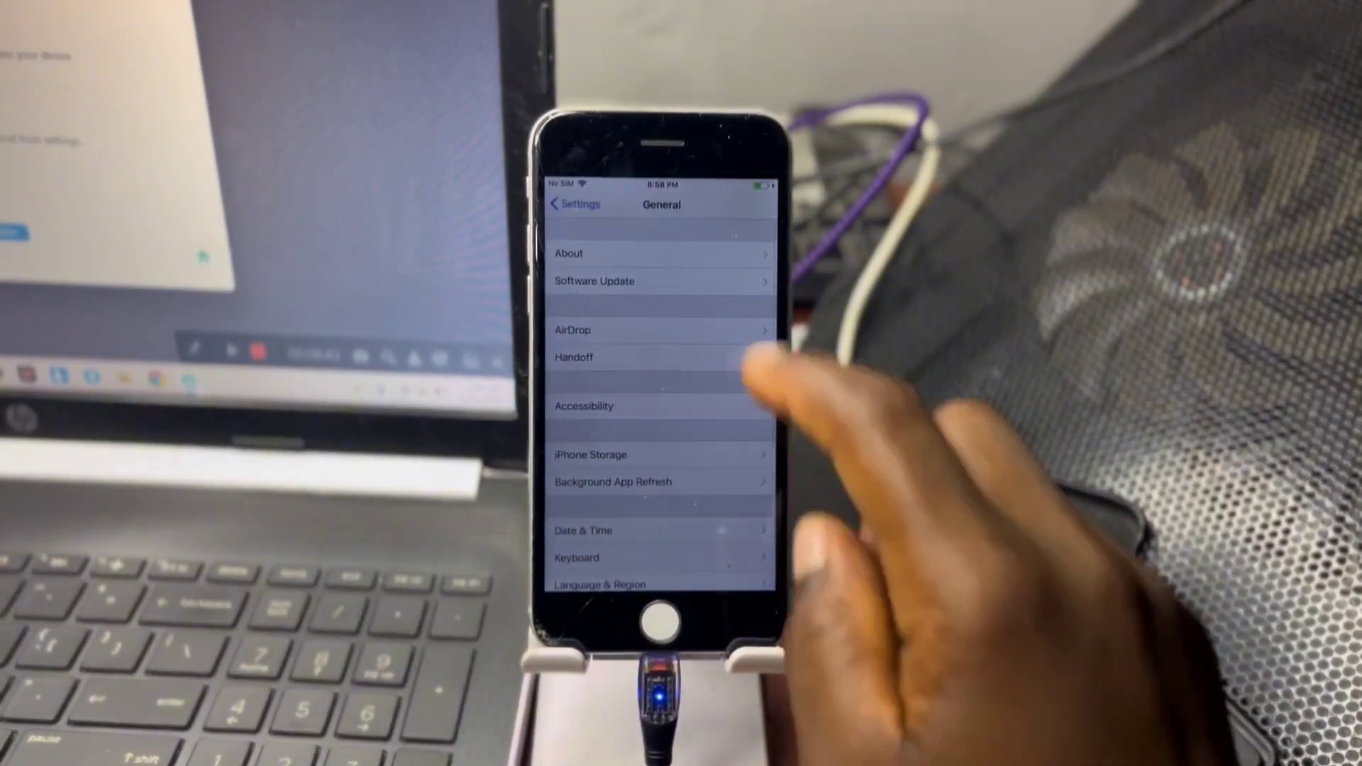
click(568, 252)
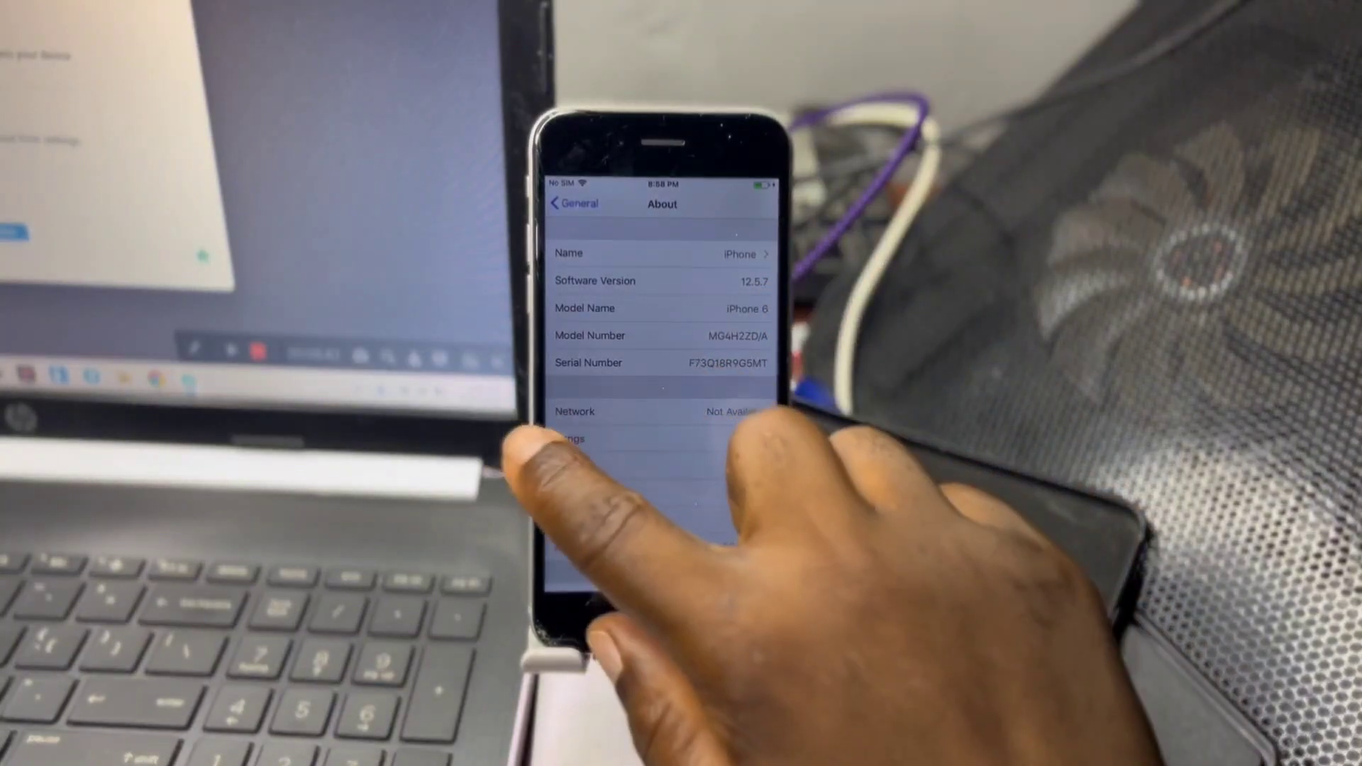
click(571, 203)
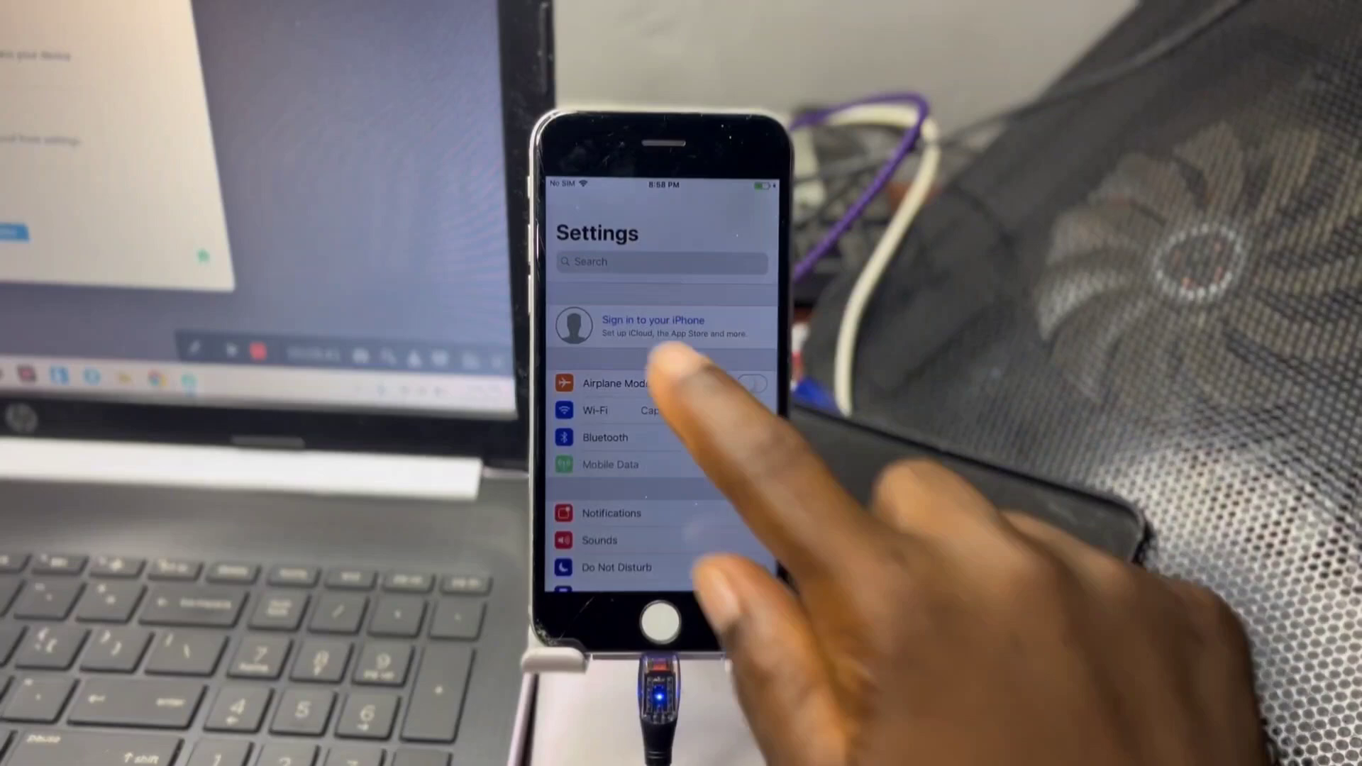
click(653, 326)
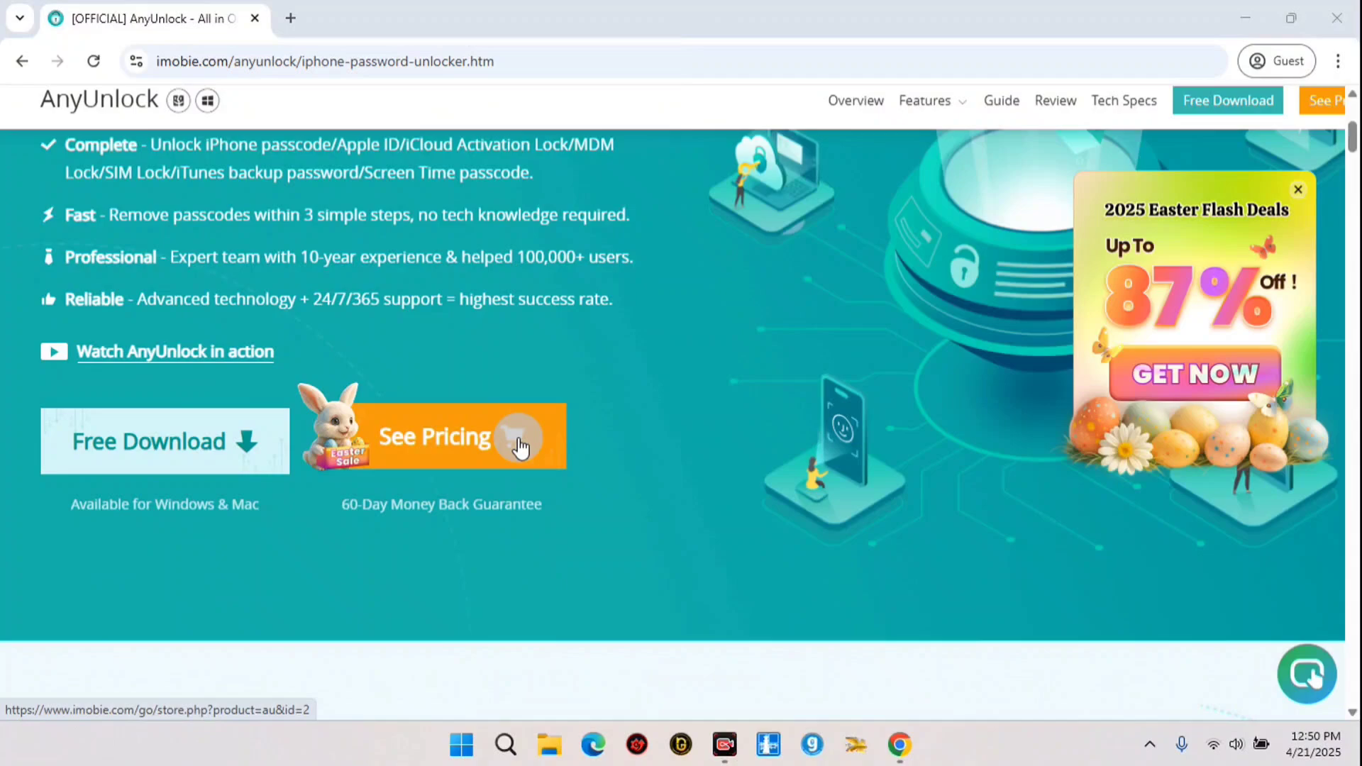
mouse_move(340, 512)
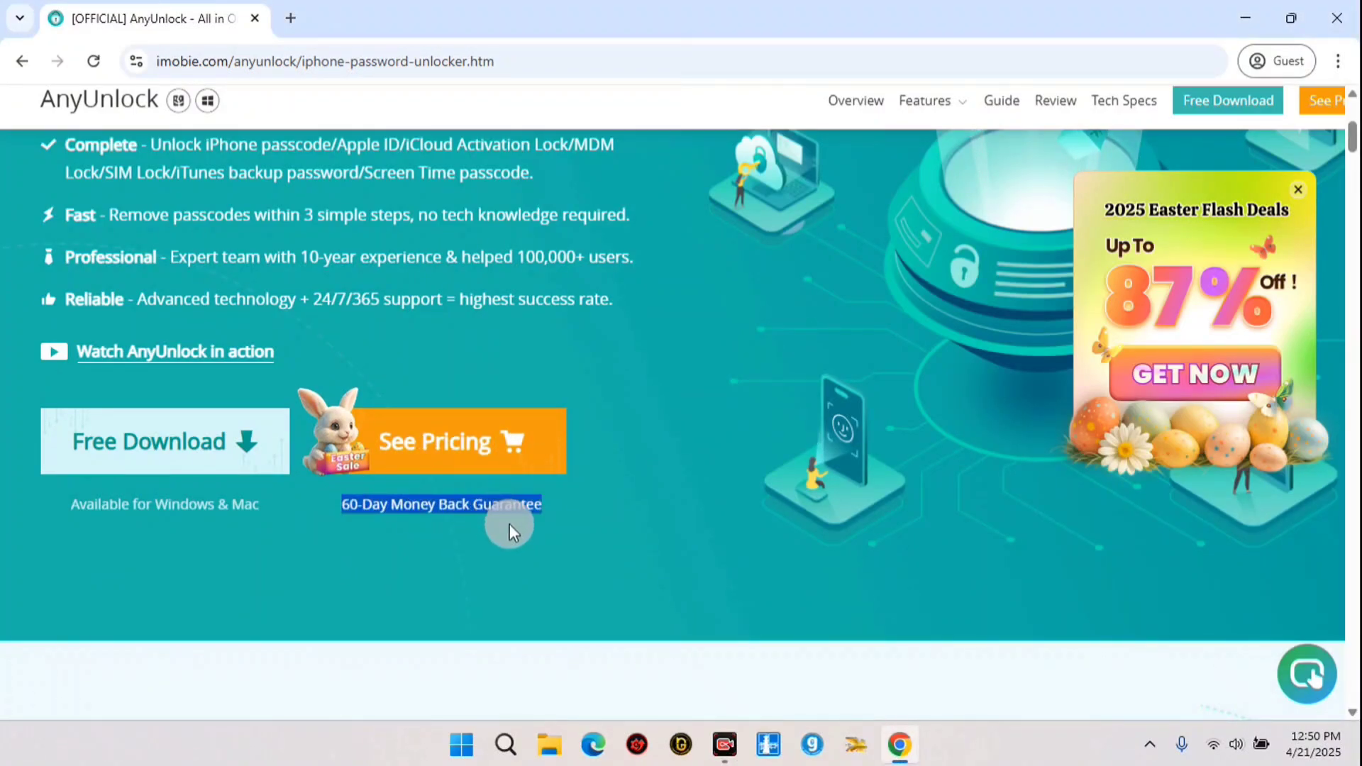
mouse_move(434, 455)
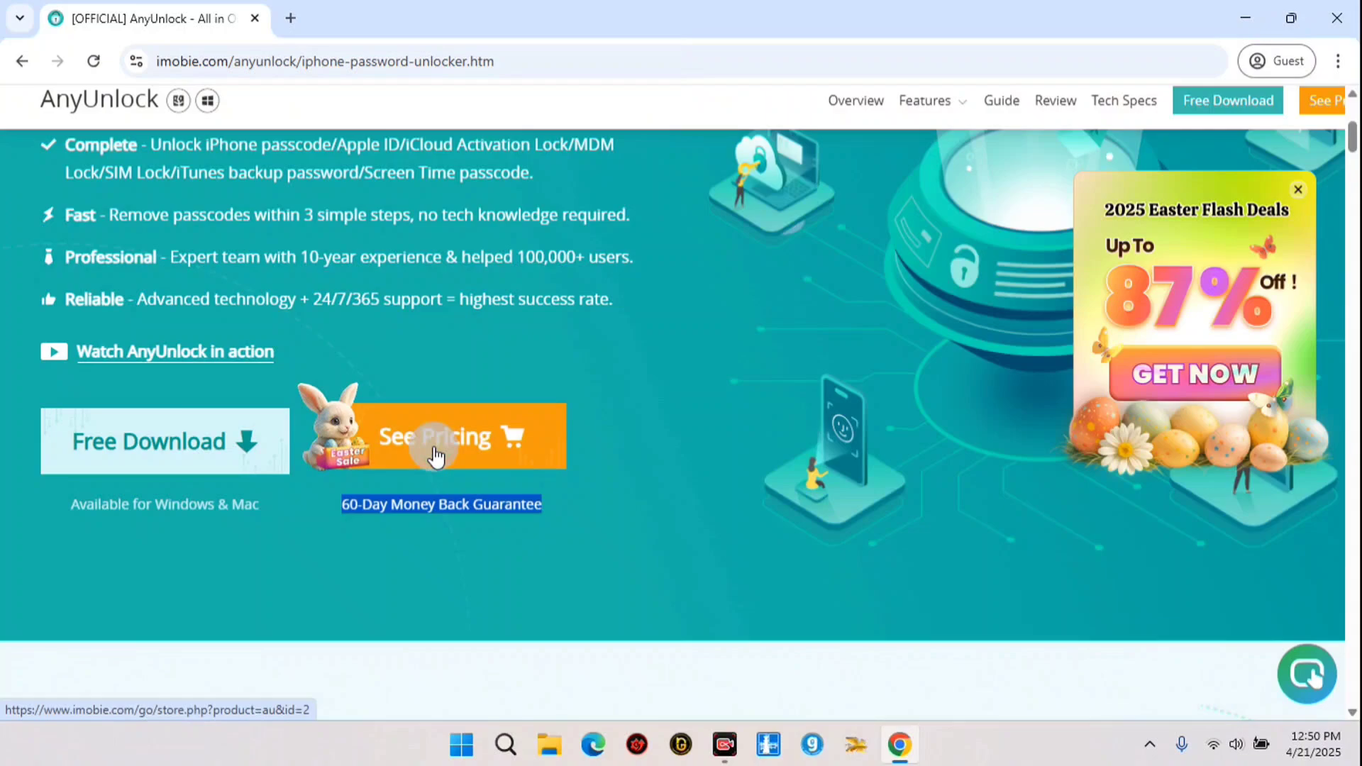
Go to the AnyUnlock pricing page via See Pricing
click(435, 436)
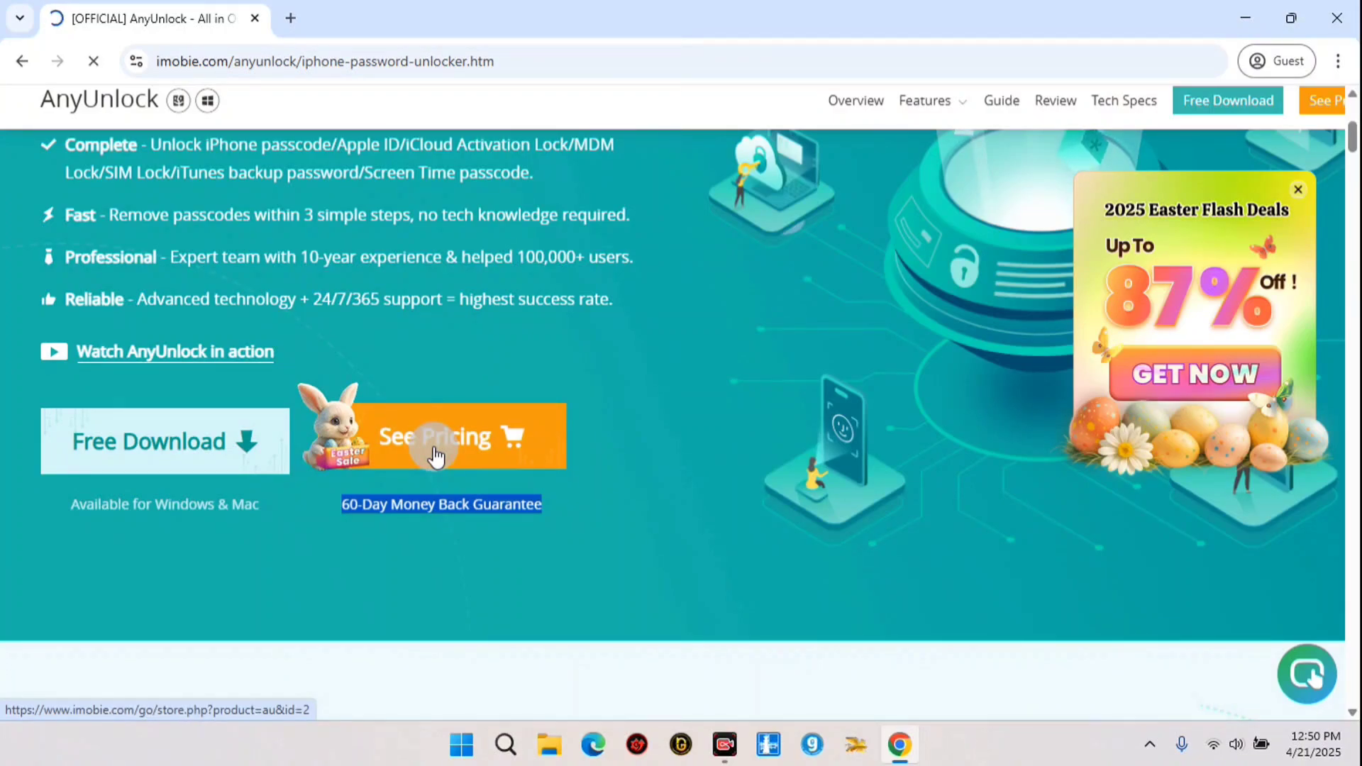
click(434, 436)
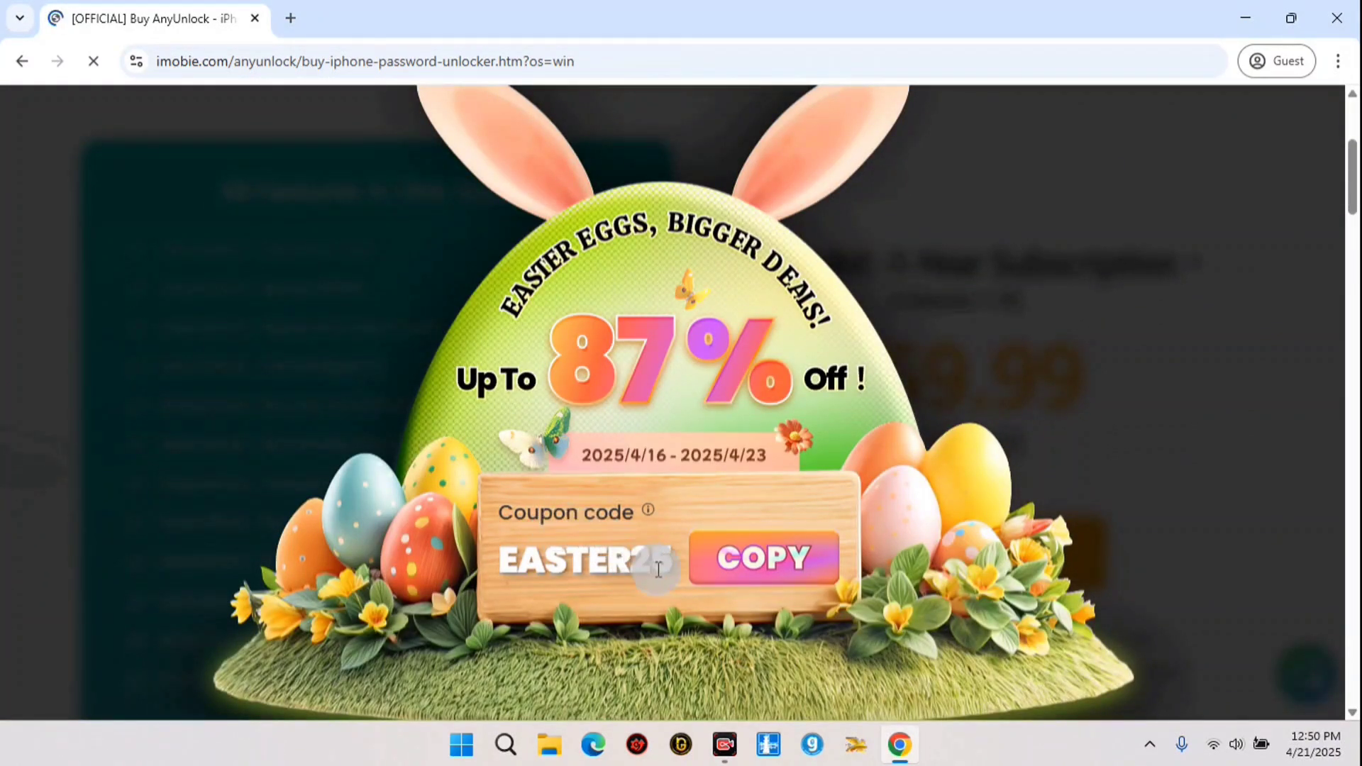
Select and copy the EASTER25 coupon code from the Easter deal popup
double_click(582, 559)
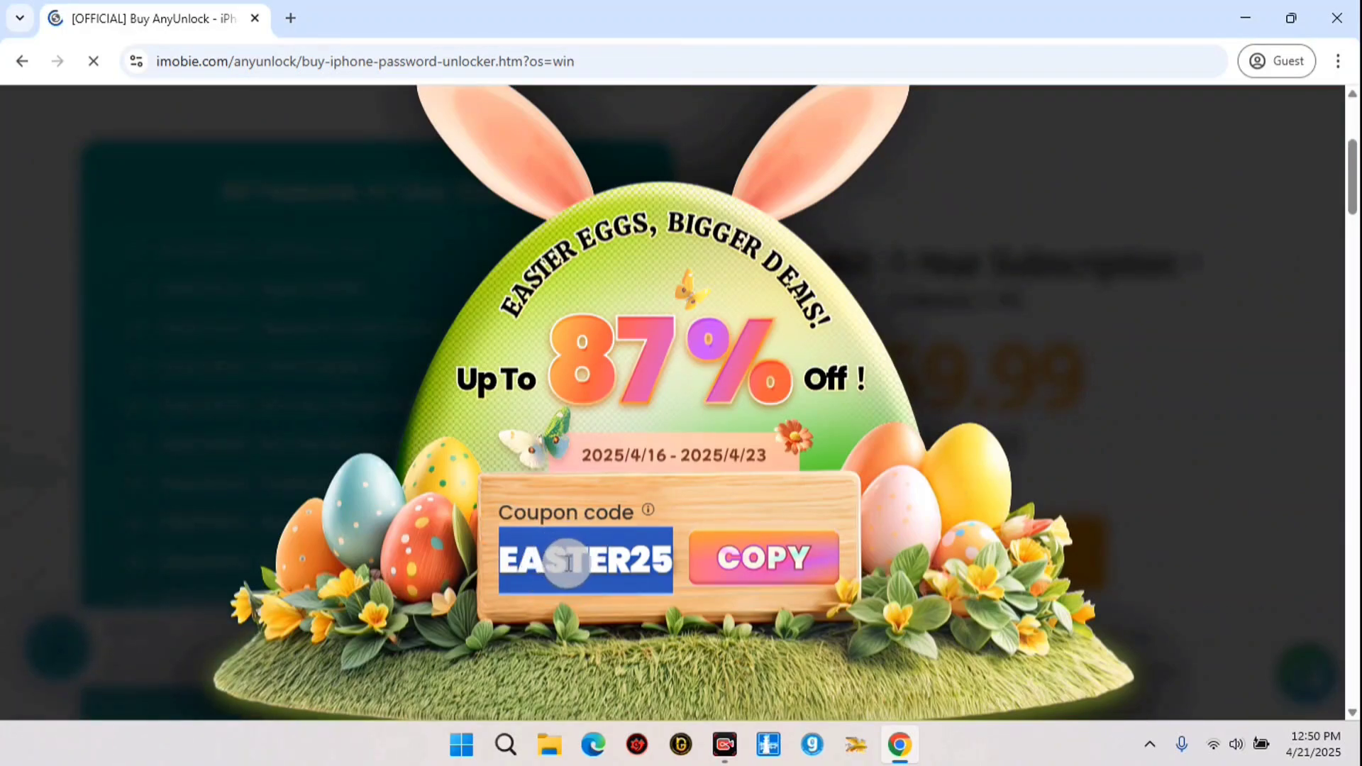
click(763, 558)
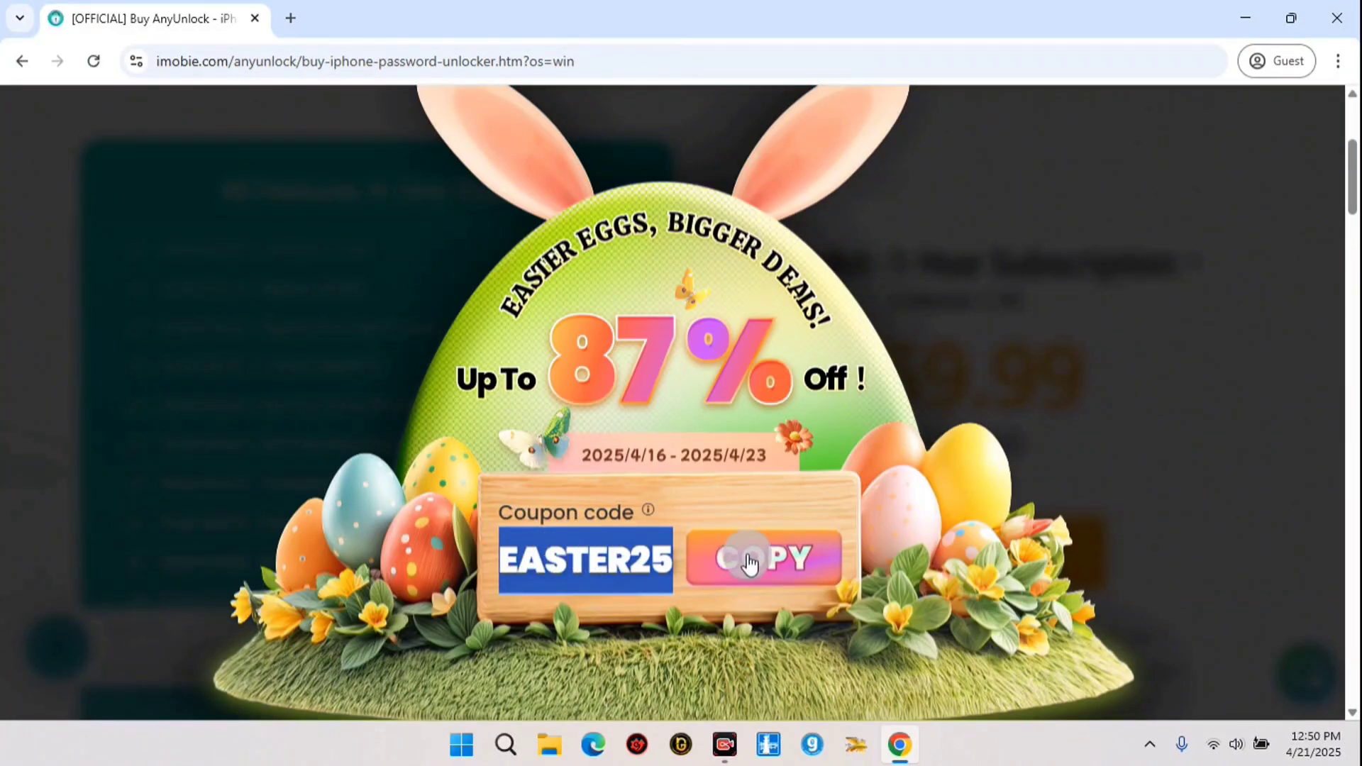
click(763, 559)
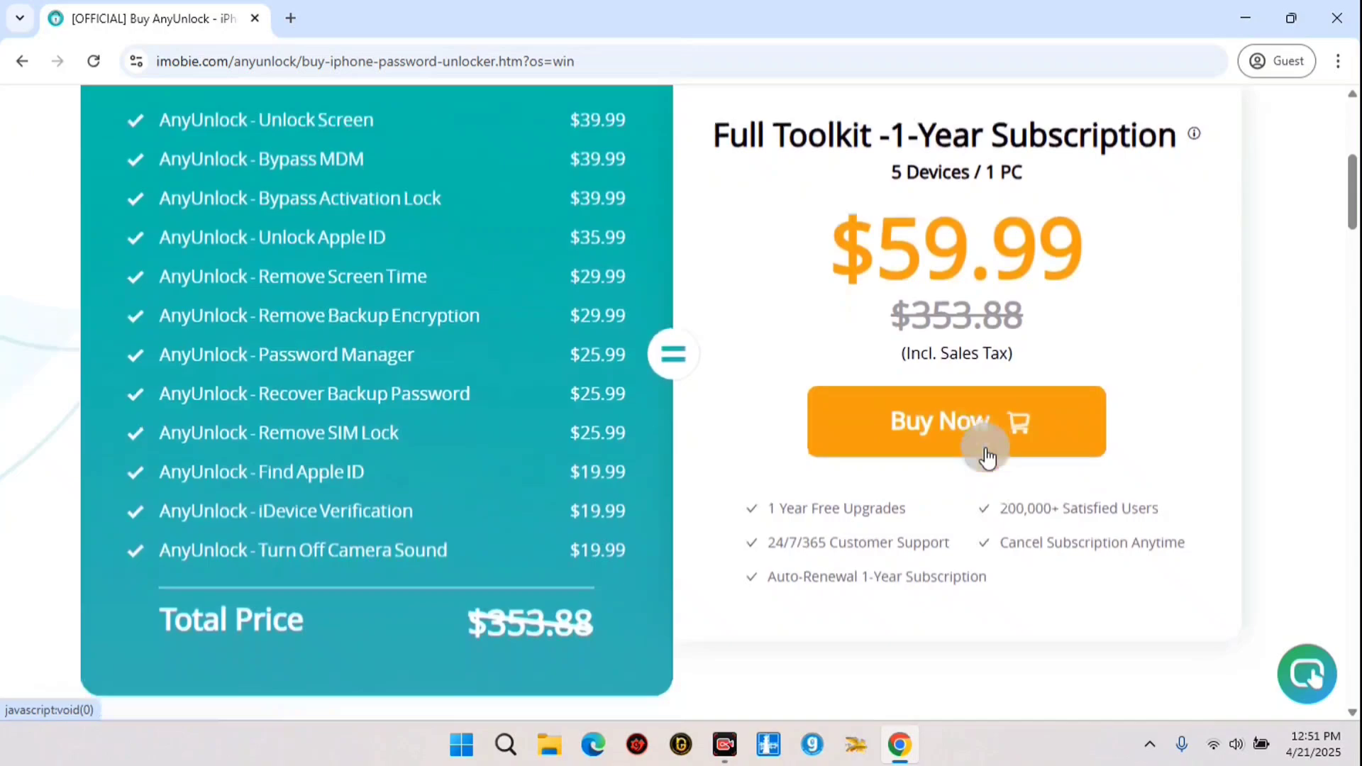
Choose Buy Now on the Full Toolkit 1-Year Subscription at $59.99
scroll(down, 3)
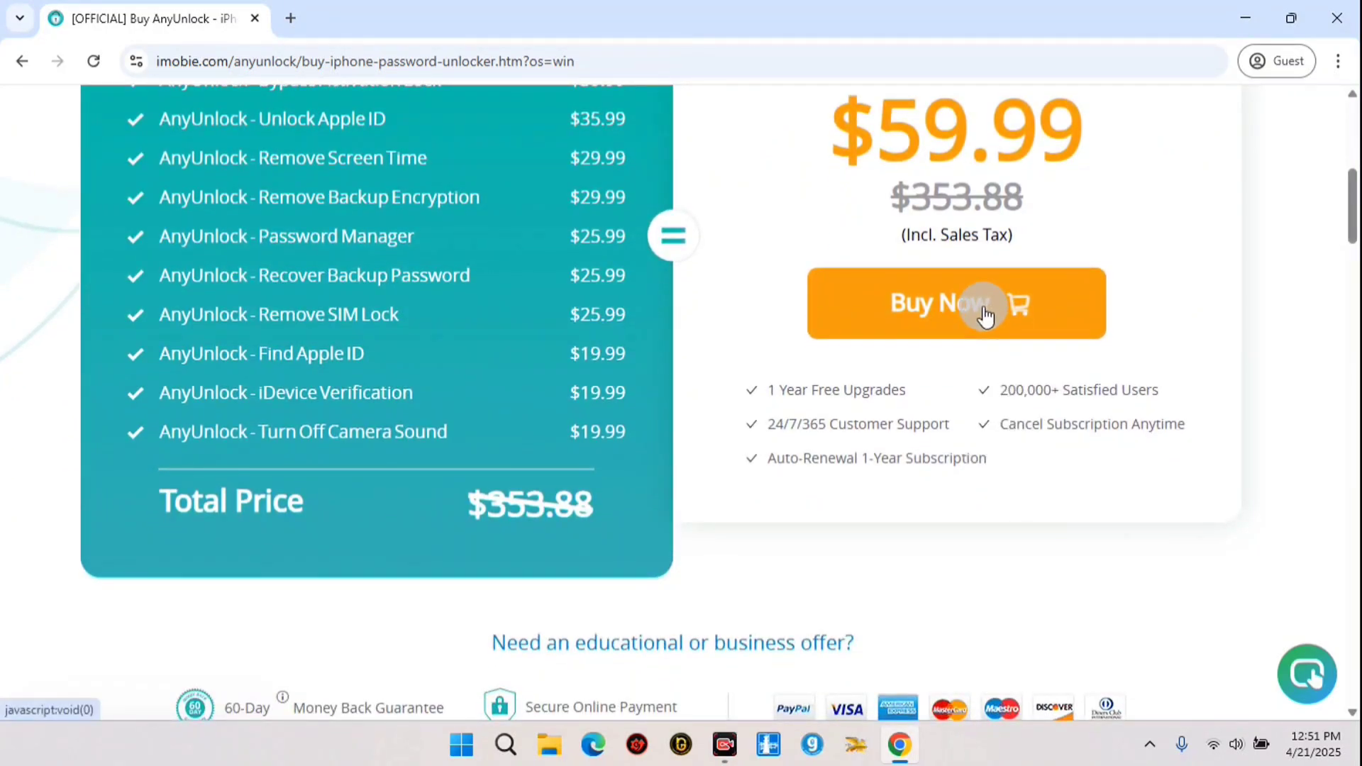
click(955, 303)
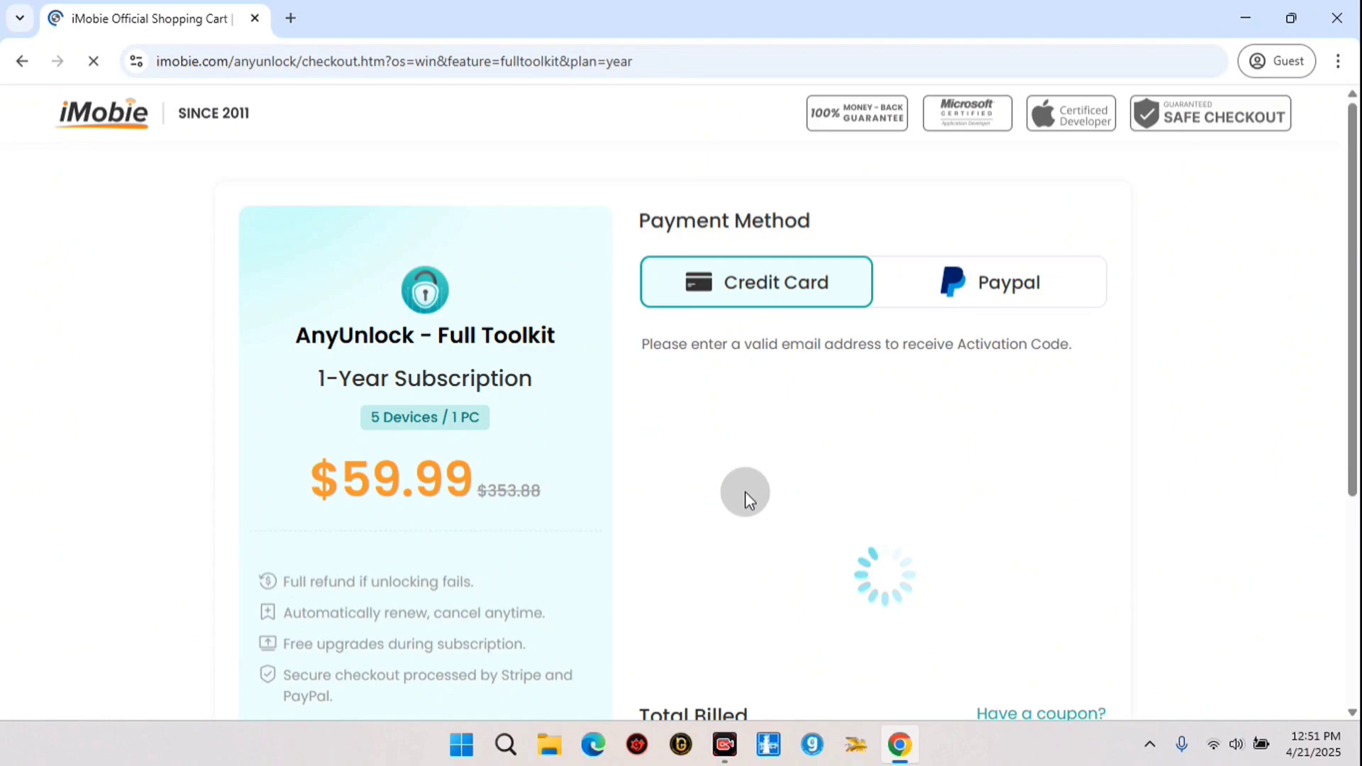
scroll(down, 3)
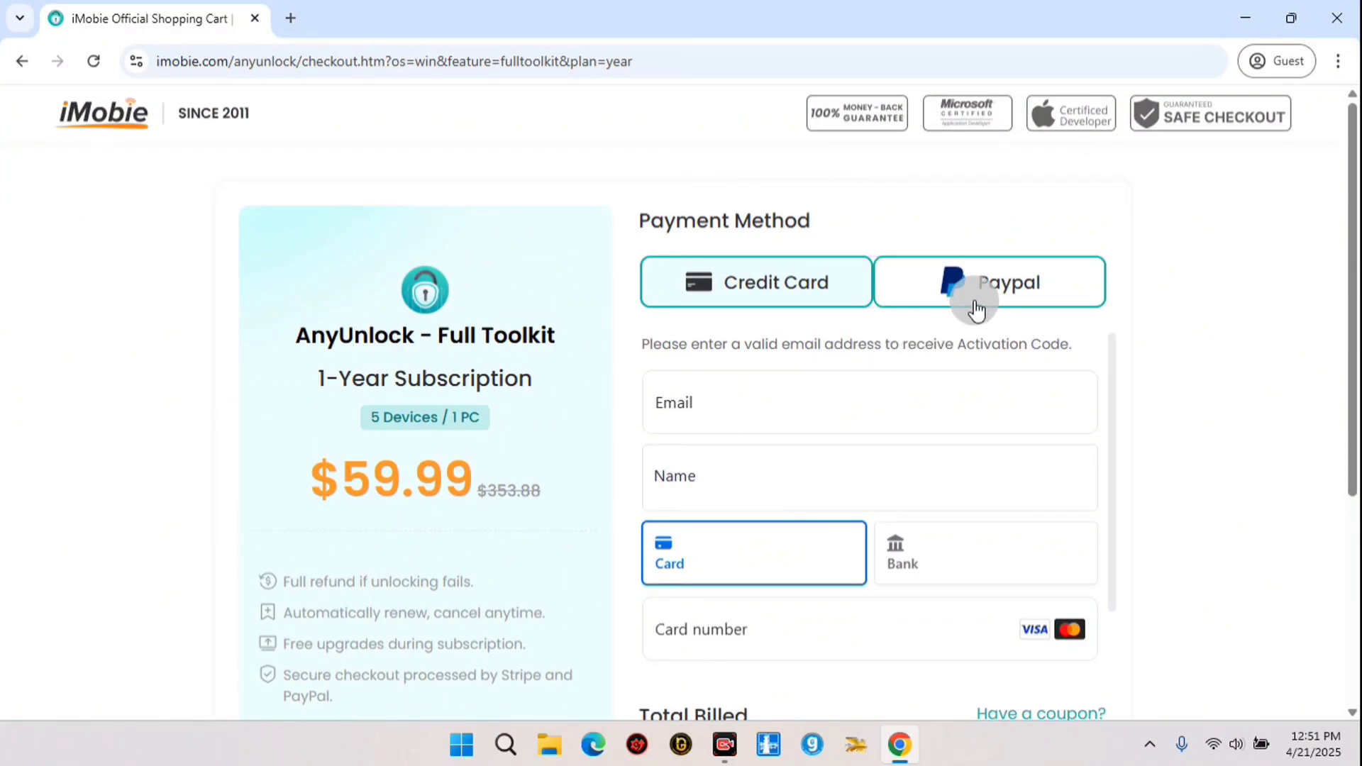
Try PayPal, then settle on Credit Card as the checkout payment method
click(989, 281)
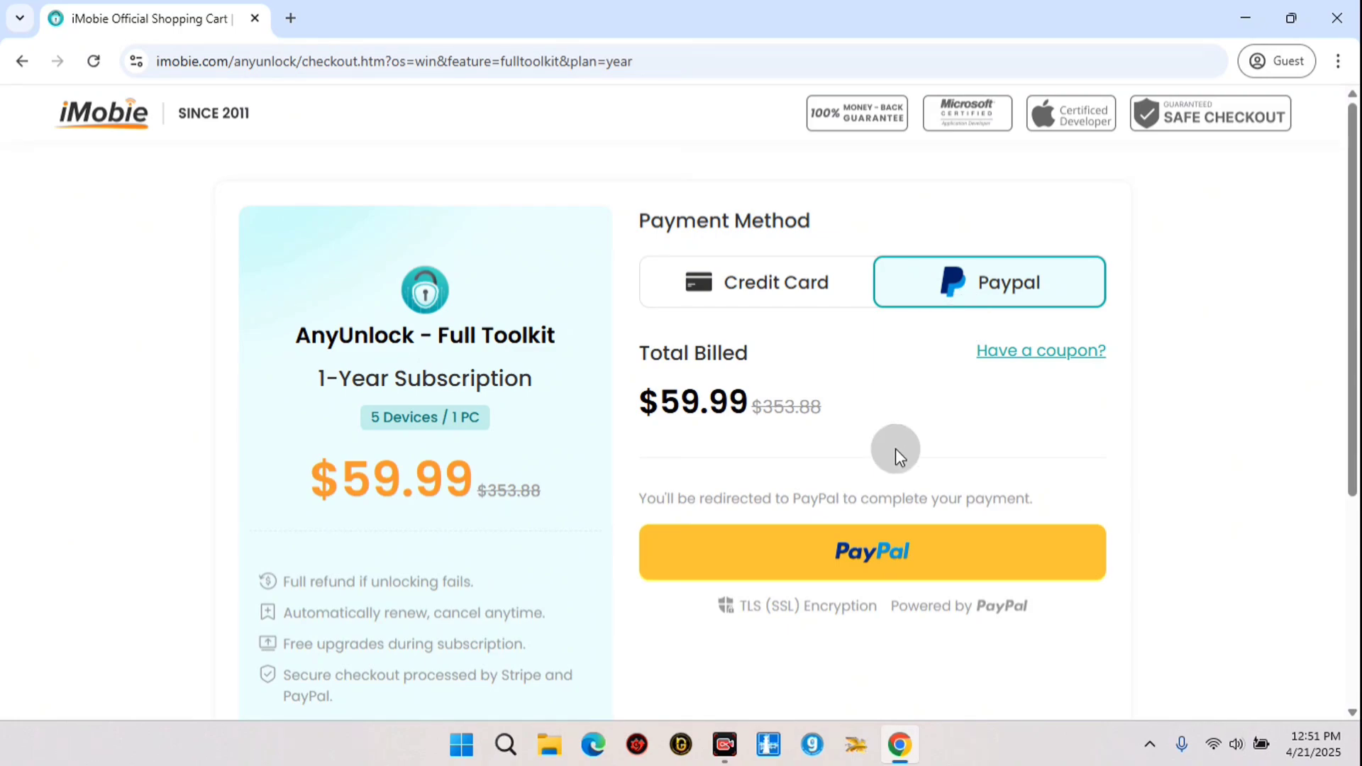
scroll(down, 3)
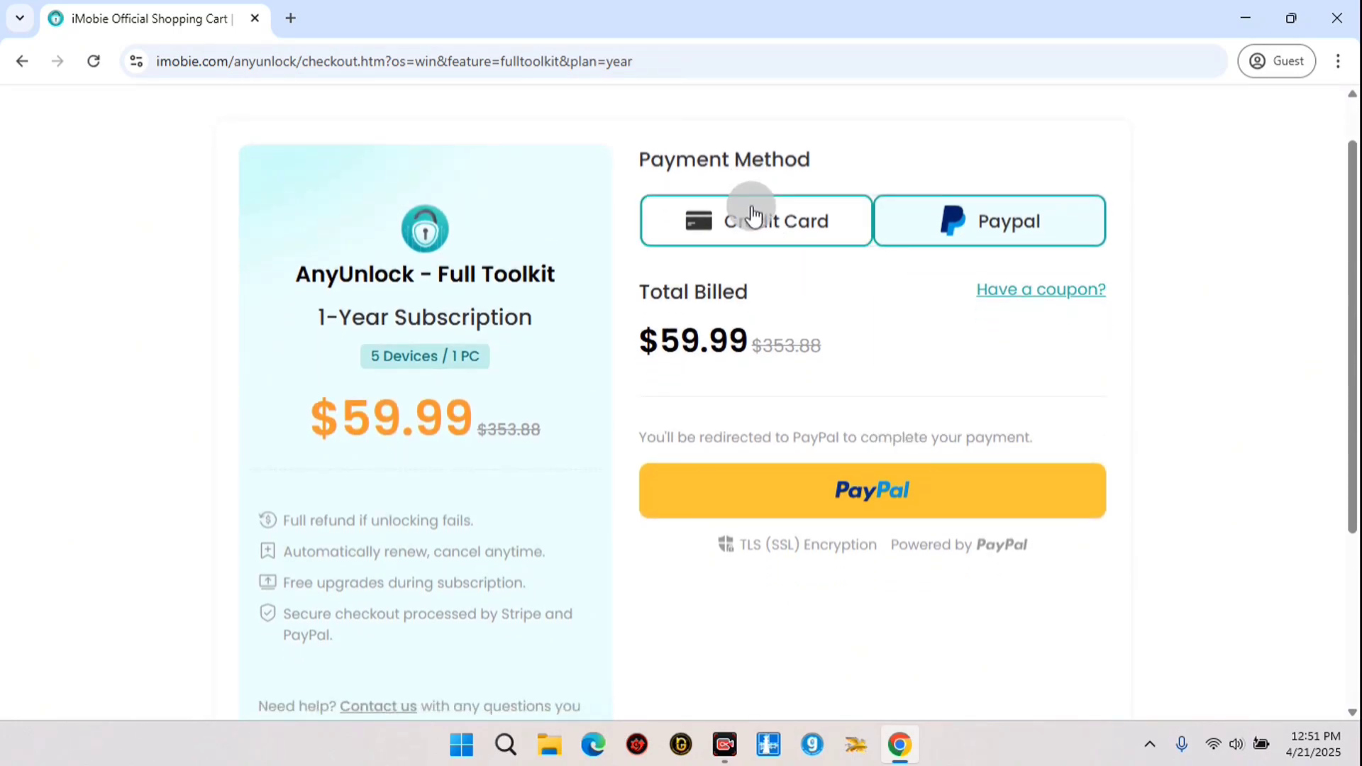
click(756, 219)
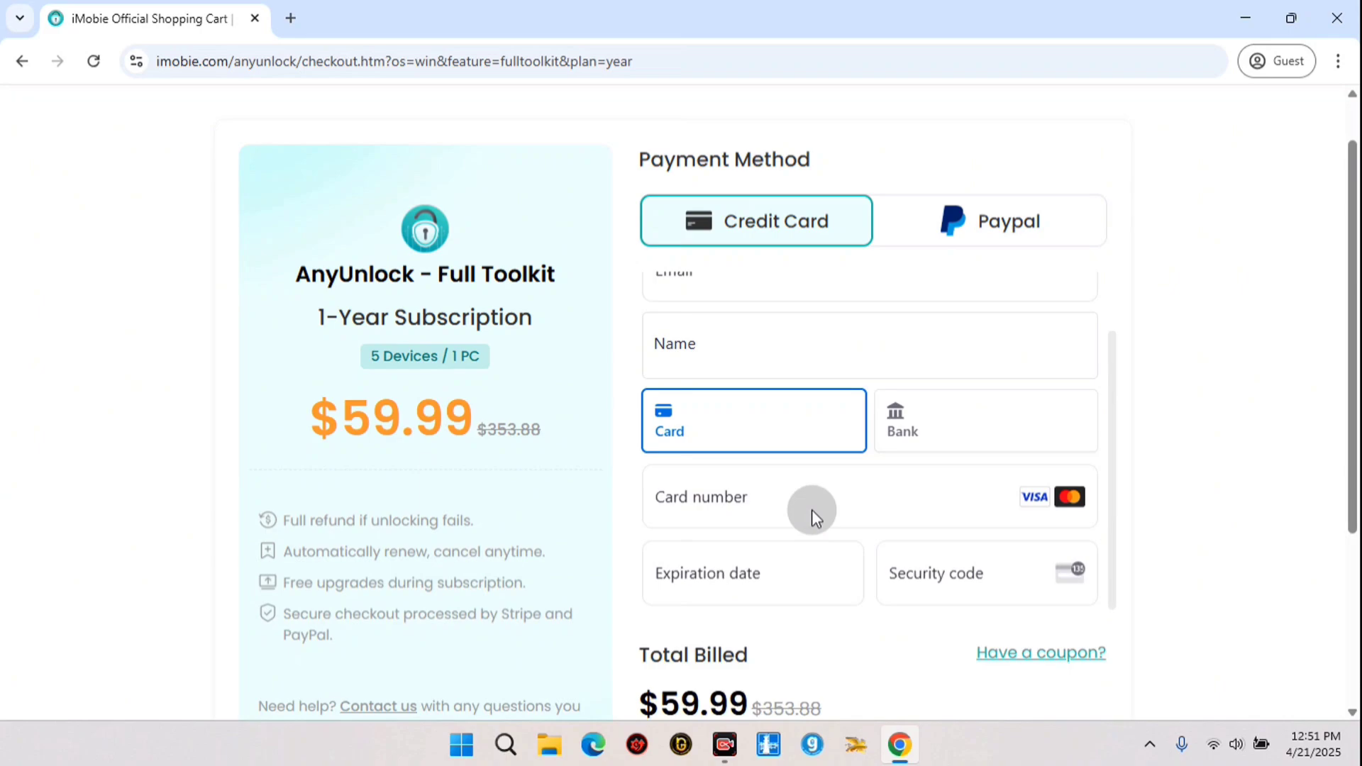
scroll(down, 3)
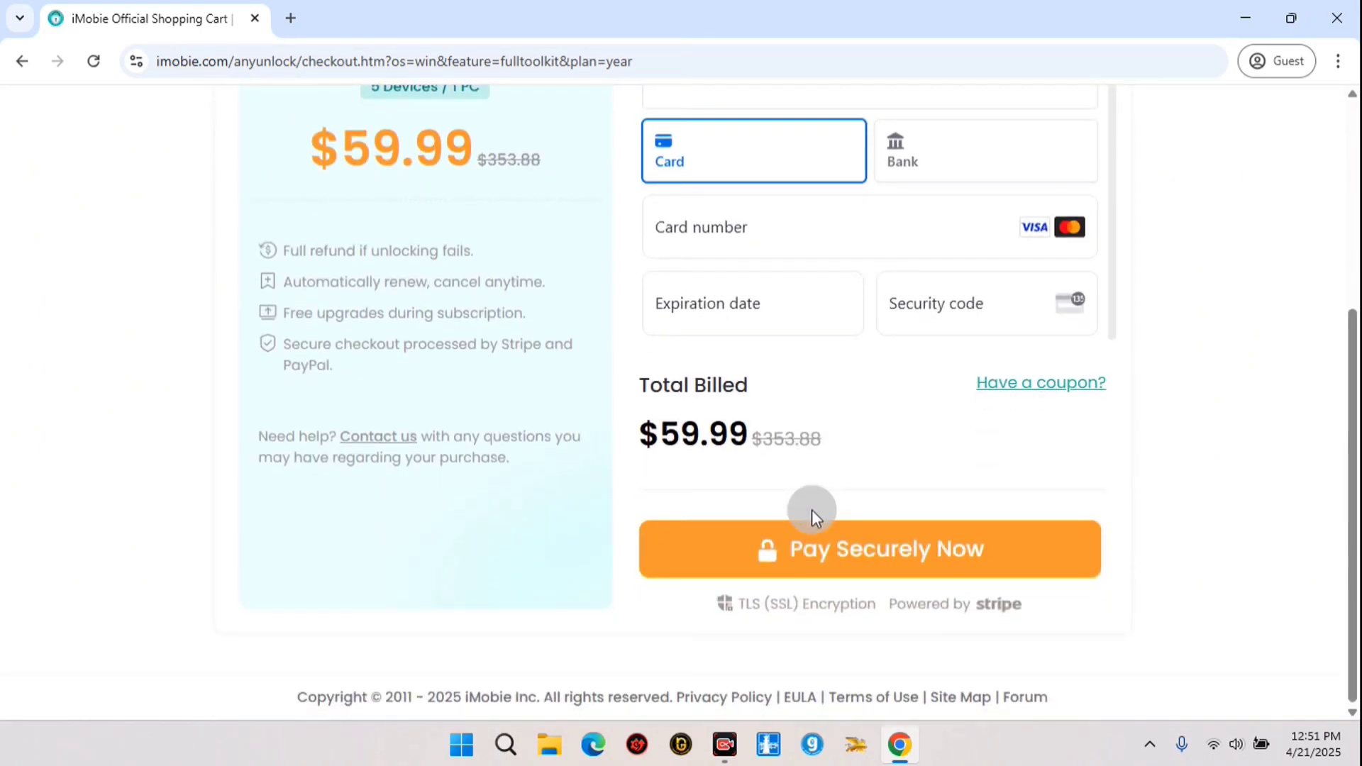